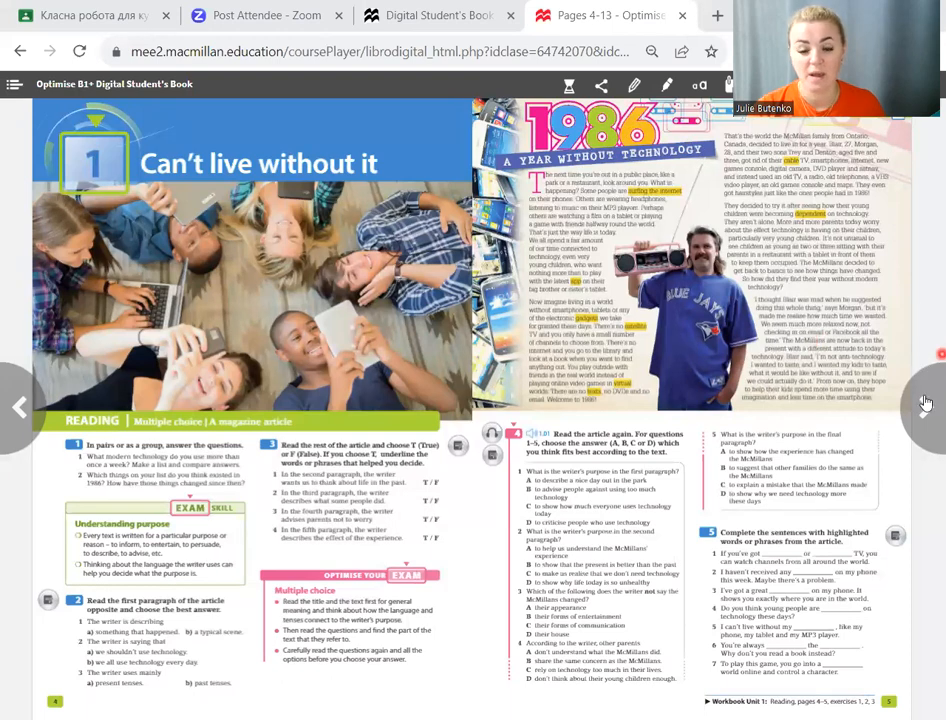
Step: Turn from the Unit 1 reading pages 4–5 to the grammar and vocabulary pages 6–7
click(923, 405)
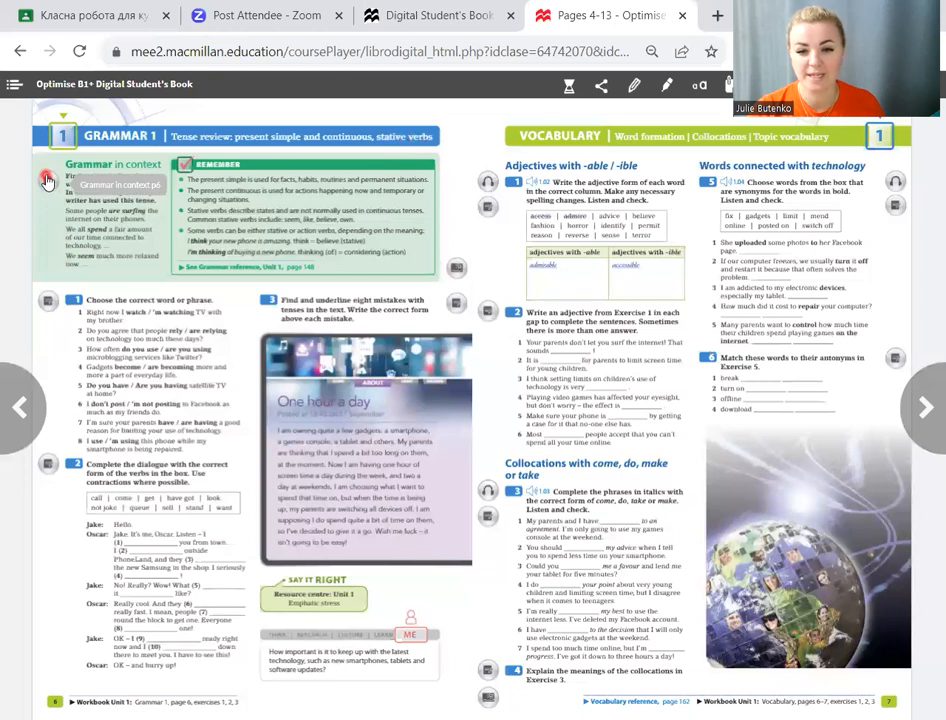
Step: Open the Grammar Reference Unit 1 pop-up on present simple, present continuous and stative verbs
click(46, 178)
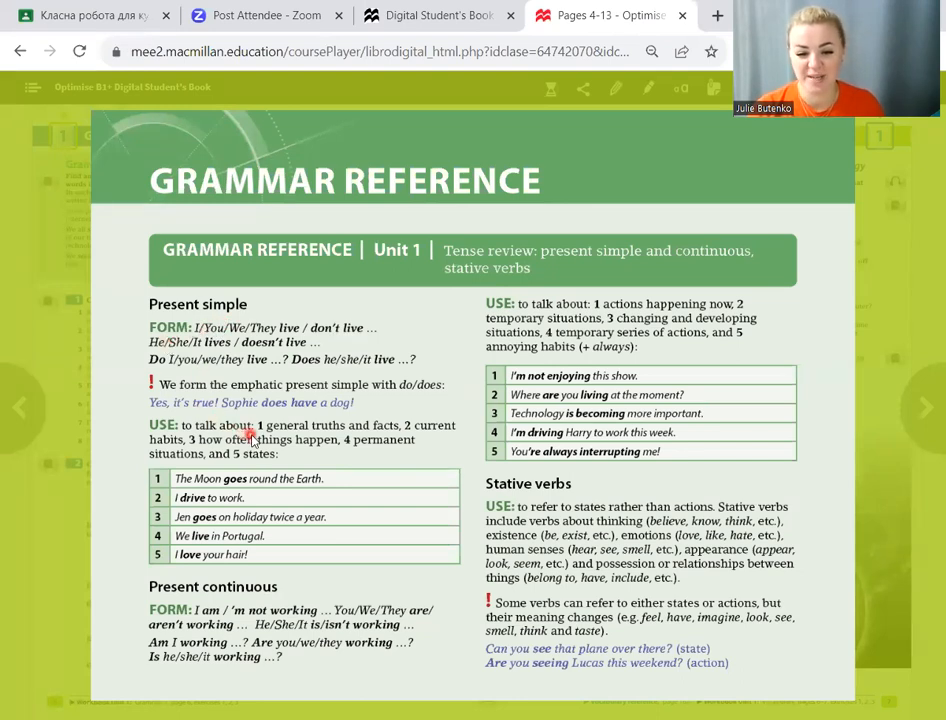
mouse_move(352, 440)
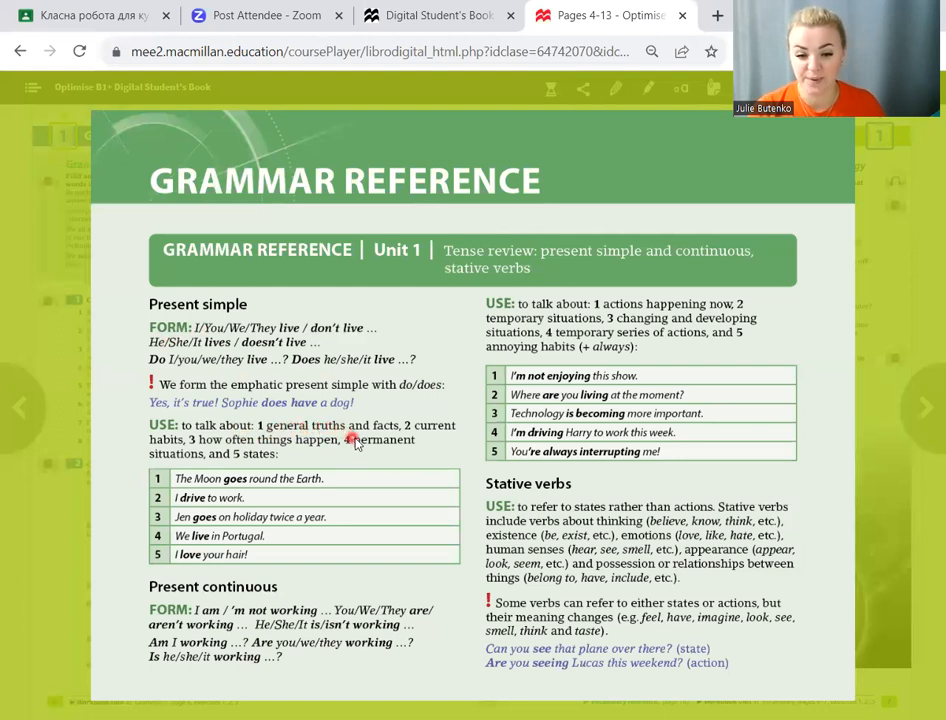
mouse_move(430, 445)
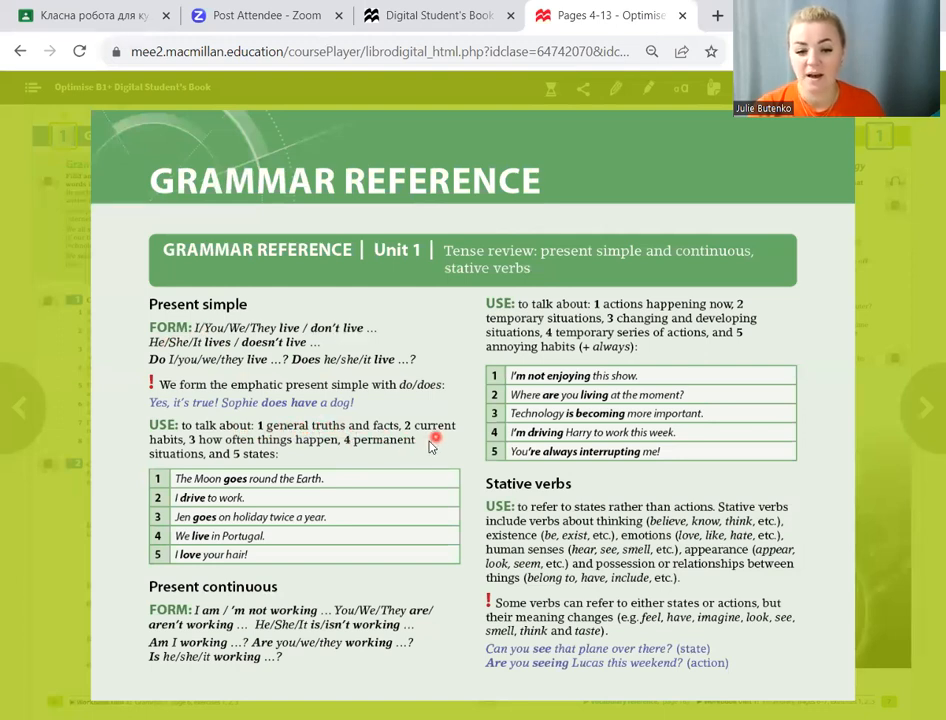
mouse_move(222, 445)
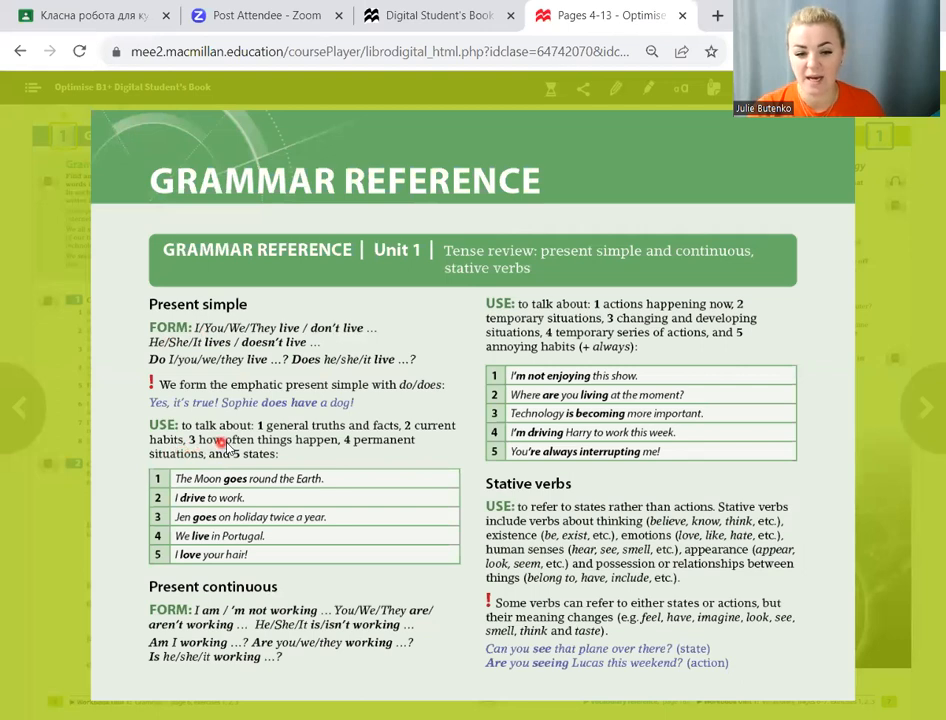
mouse_move(320, 443)
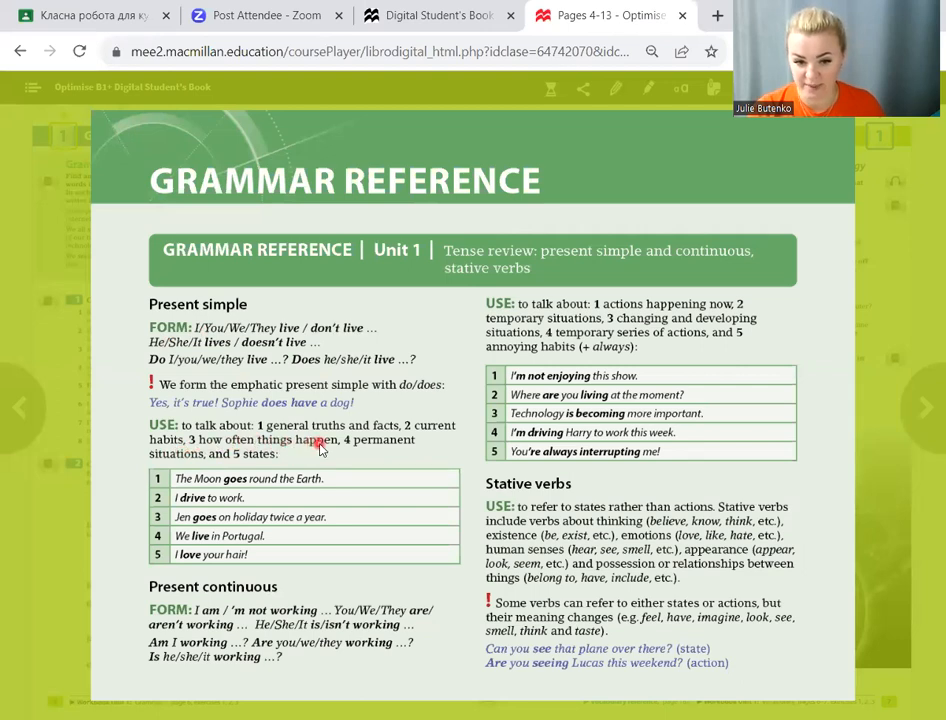
mouse_move(240, 468)
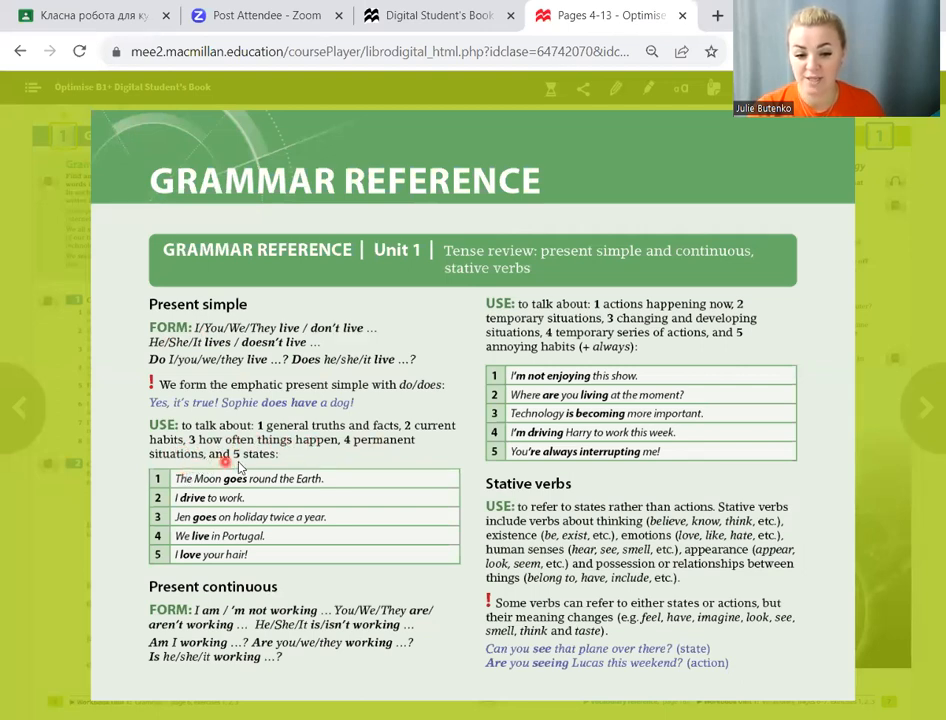
mouse_move(265, 460)
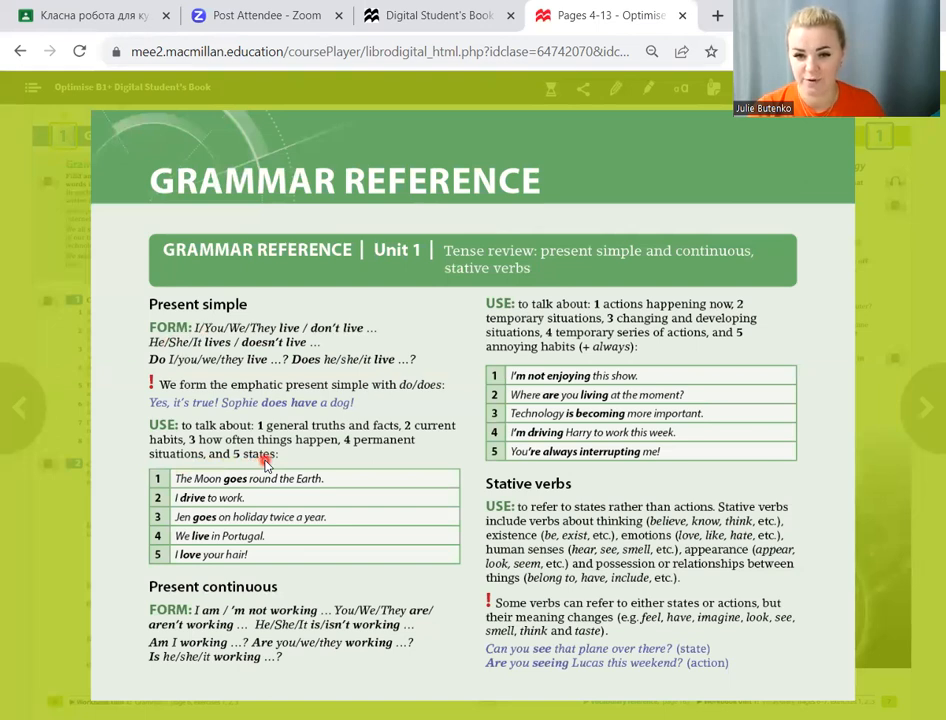
mouse_move(268, 491)
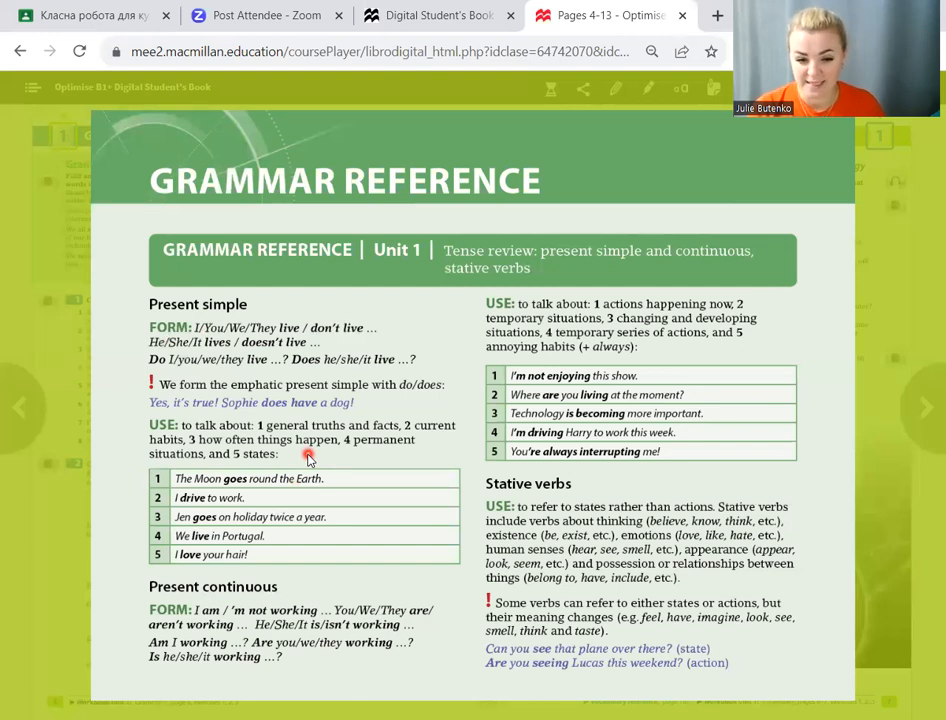
mouse_move(253, 514)
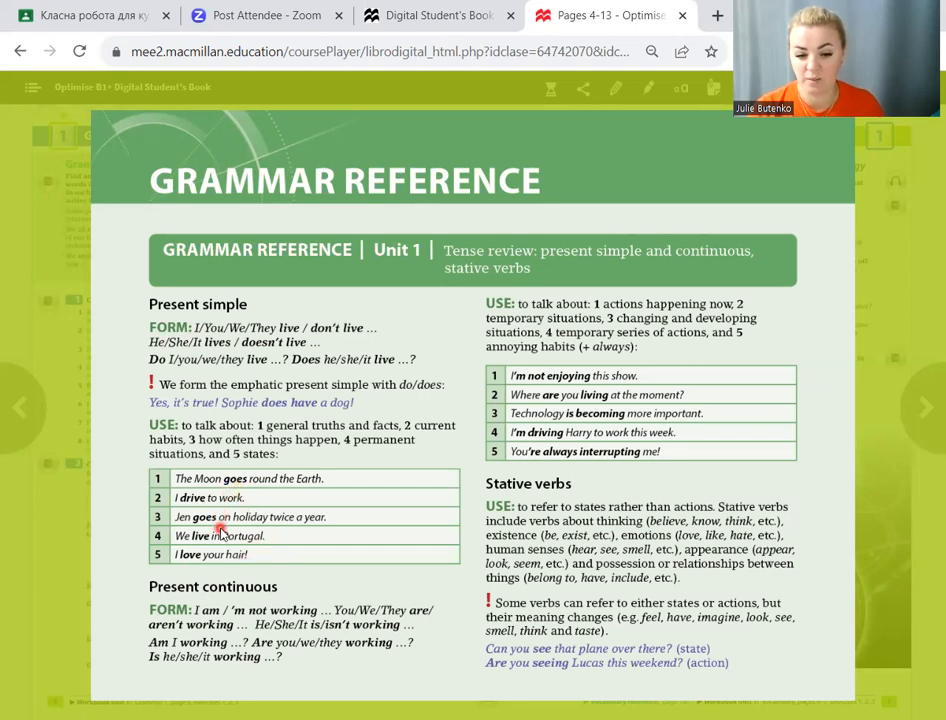
mouse_move(244, 490)
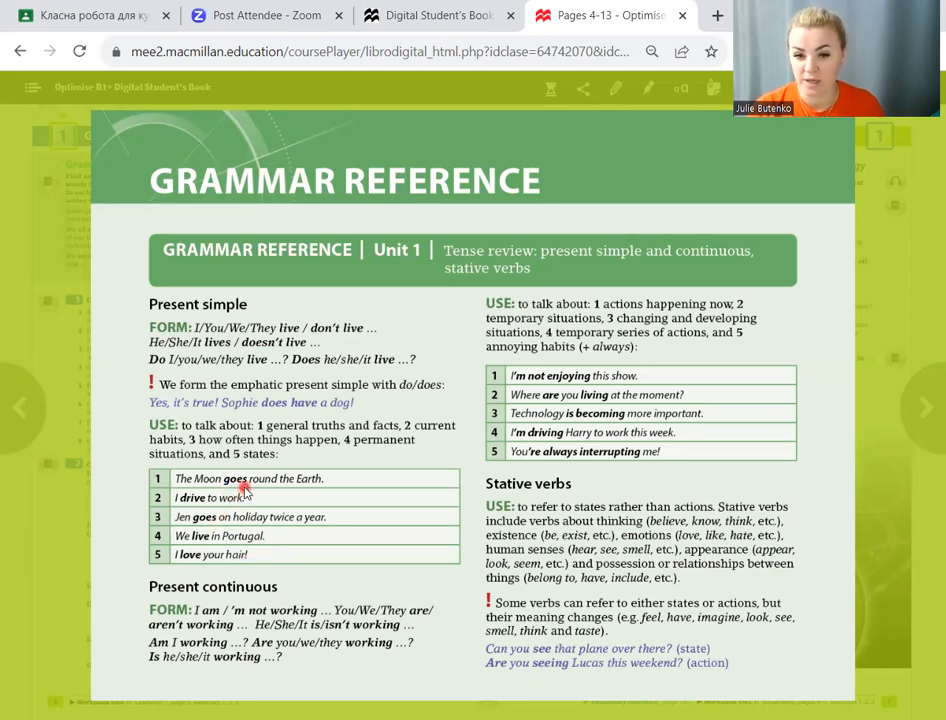
mouse_move(213, 540)
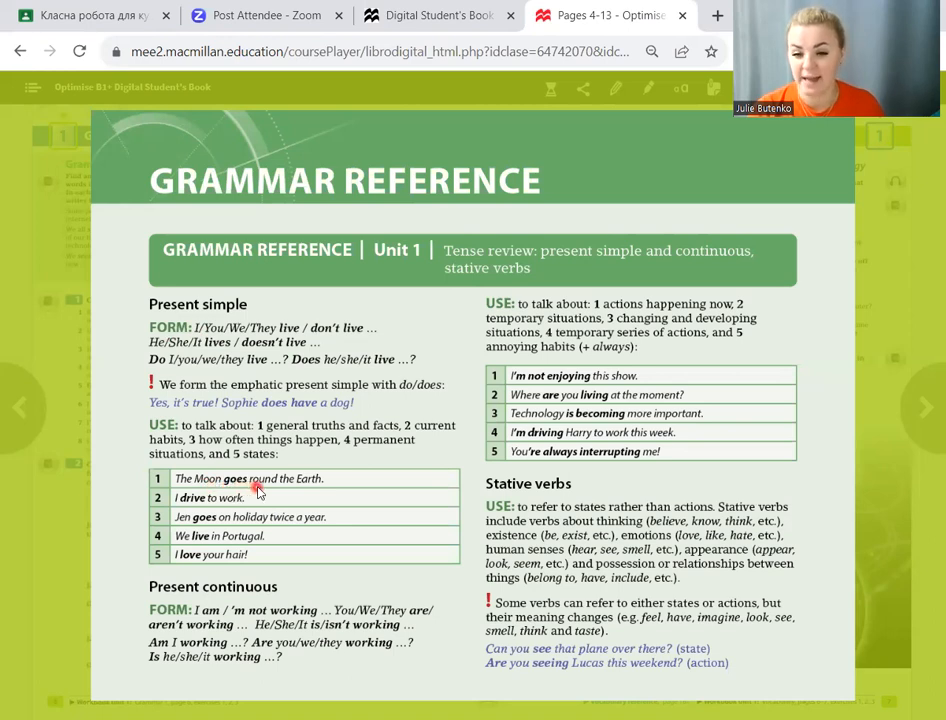
mouse_move(261, 490)
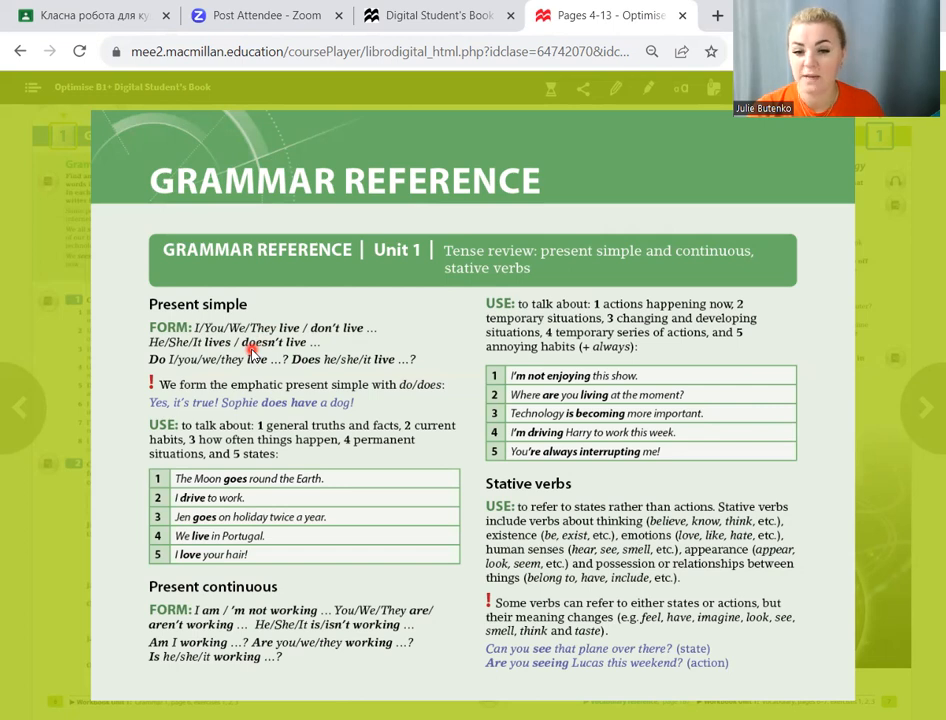
mouse_move(225, 330)
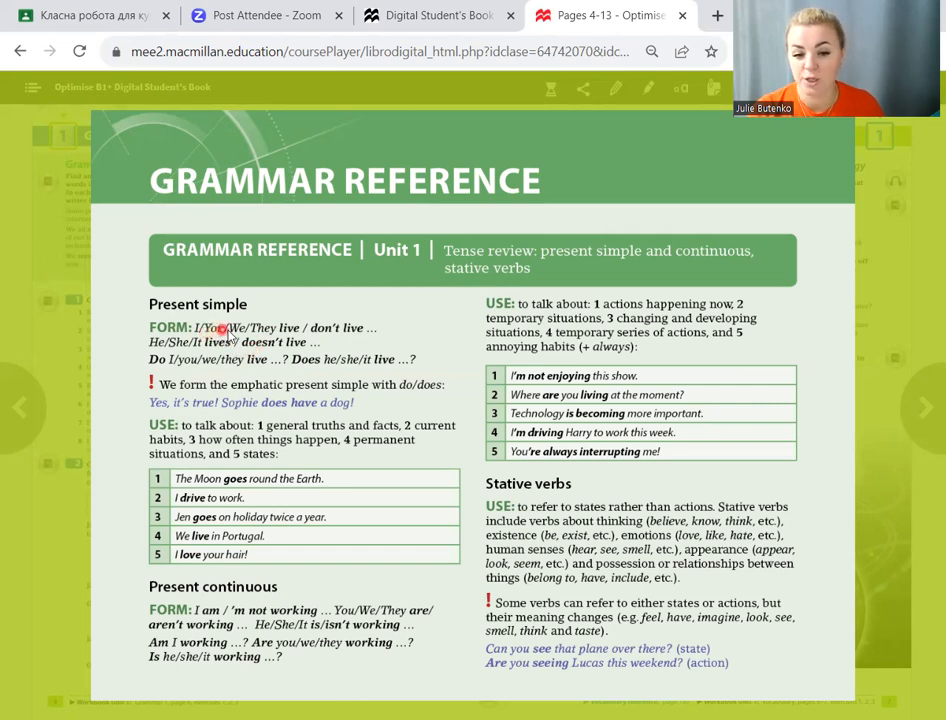
mouse_move(305, 326)
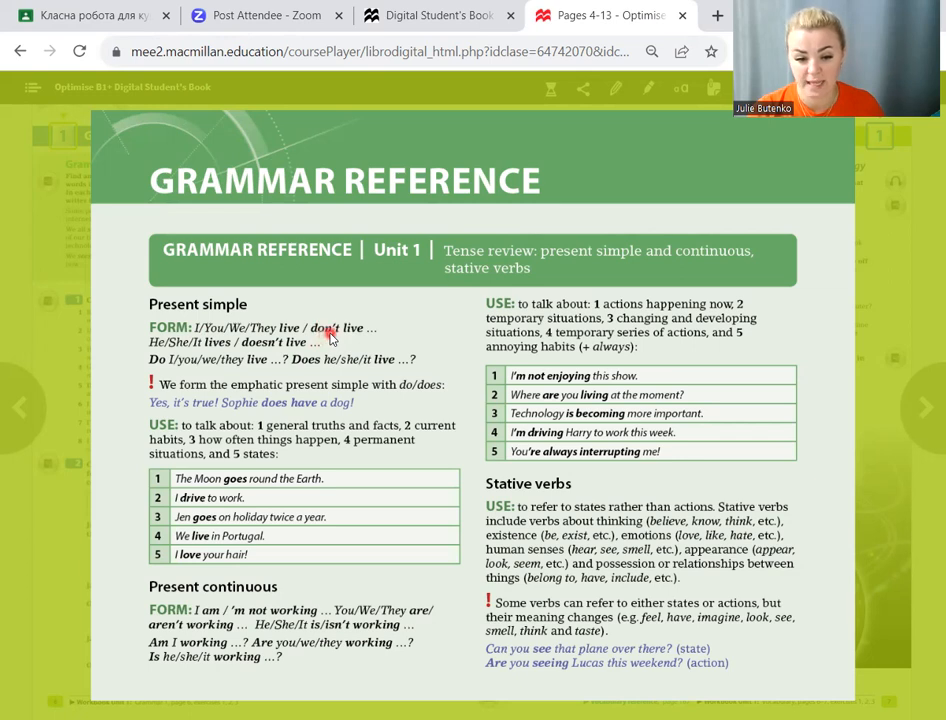
mouse_move(190, 390)
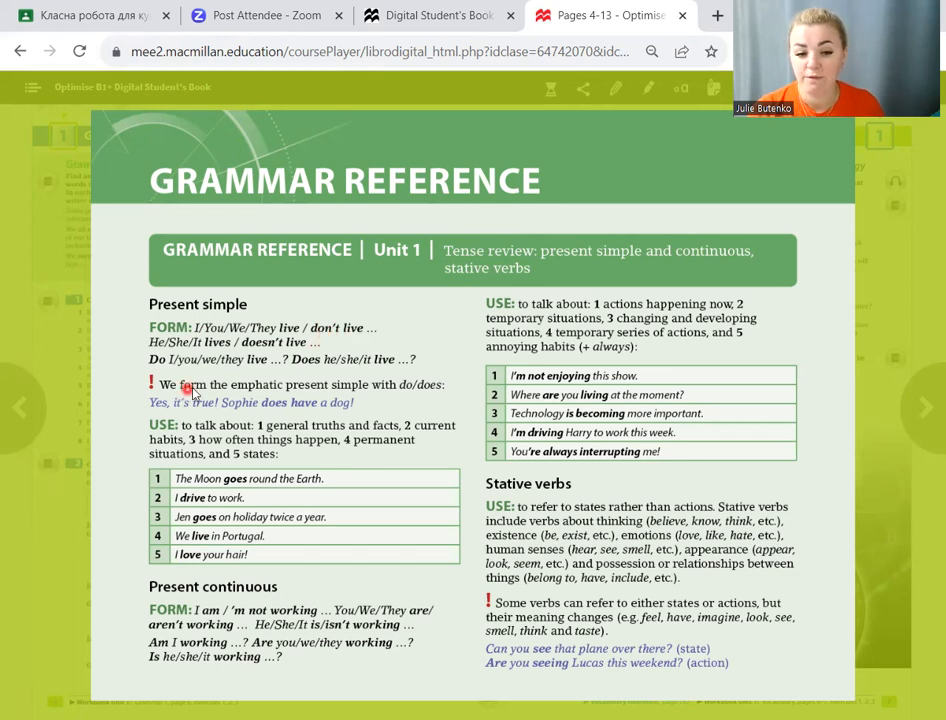
mouse_move(280, 392)
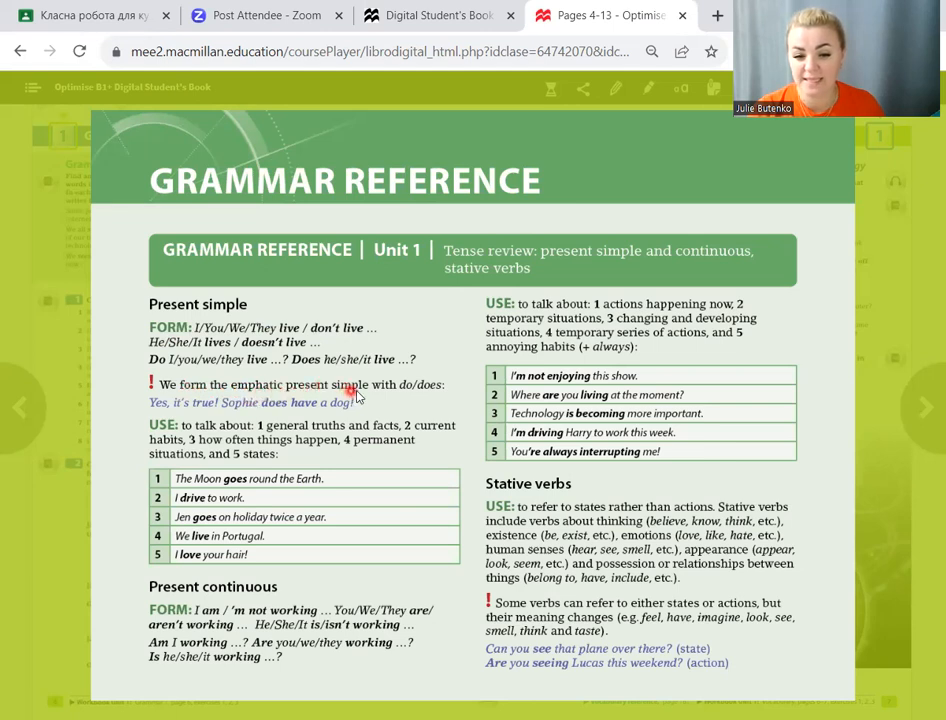
mouse_move(430, 400)
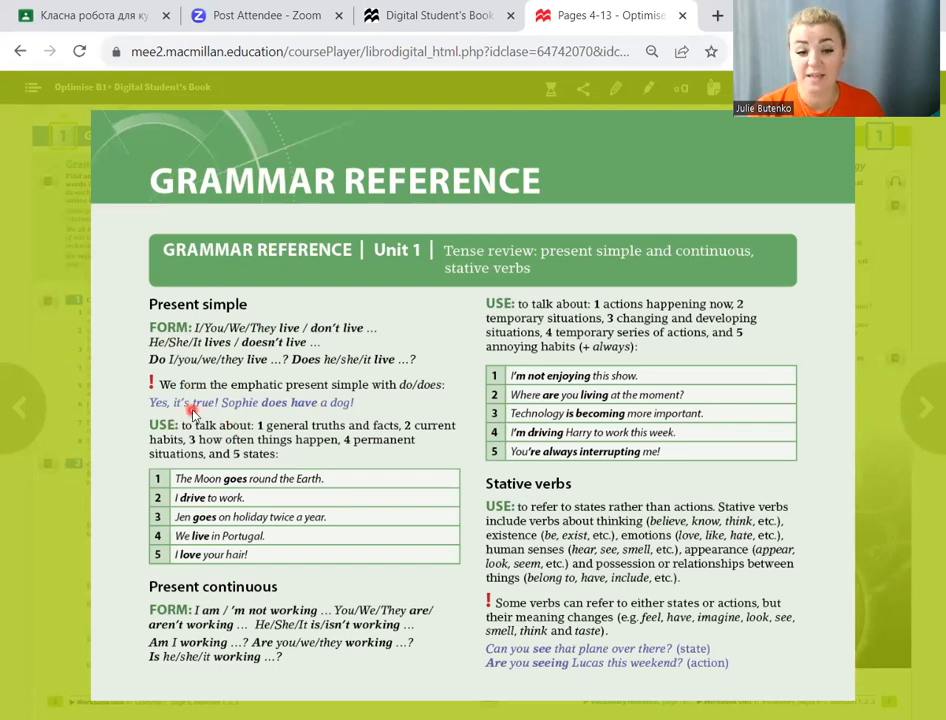
mouse_move(270, 418)
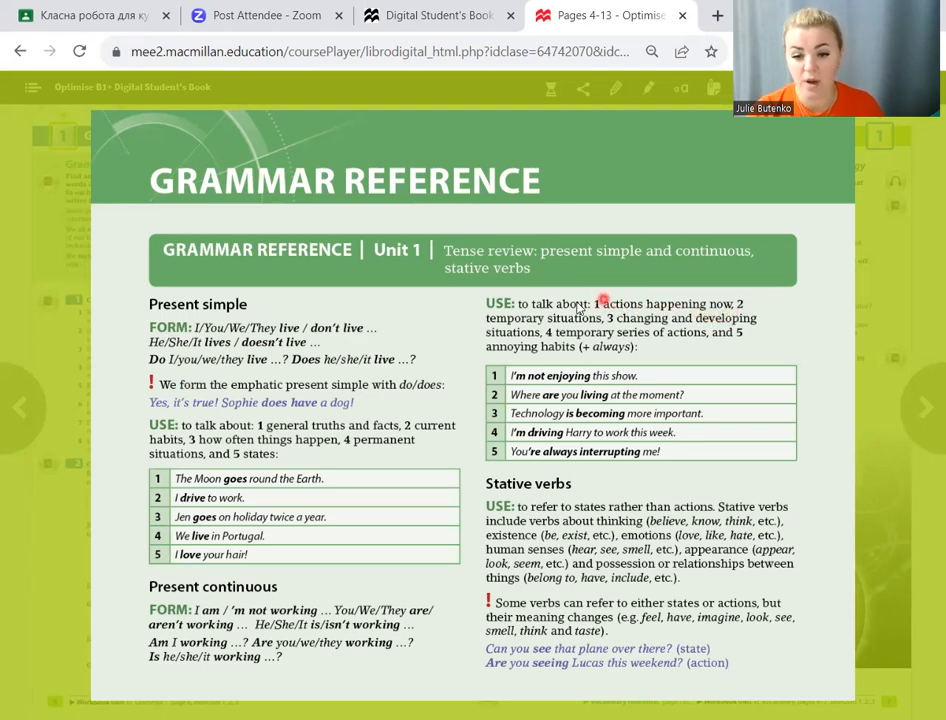
mouse_move(612, 333)
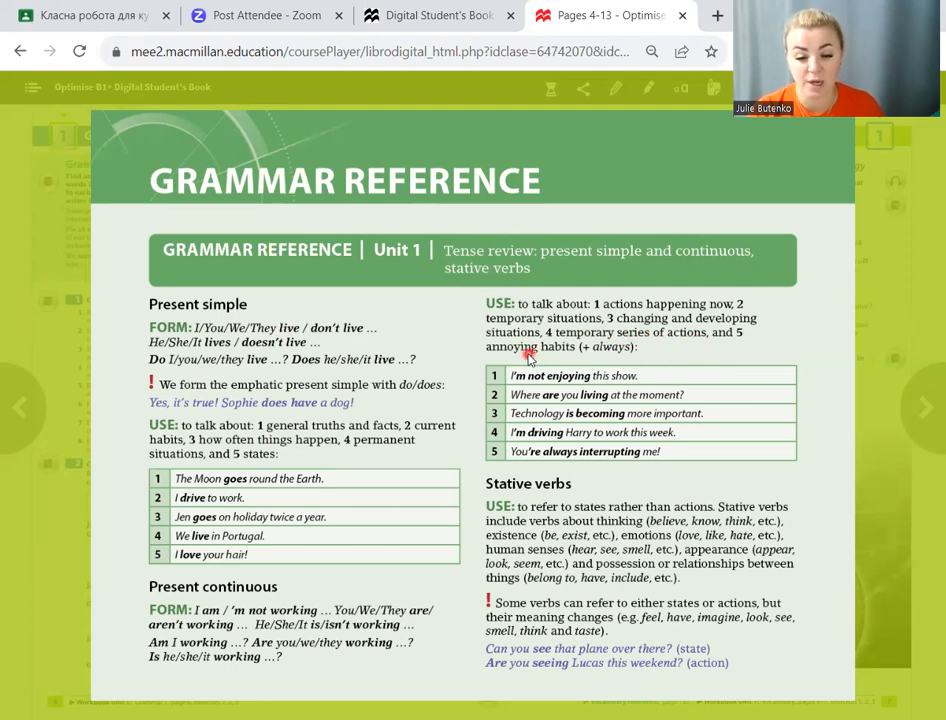
mouse_move(598, 355)
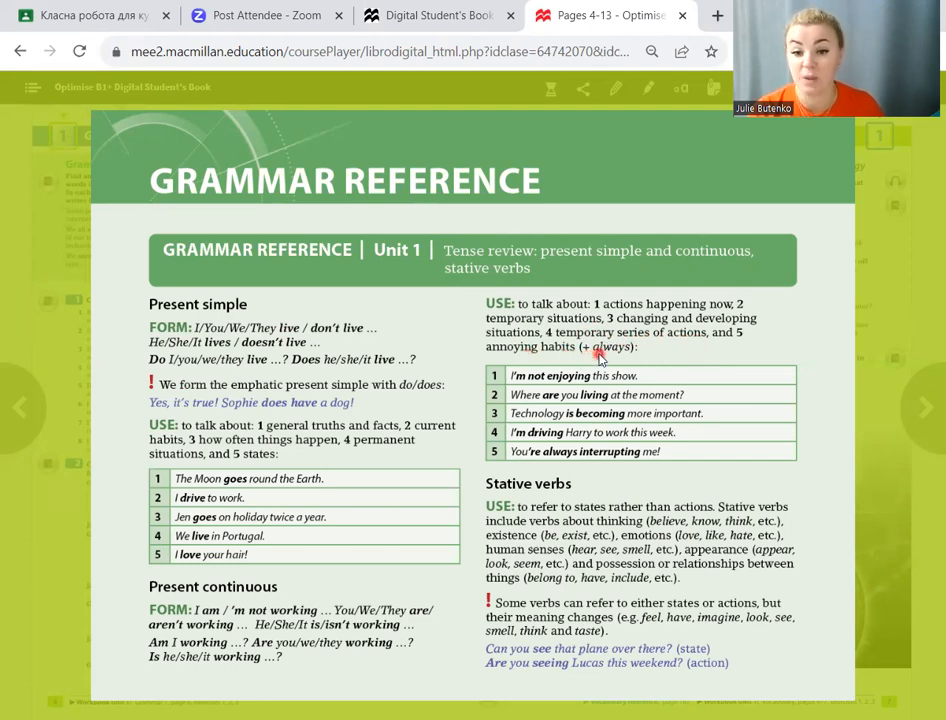
mouse_move(527, 387)
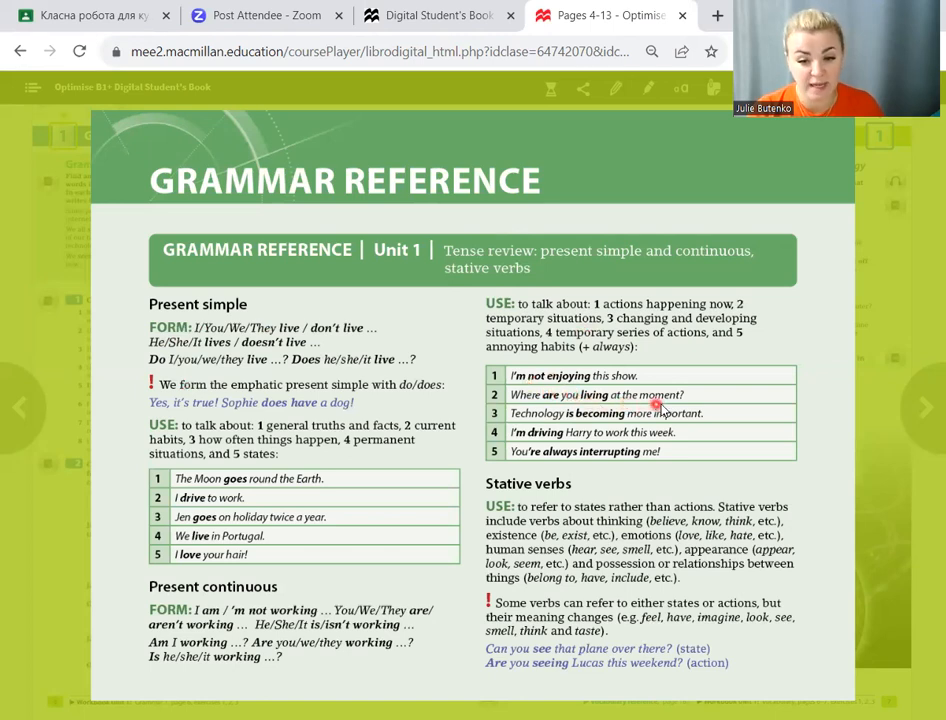
mouse_move(568, 419)
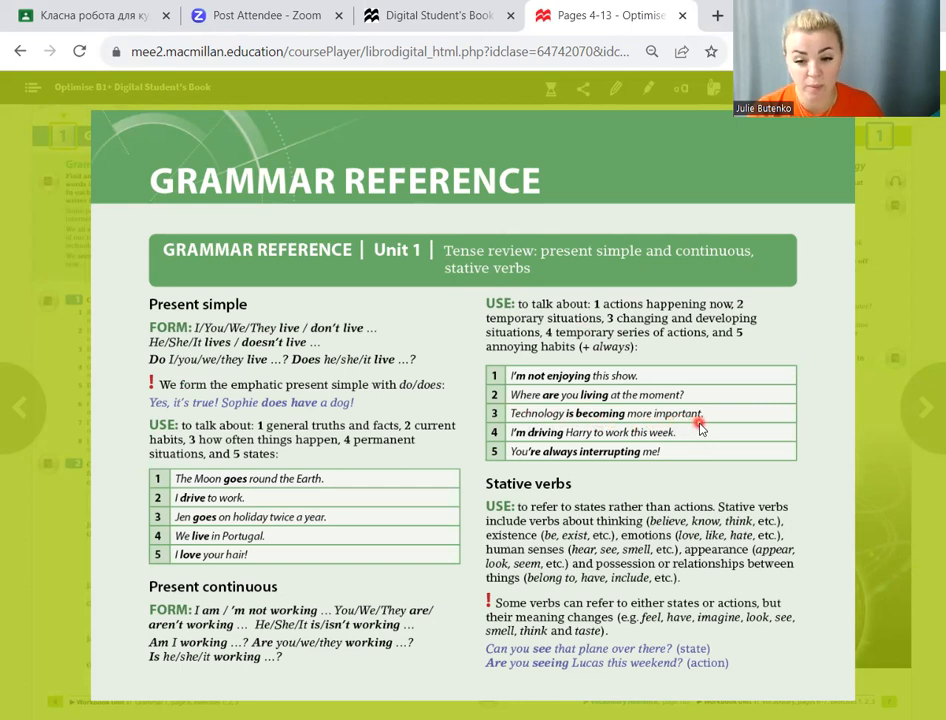
mouse_move(597, 447)
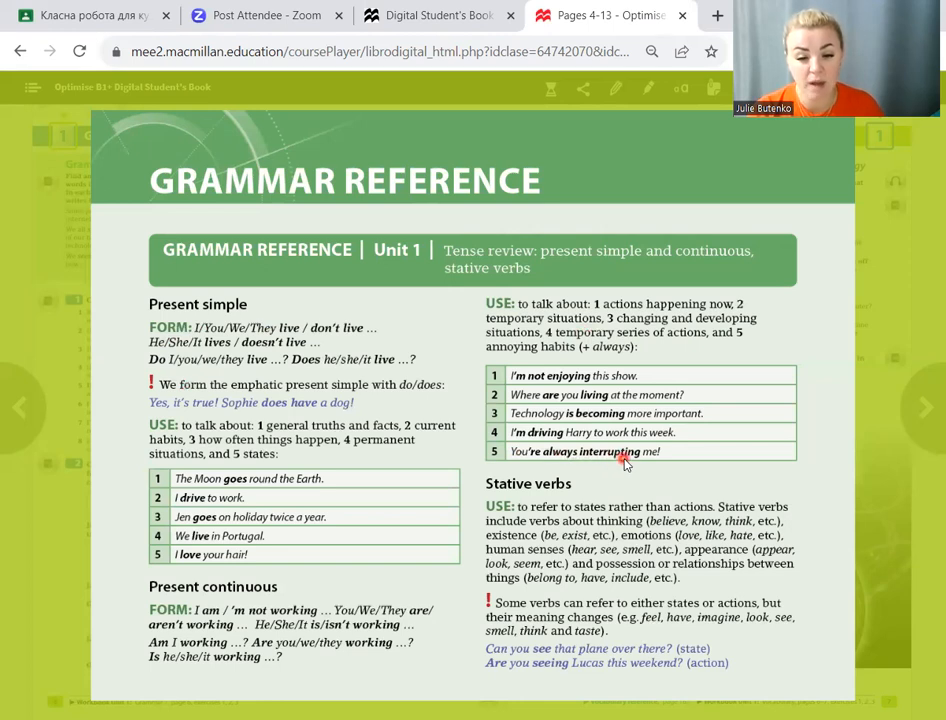
mouse_move(660, 462)
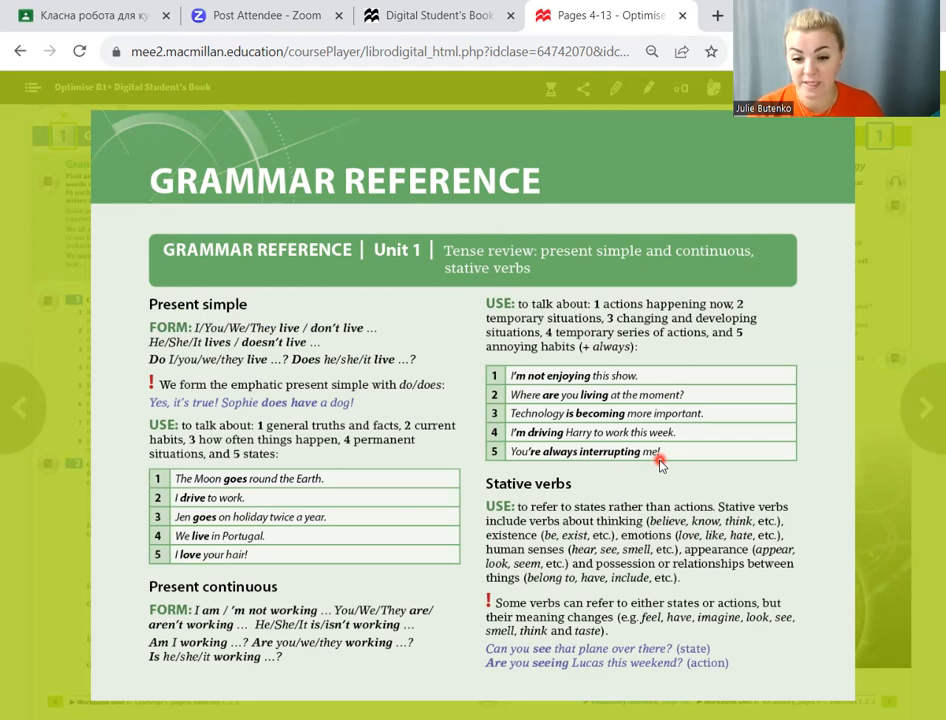
mouse_move(265, 600)
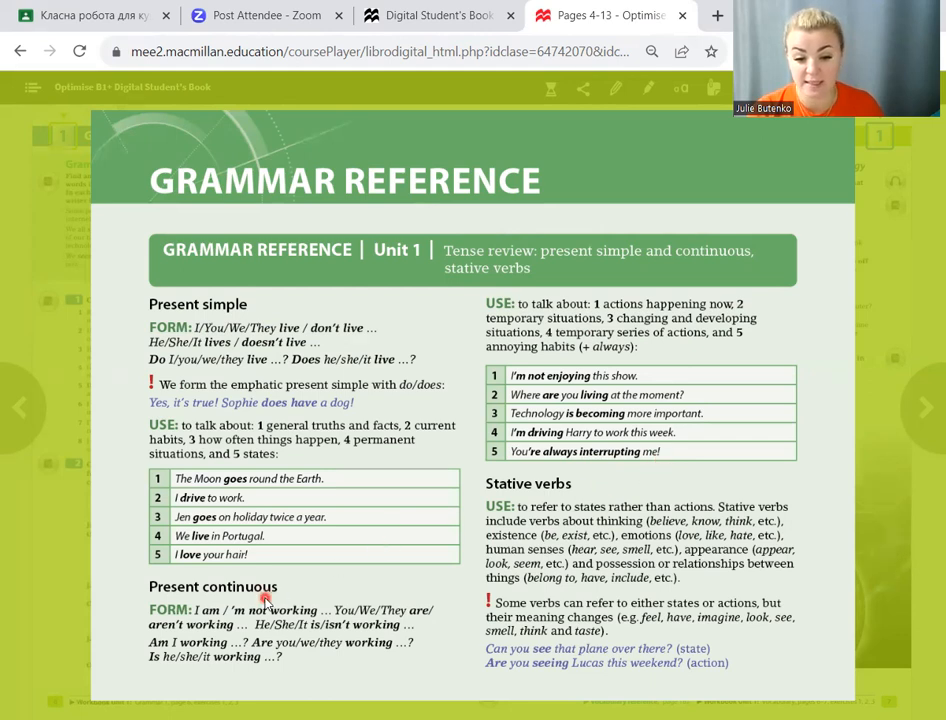
mouse_move(557, 474)
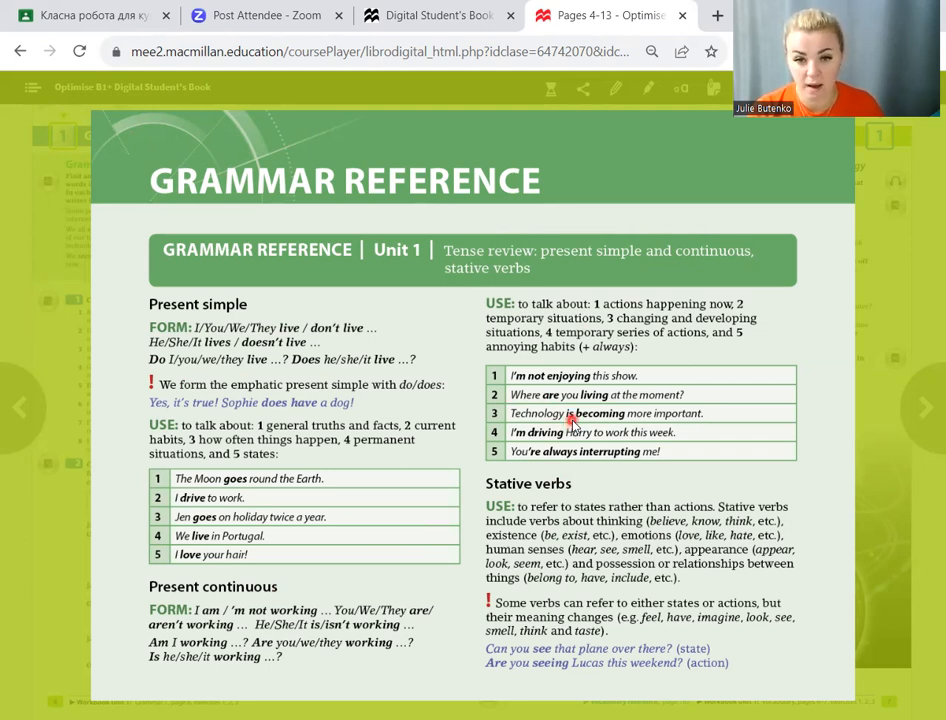
mouse_move(618, 424)
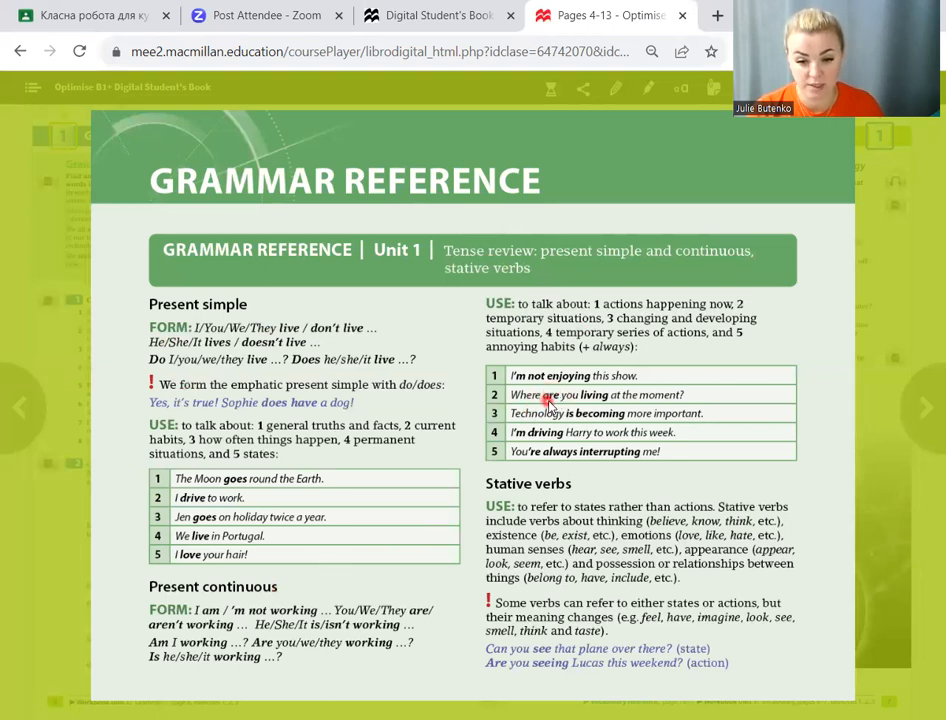
mouse_move(572, 398)
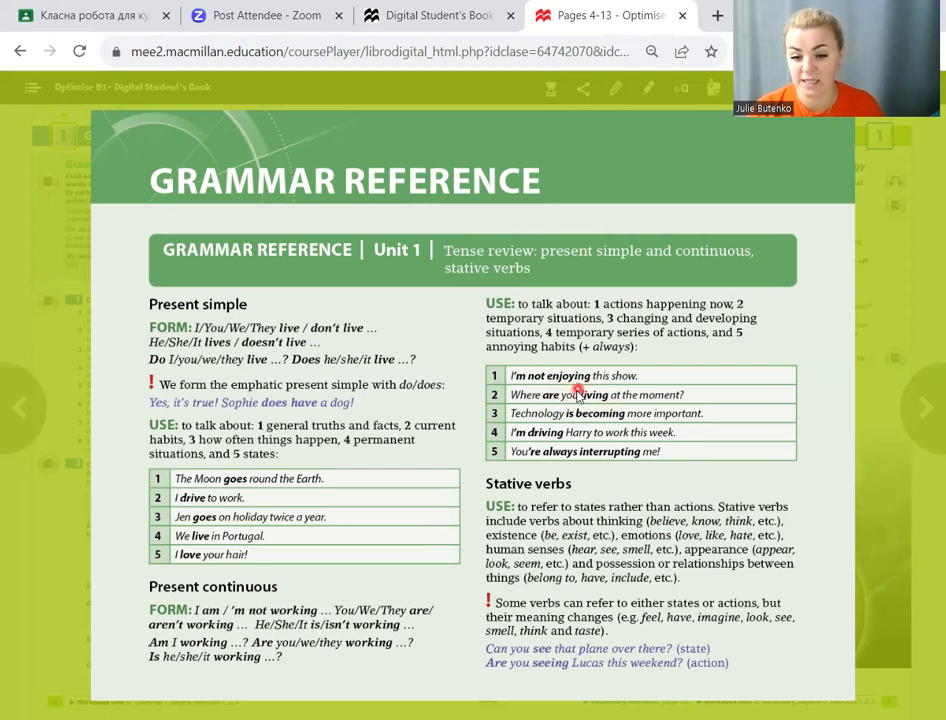
mouse_move(580, 408)
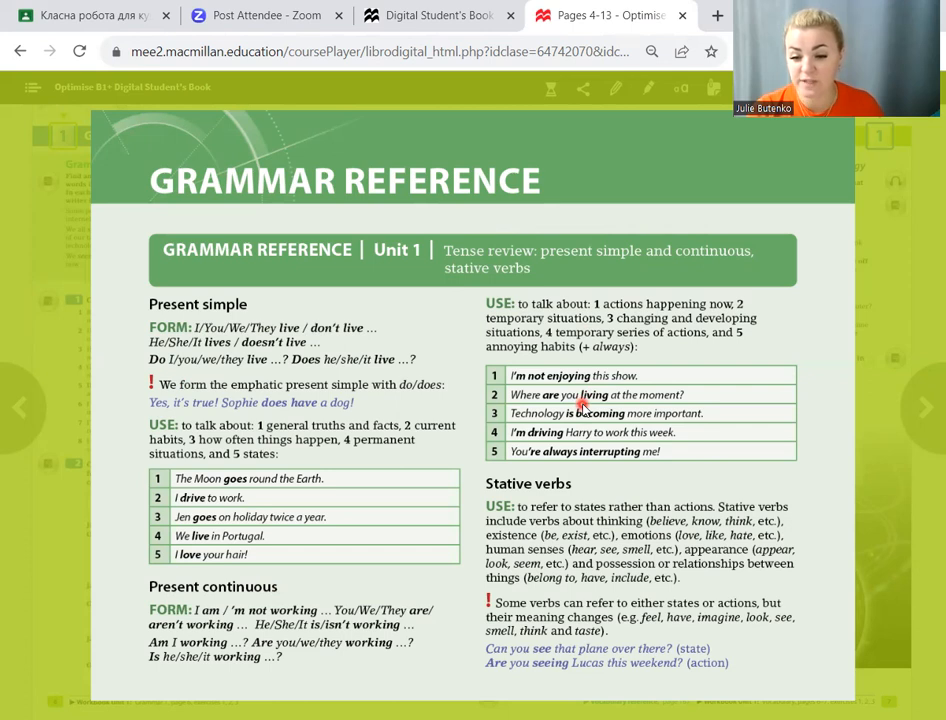
mouse_move(588, 437)
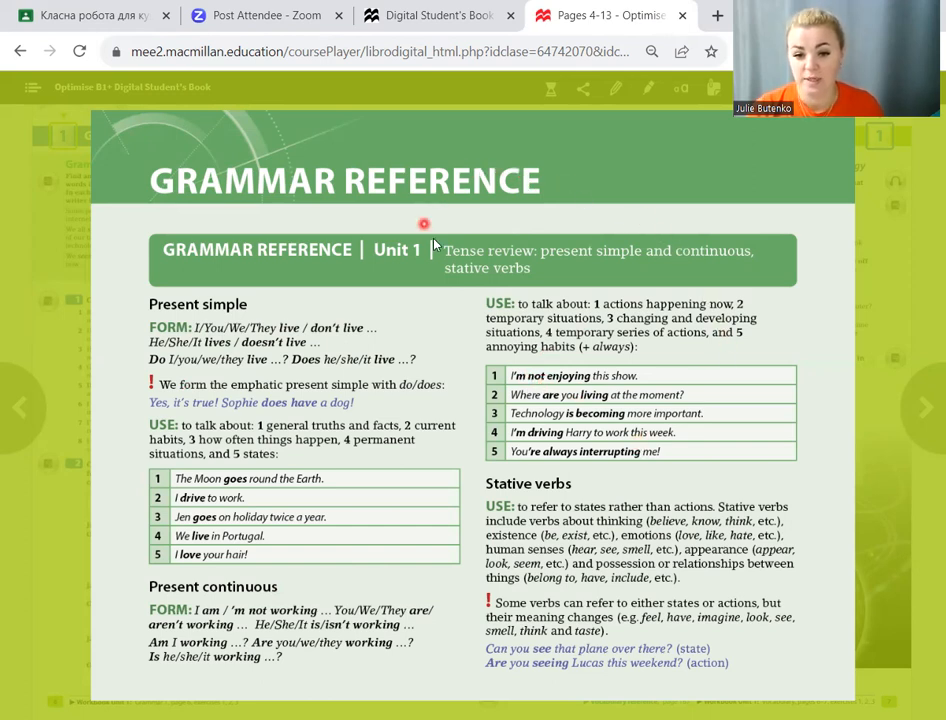
mouse_move(560, 268)
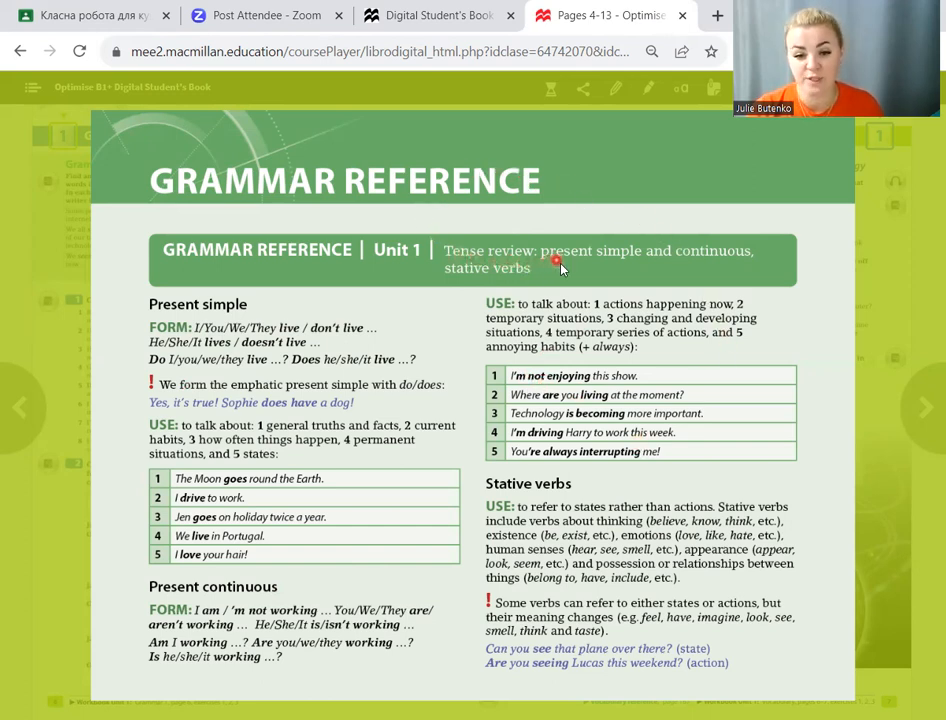
mouse_move(513, 262)
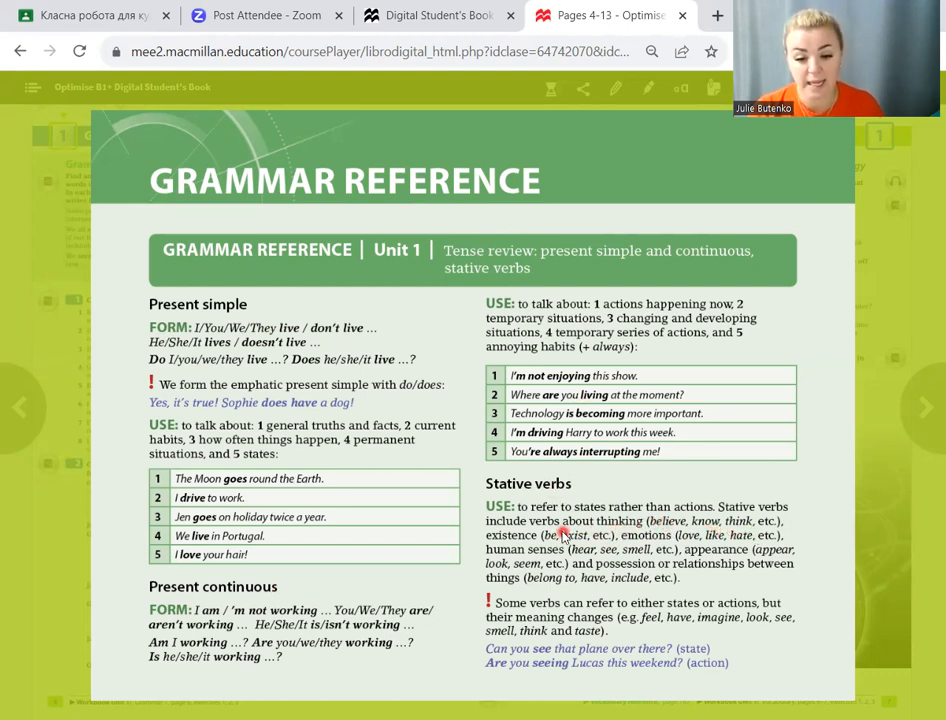
mouse_move(595, 548)
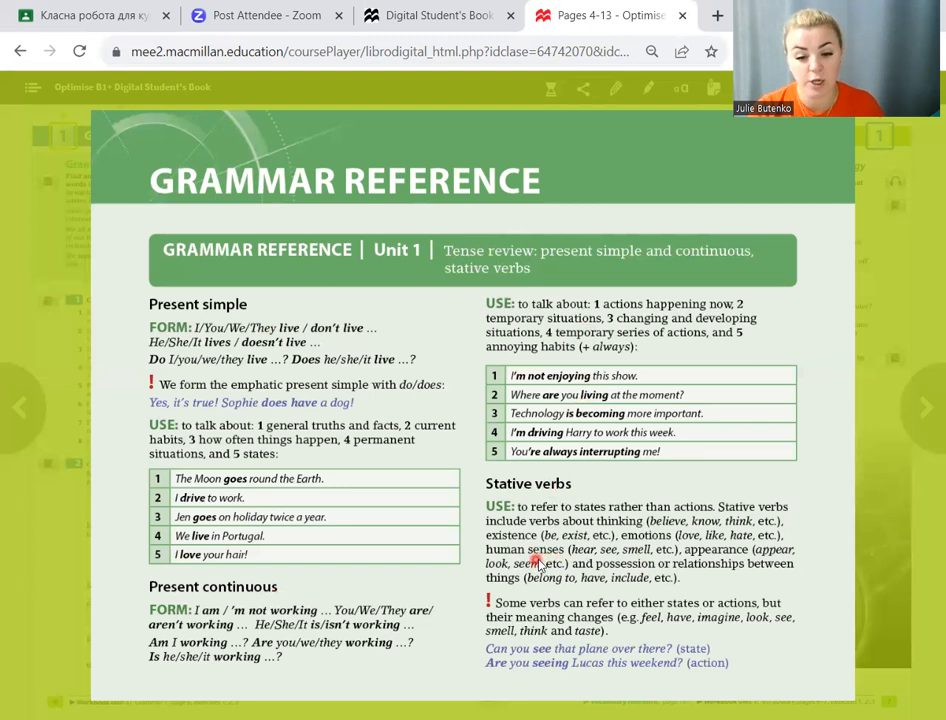
mouse_move(645, 560)
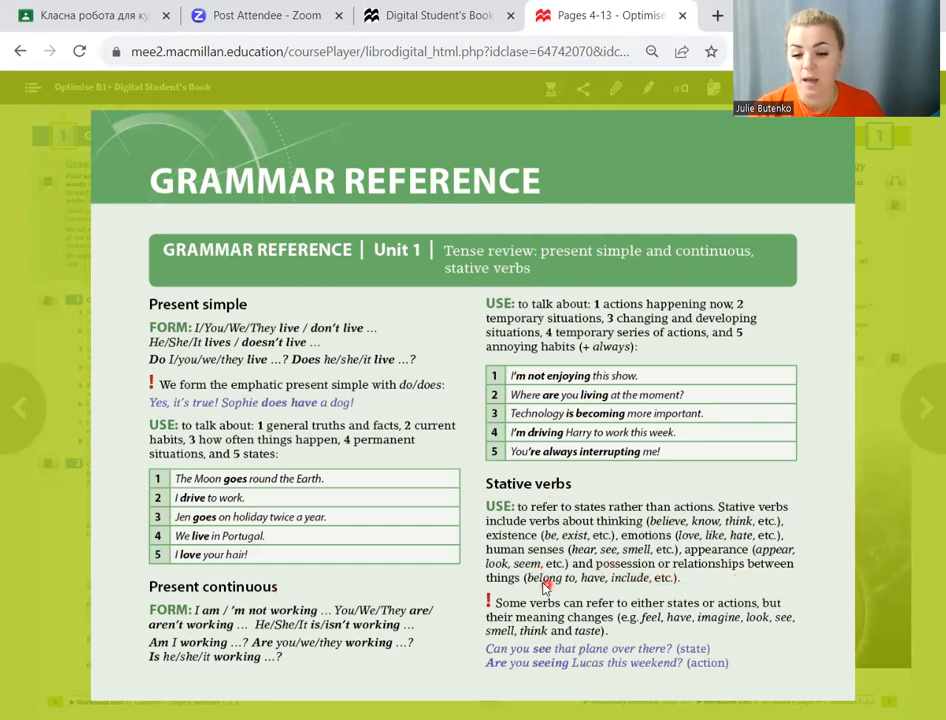
mouse_move(632, 588)
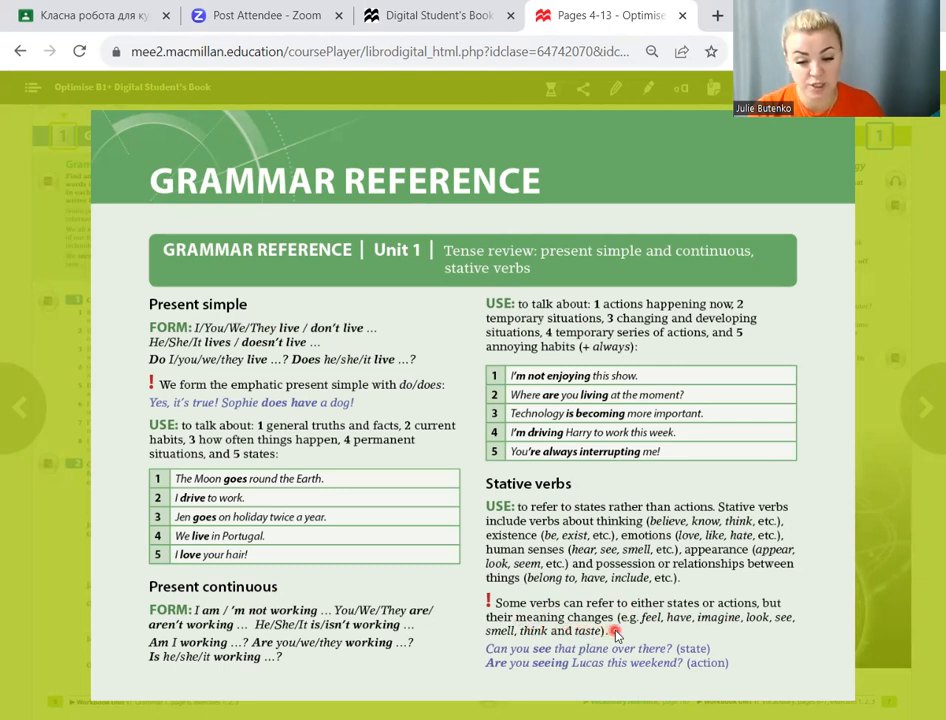
mouse_move(640, 635)
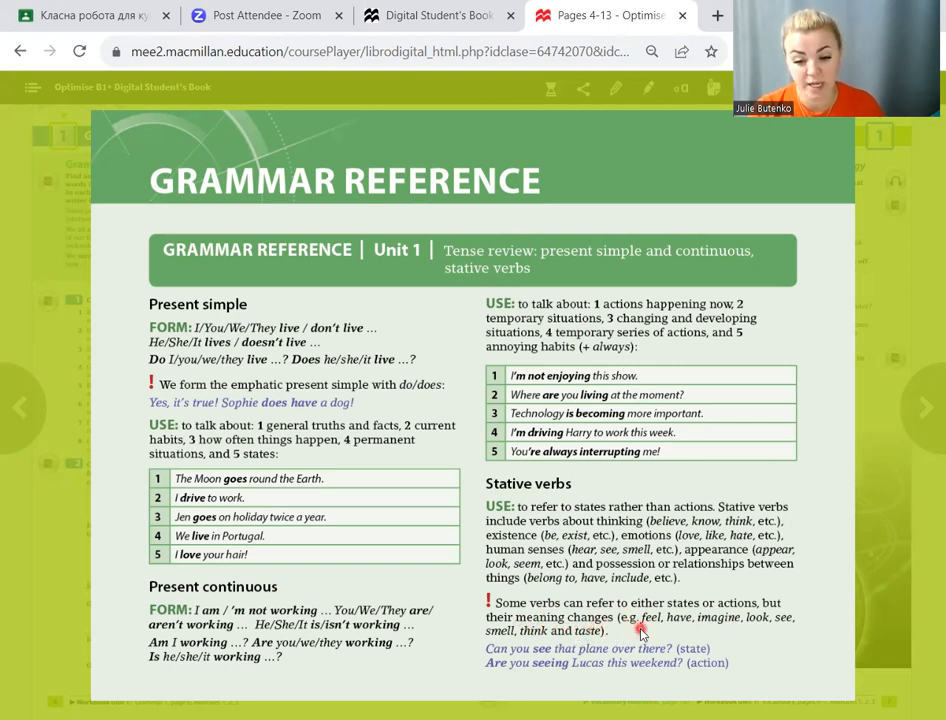
mouse_move(685, 638)
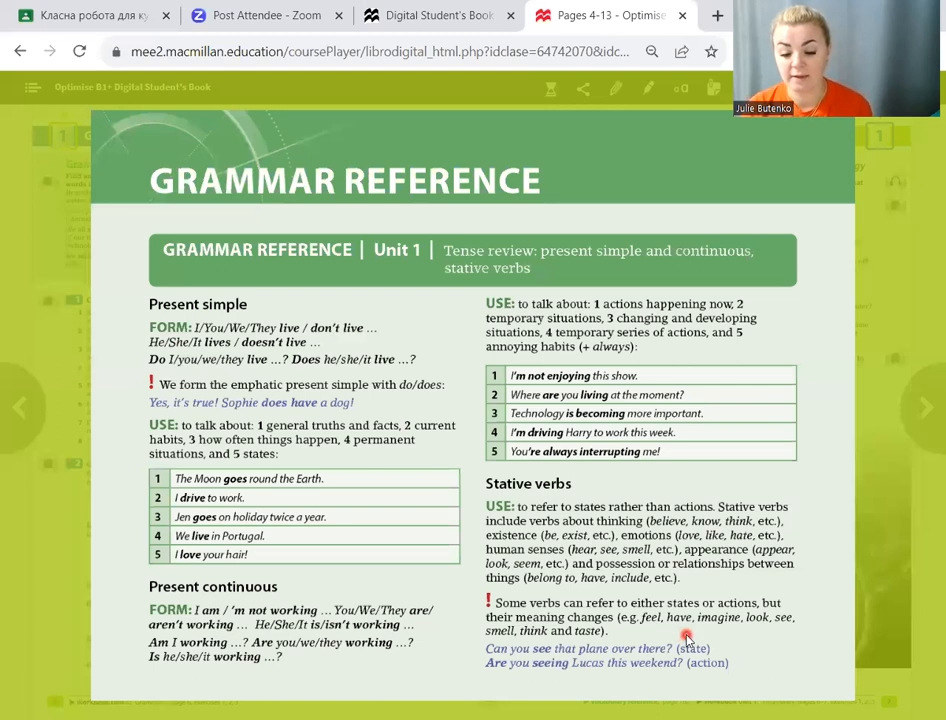
mouse_move(688, 632)
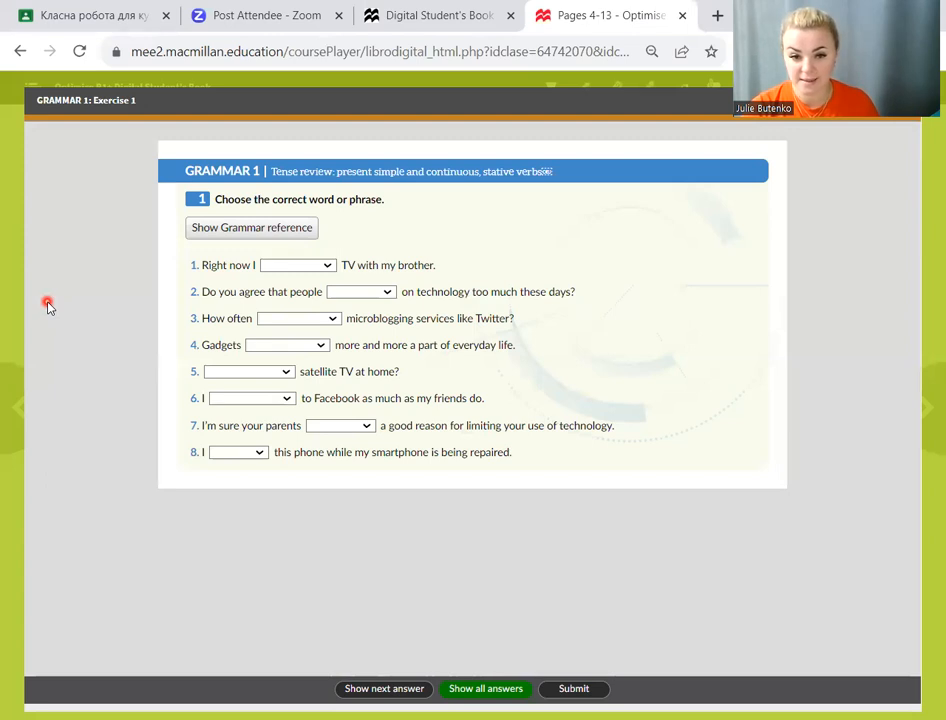
mouse_move(244, 216)
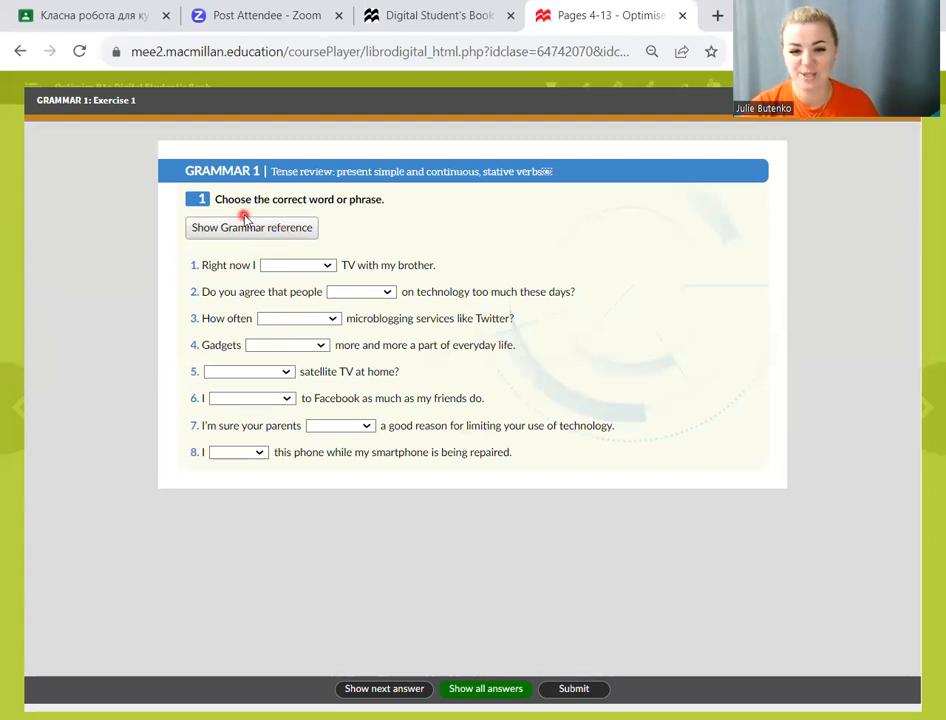
mouse_move(375, 217)
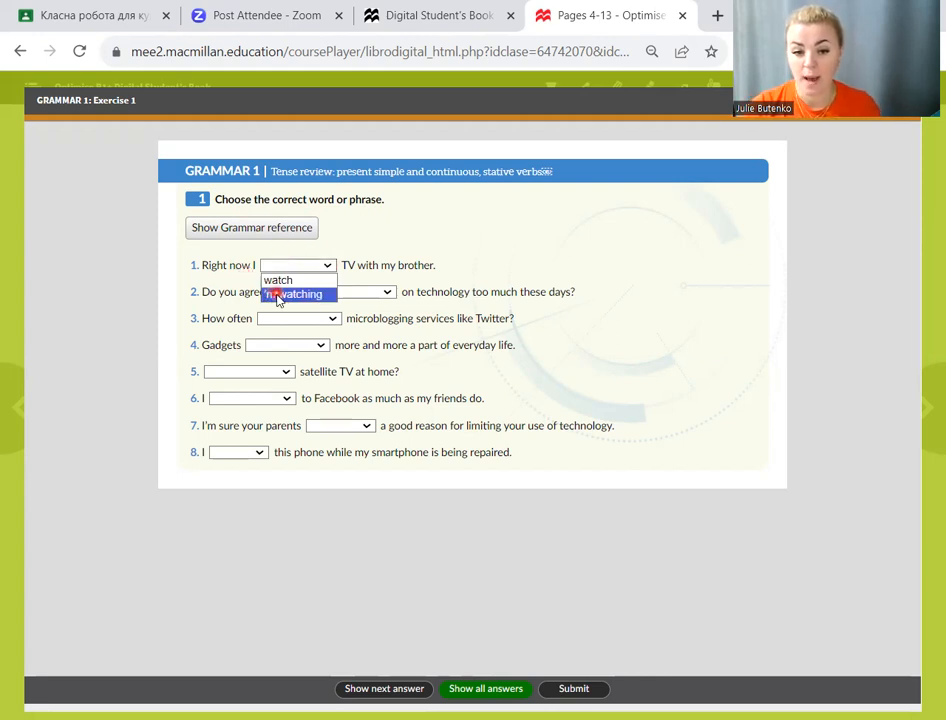
Step: Answer sentences 1–3 with 'm watching, rely and do you use, then reveal are becoming
click(294, 293)
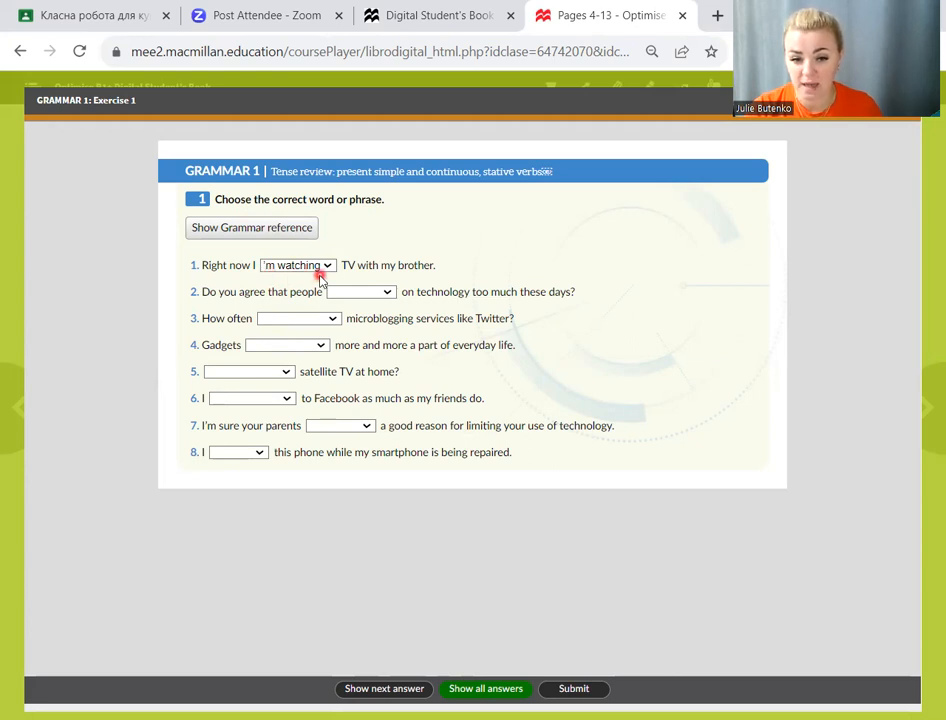
mouse_move(245, 293)
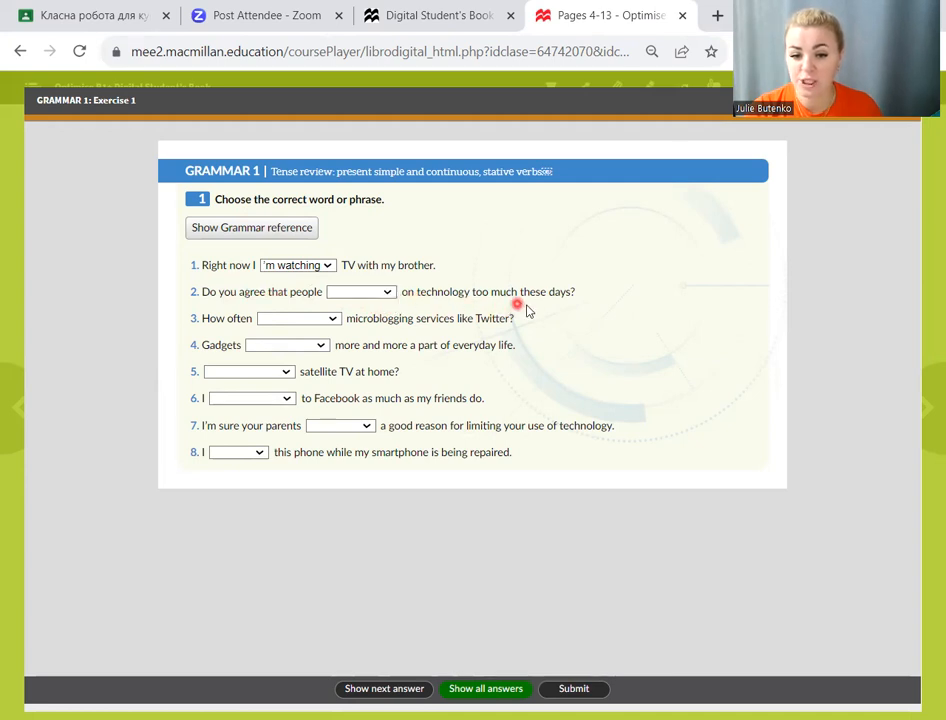
click(361, 291)
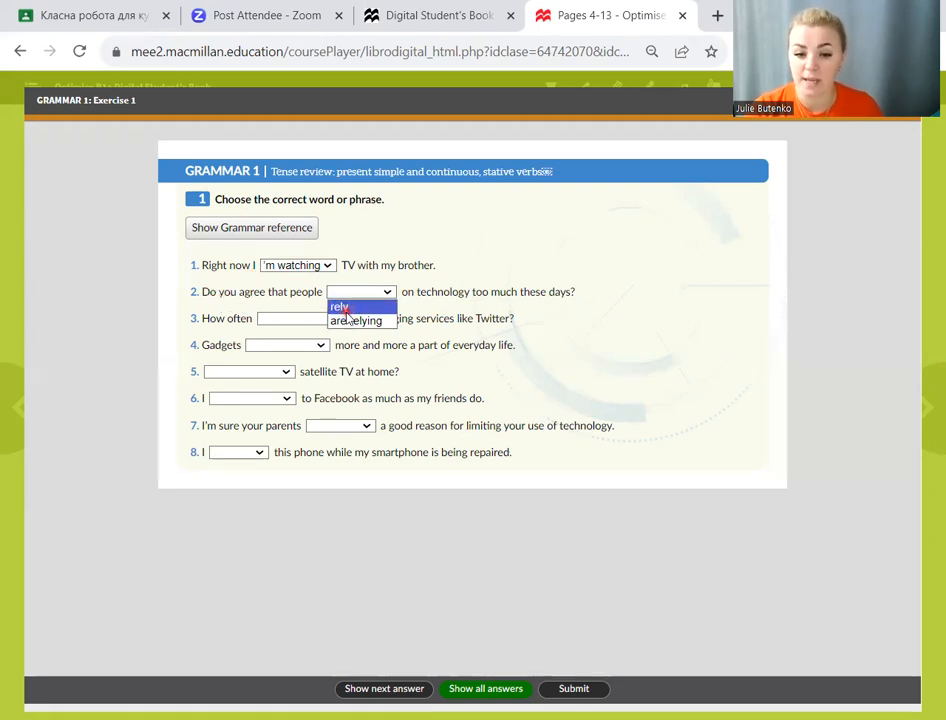
click(340, 306)
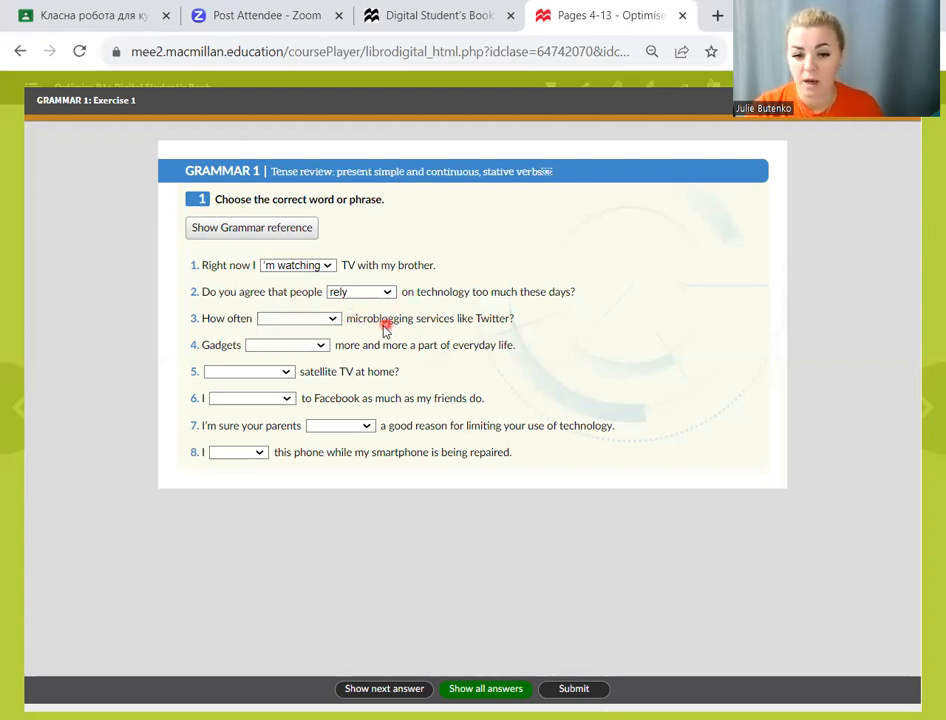
mouse_move(451, 330)
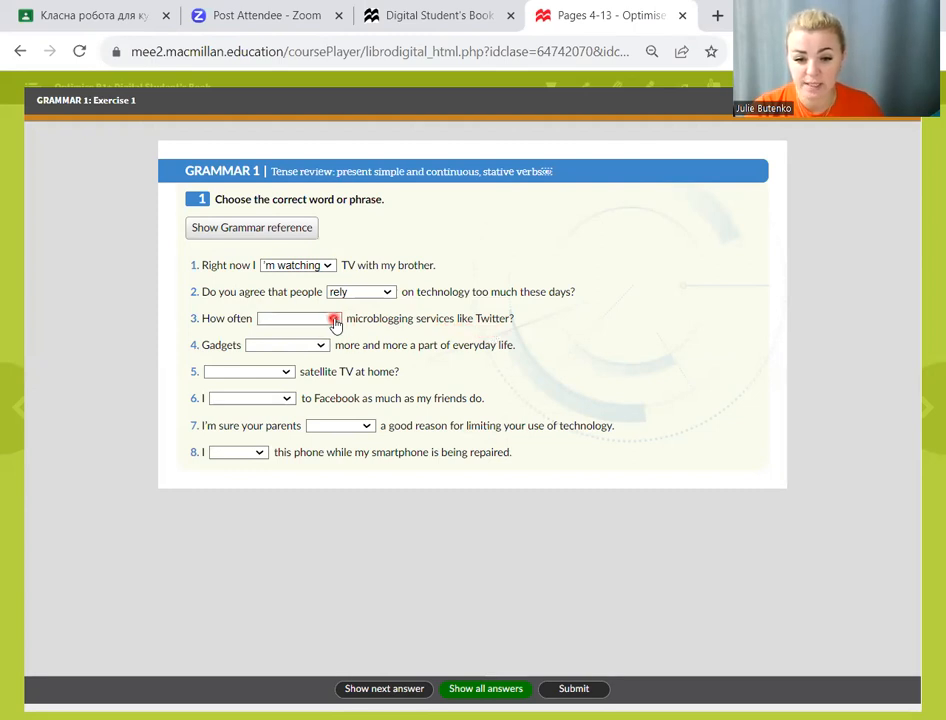
click(333, 318)
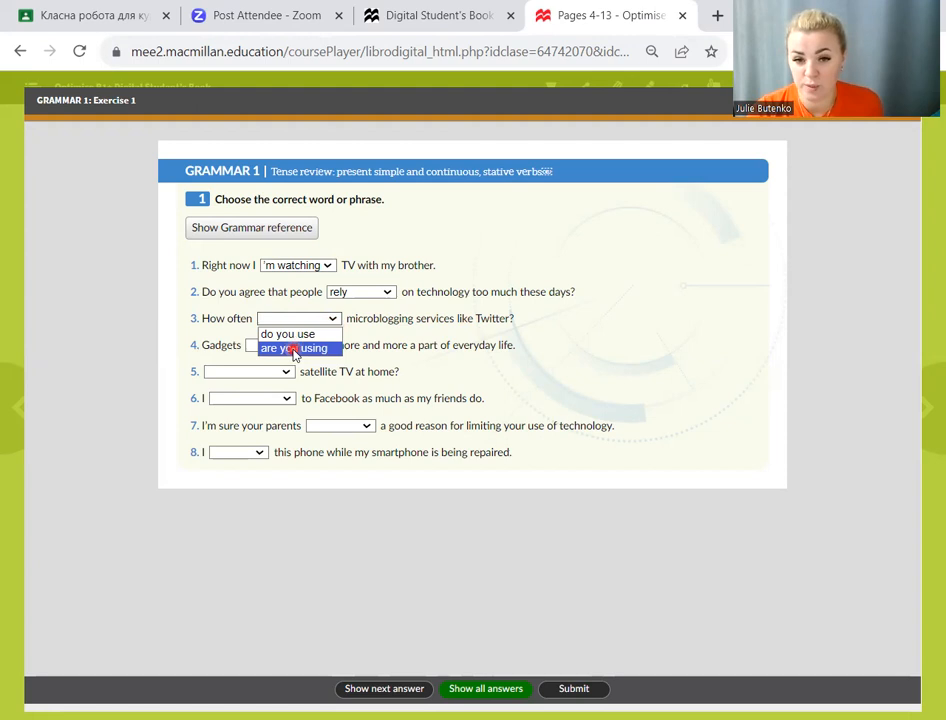
click(287, 334)
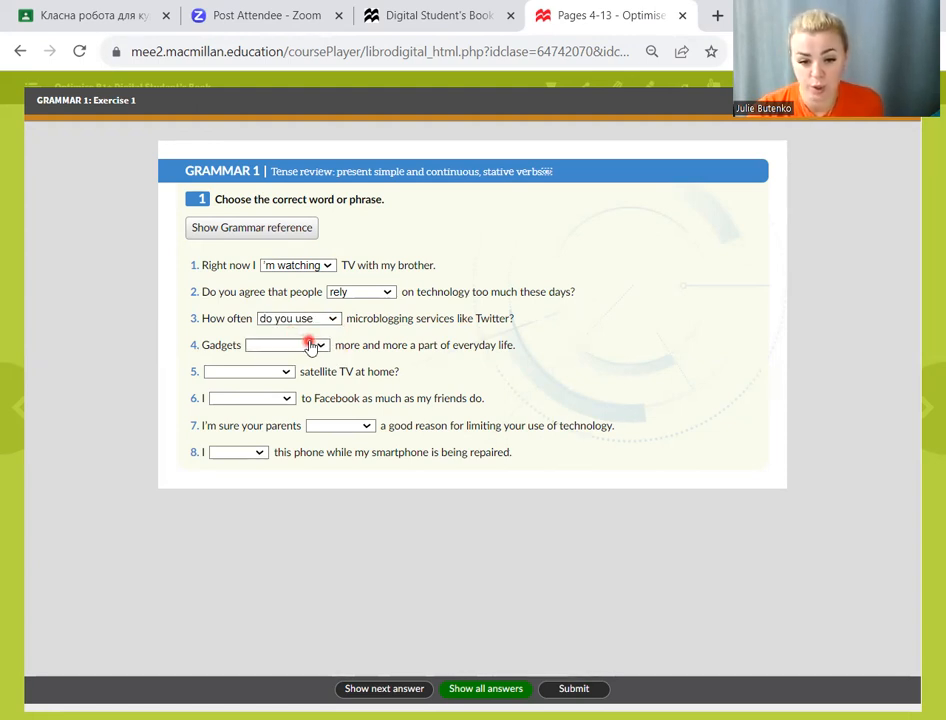
mouse_move(228, 362)
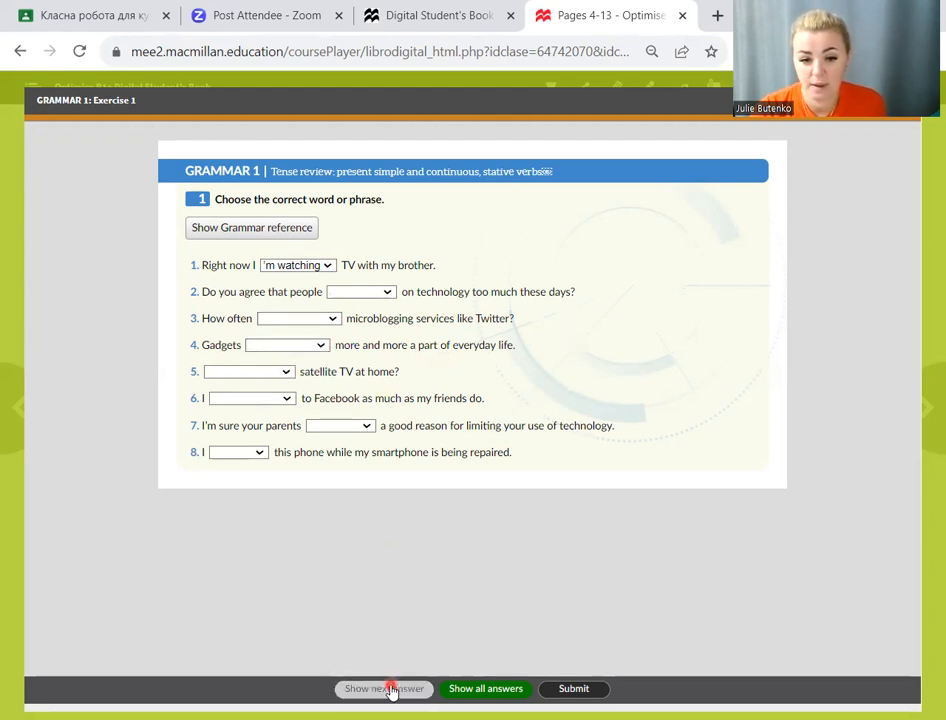
click(383, 688)
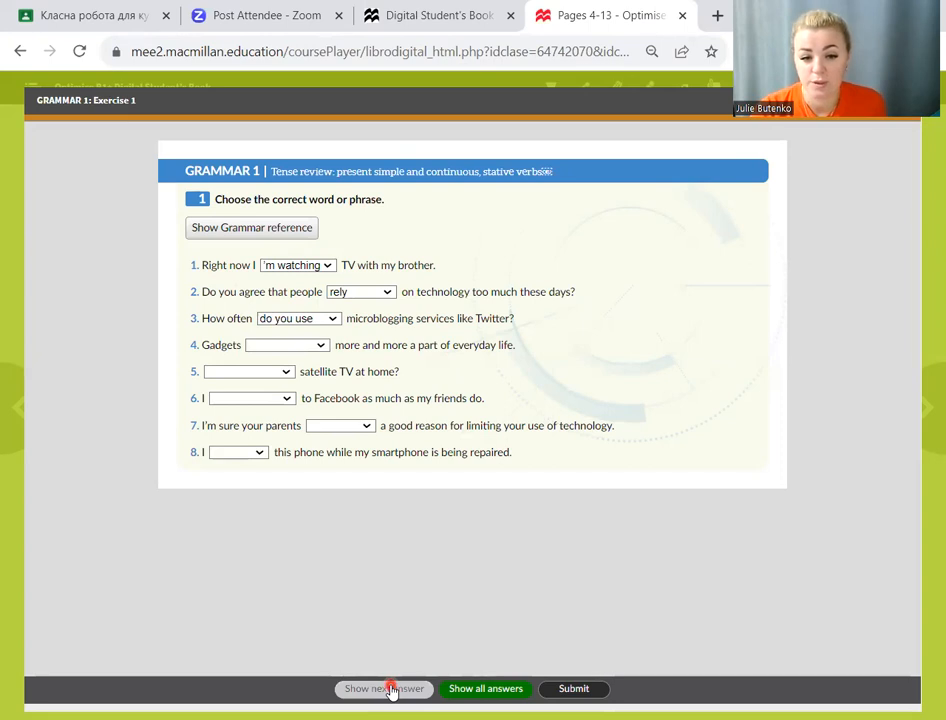
click(383, 688)
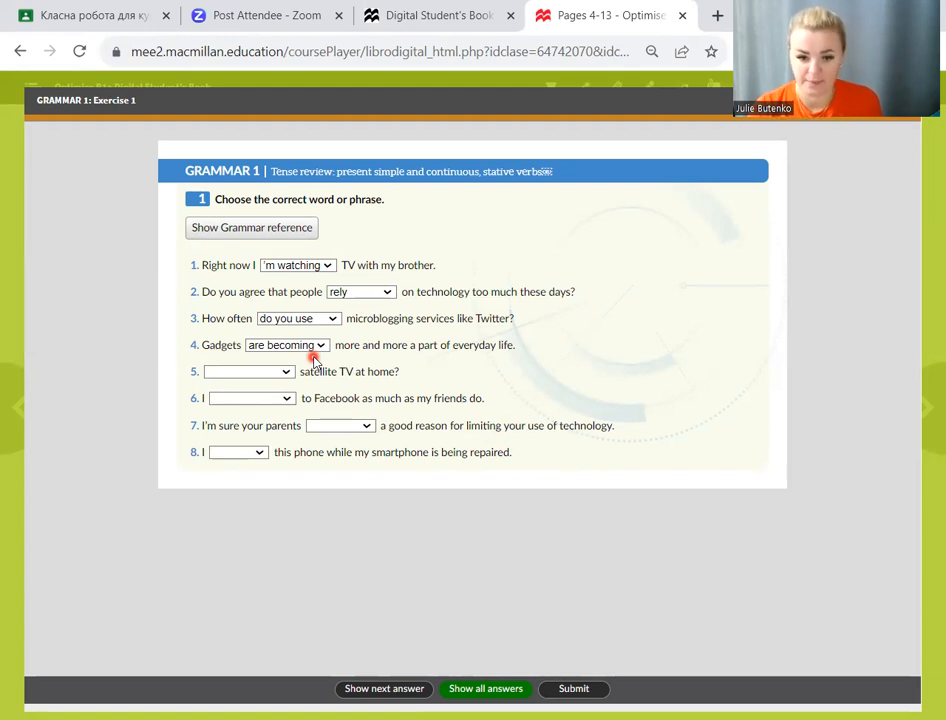
mouse_move(308, 382)
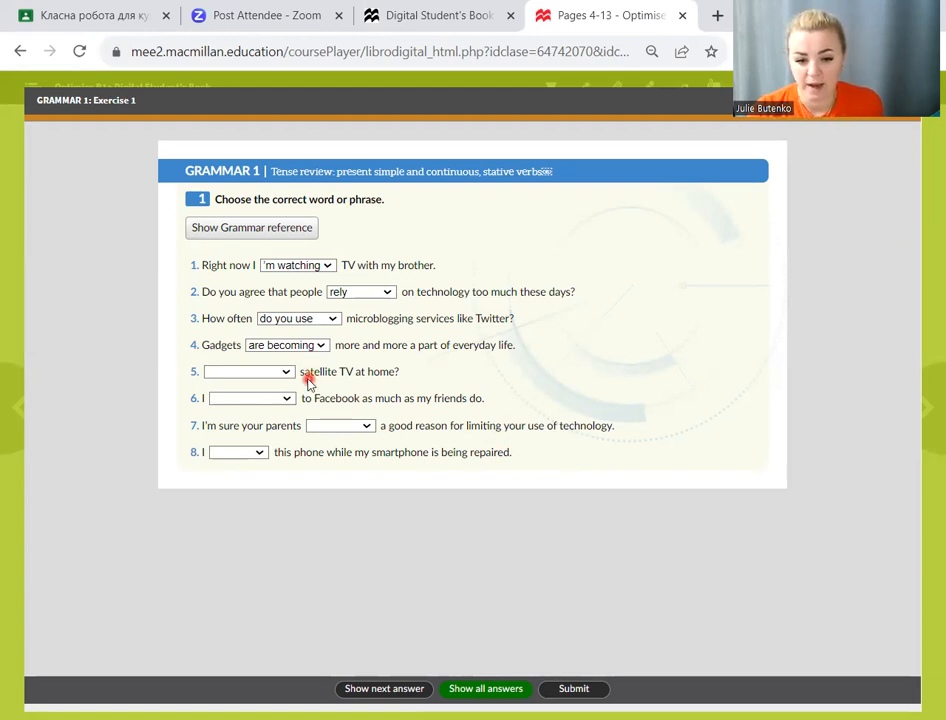
Step: Fill Exercise 1 items 5 and 6 with Do you have and don't post
click(248, 371)
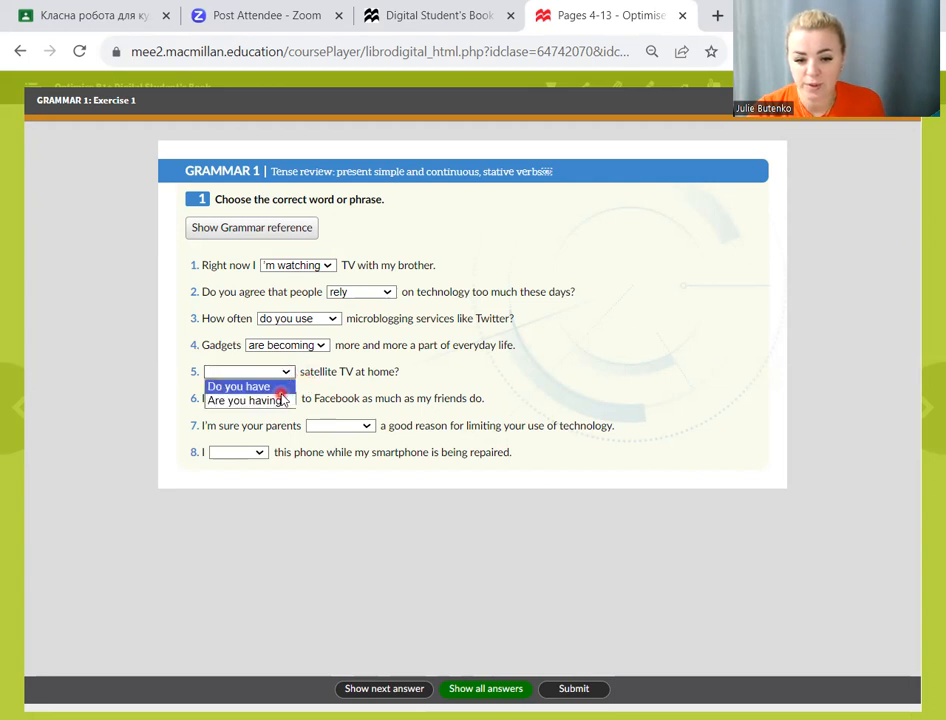
click(248, 400)
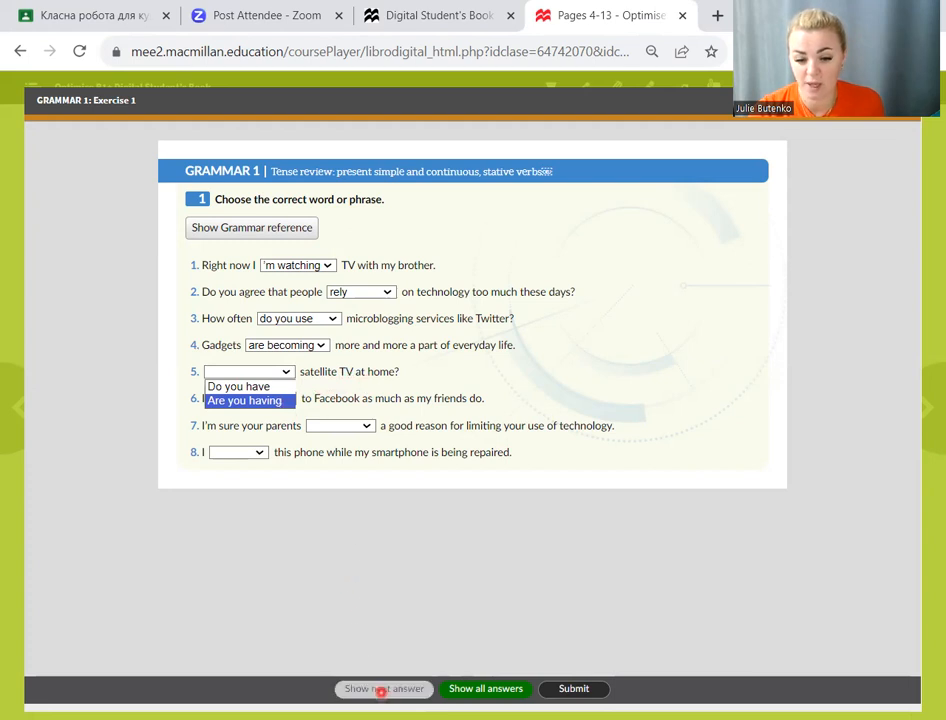
click(238, 386)
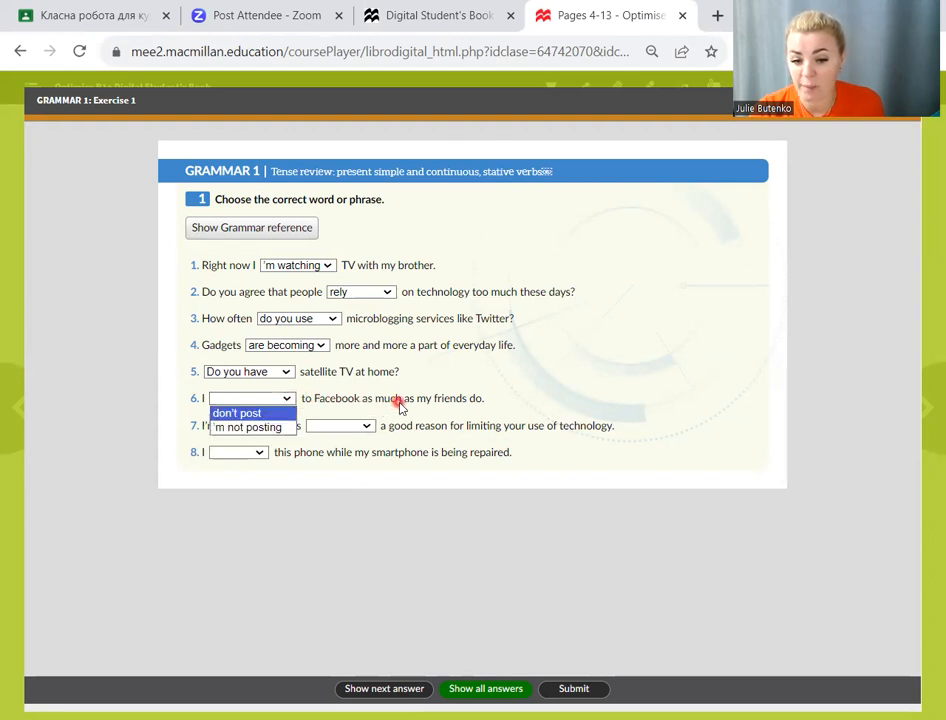
click(237, 412)
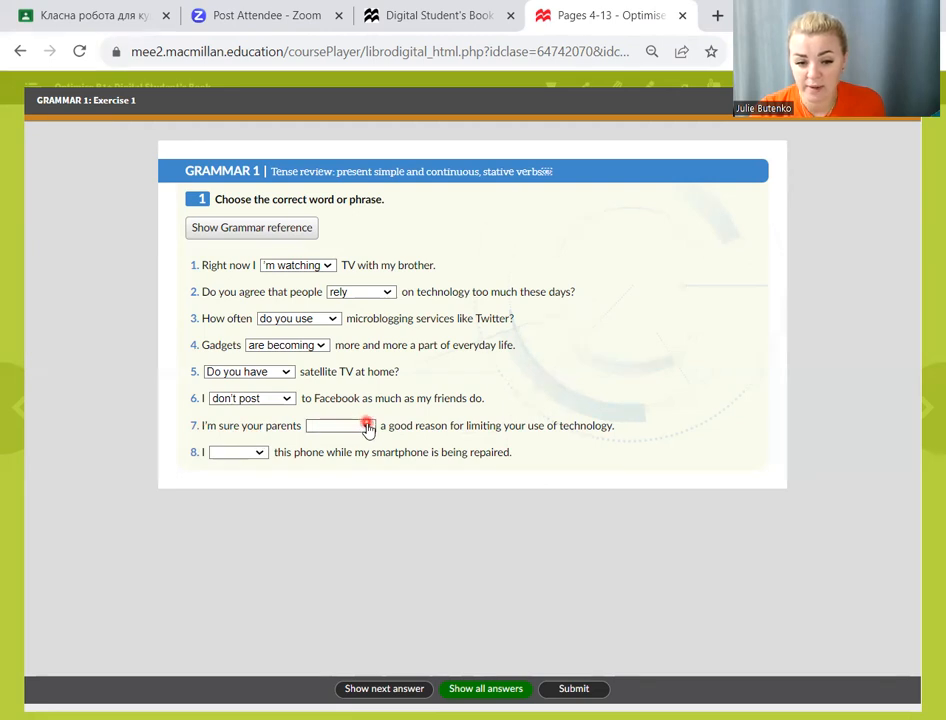
Step: Reveal have for item 7, then go back to the double-page spread
click(340, 425)
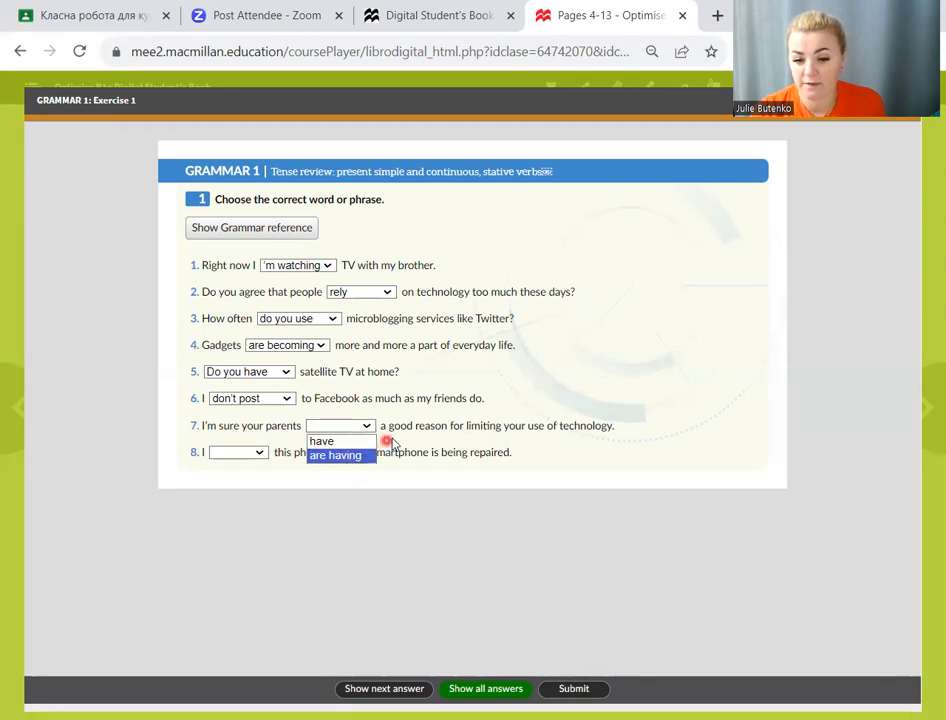
mouse_move(525, 433)
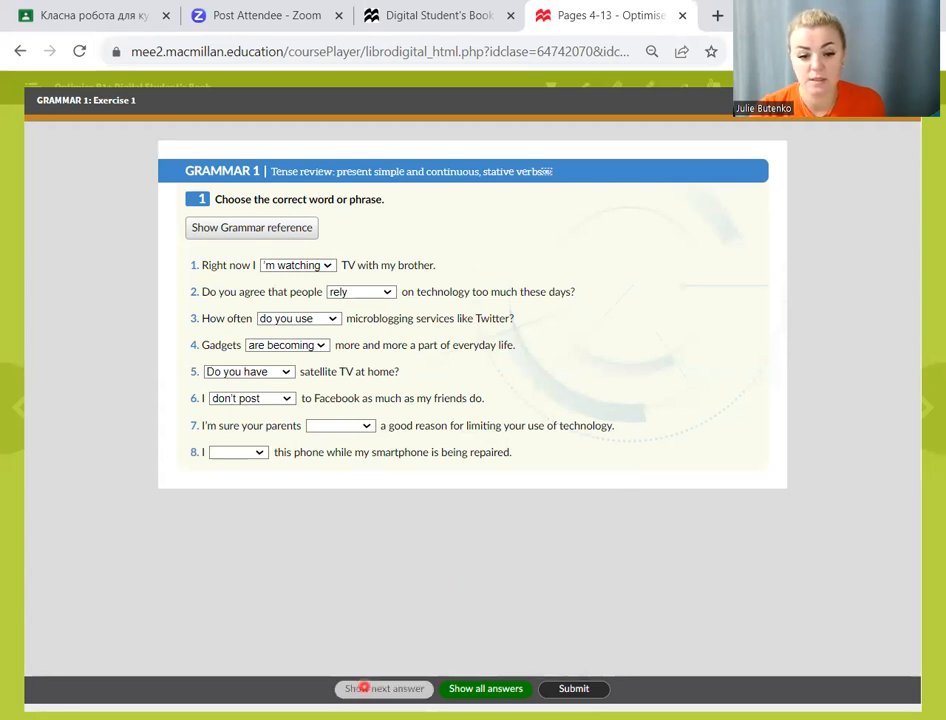
click(339, 425)
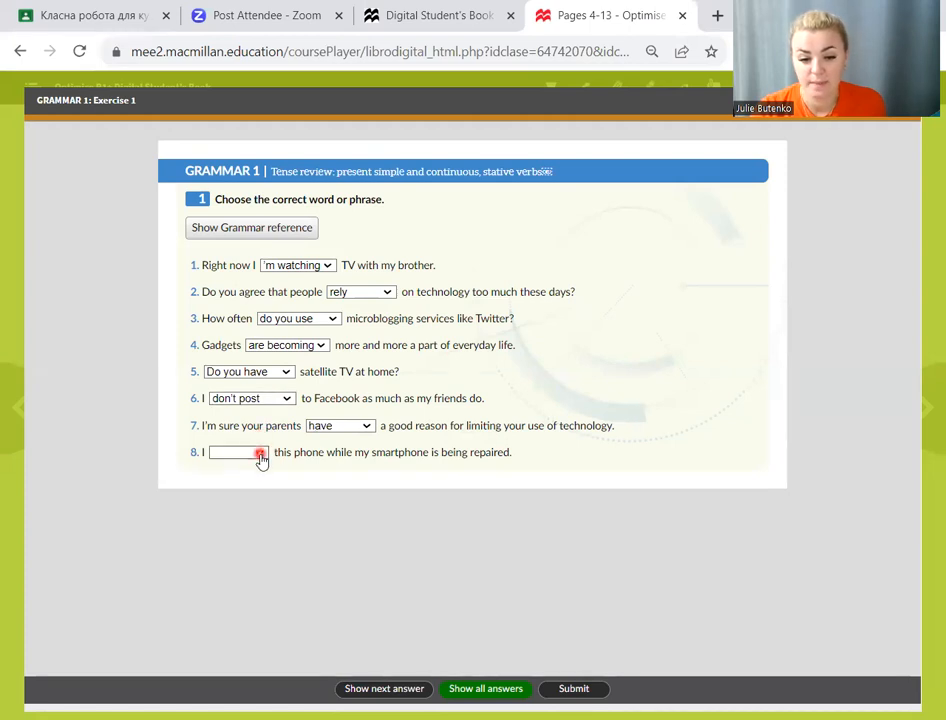
click(238, 452)
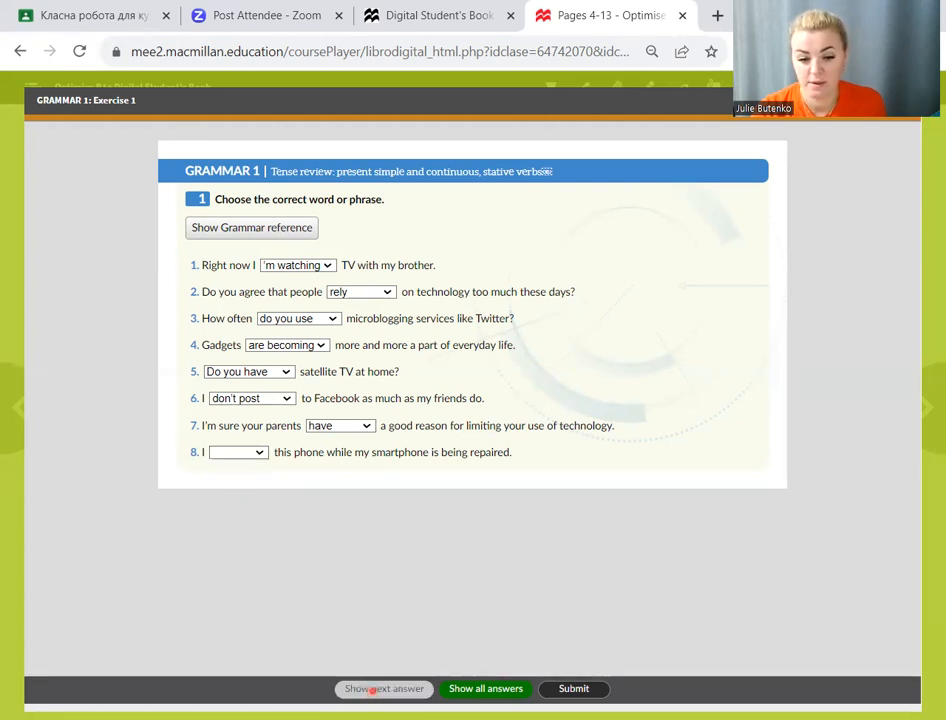
click(383, 688)
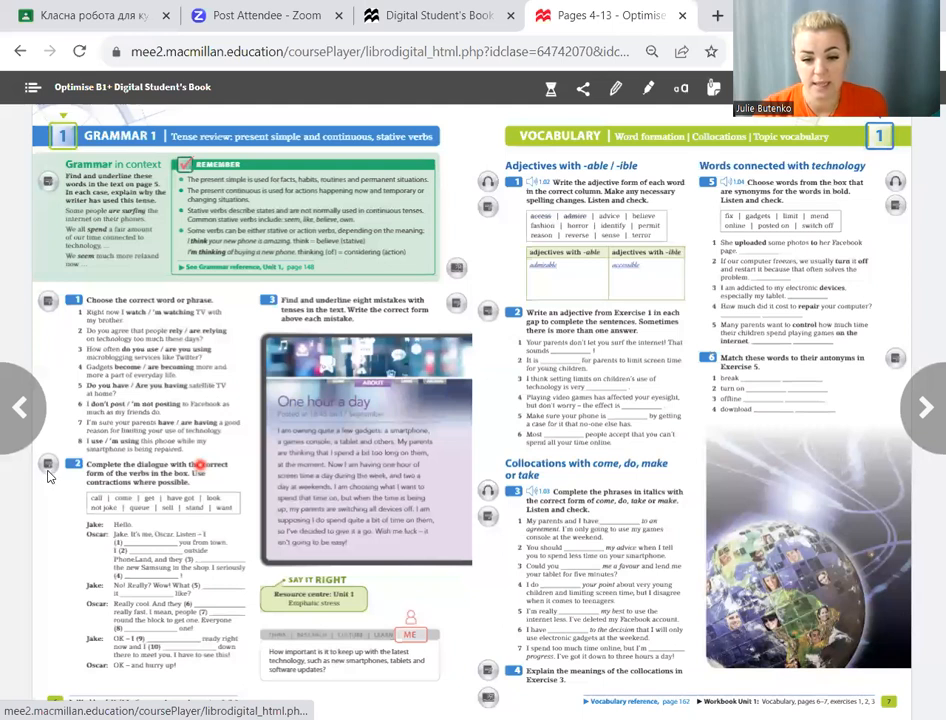
click(47, 463)
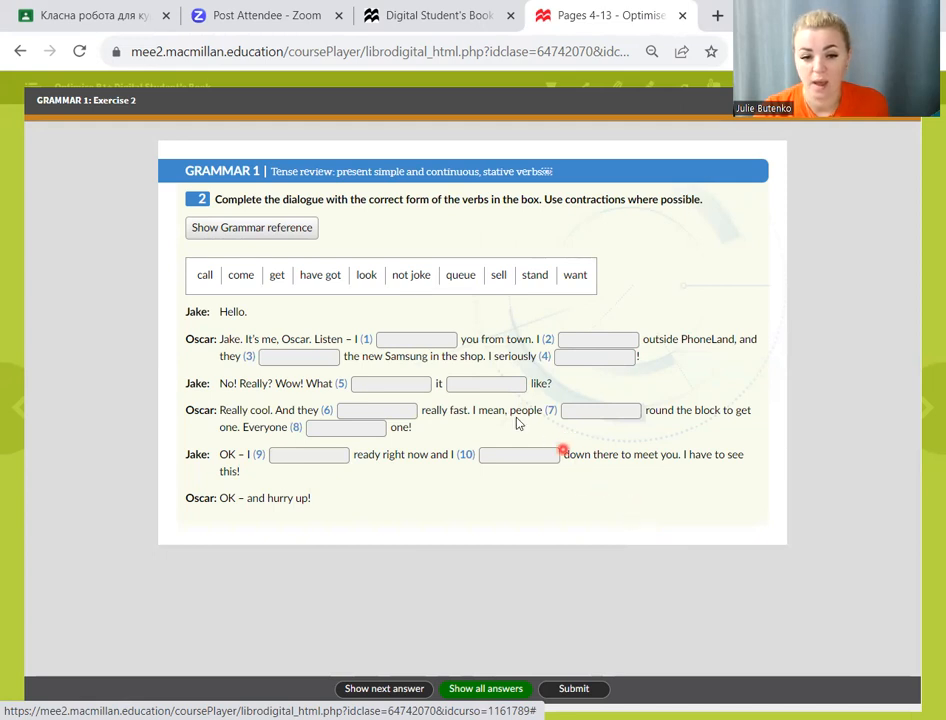
mouse_move(305, 348)
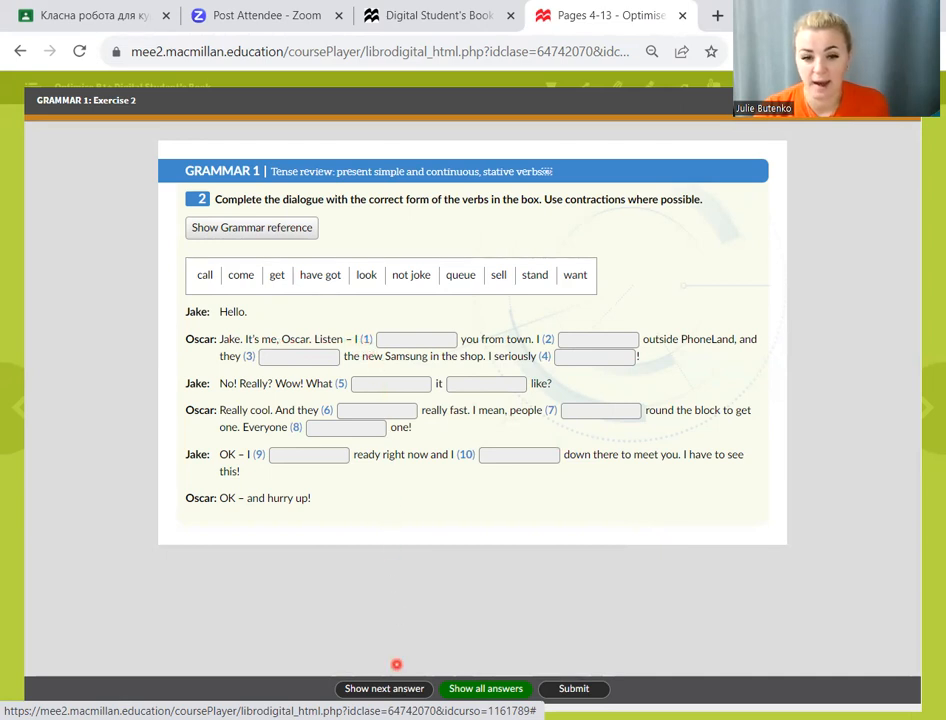
Step: Reveal the correct verb forms for dialogue gaps 1–5 in Exercise 2
click(383, 688)
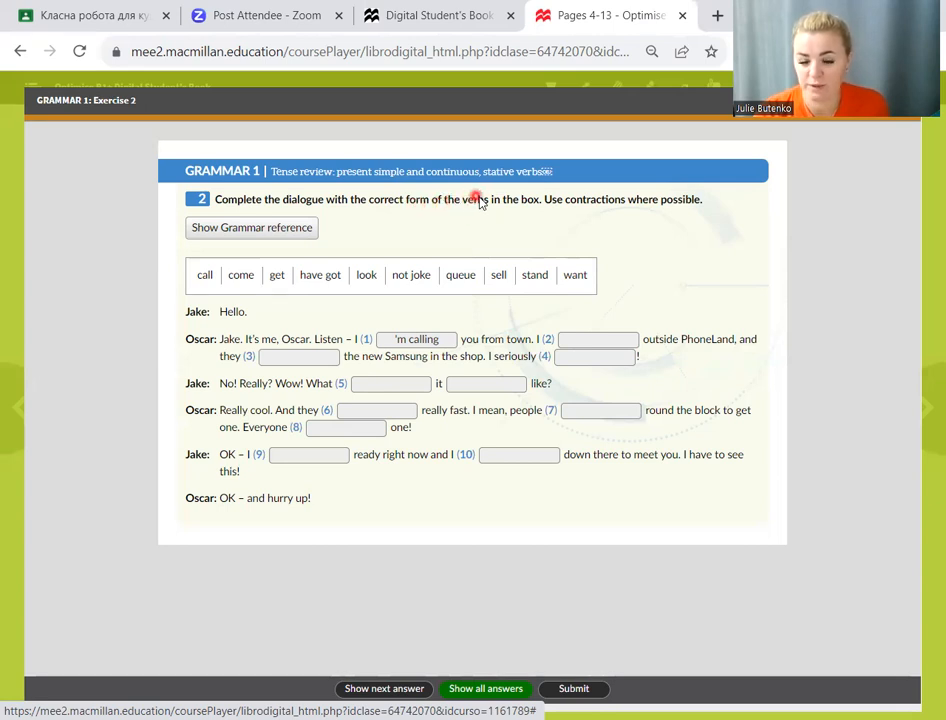
mouse_move(510, 208)
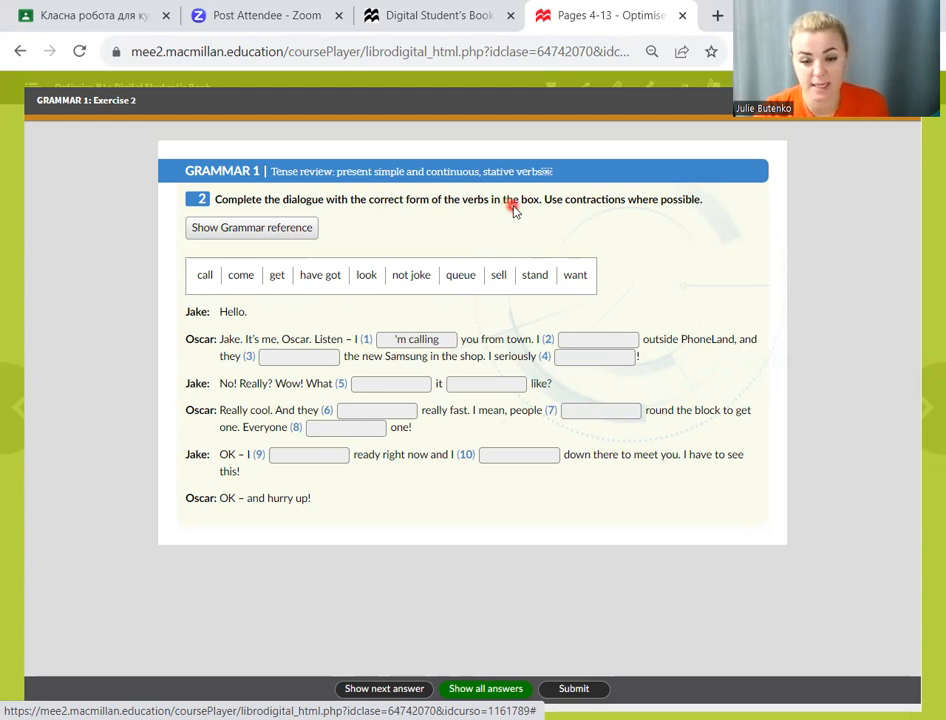
mouse_move(540, 318)
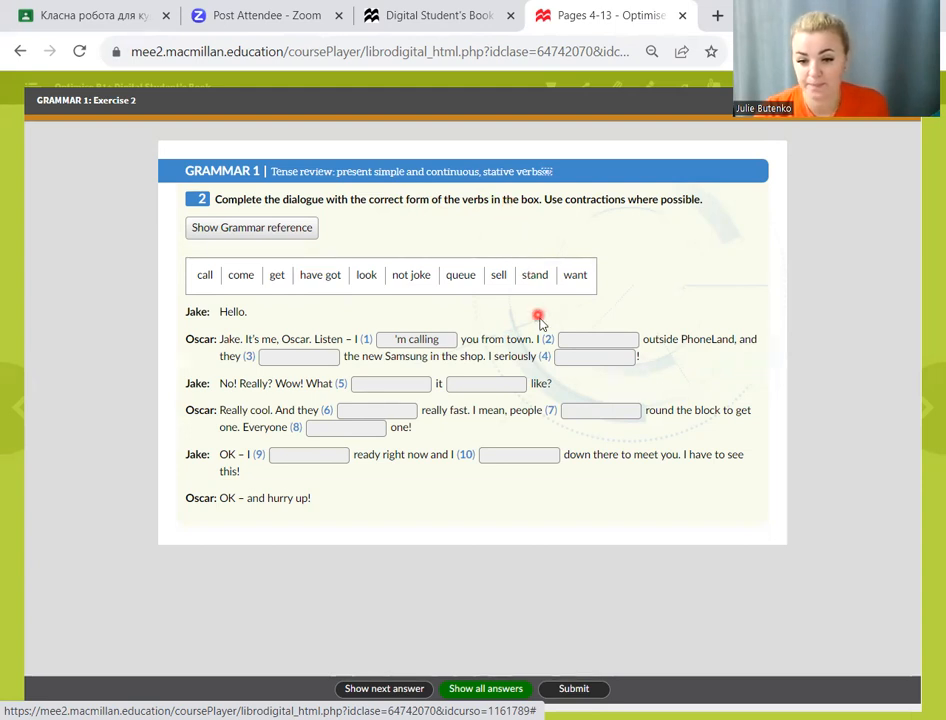
mouse_move(545, 347)
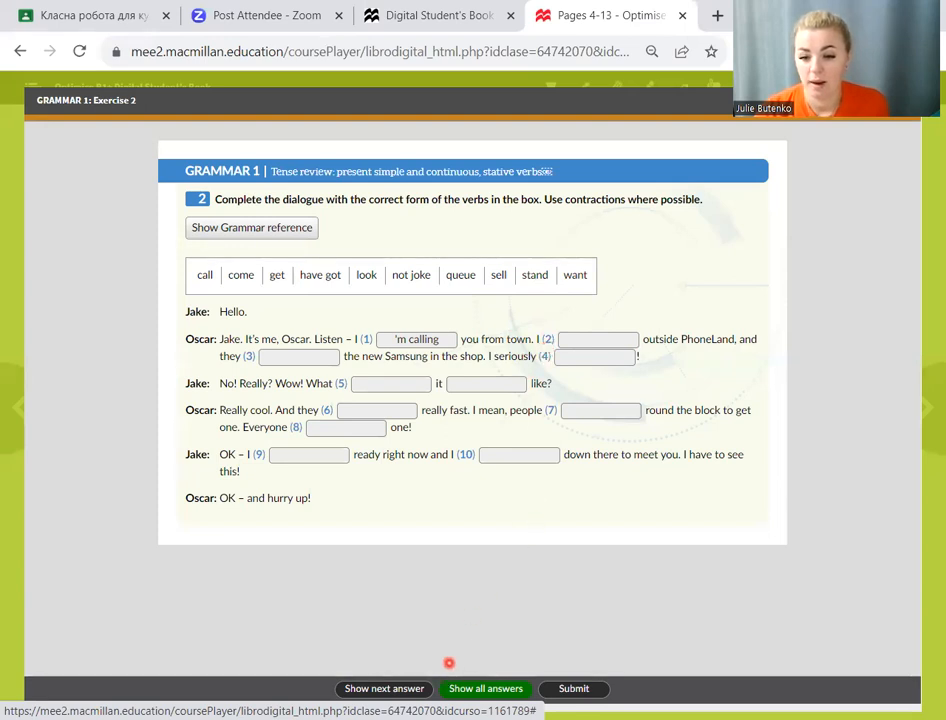
click(383, 688)
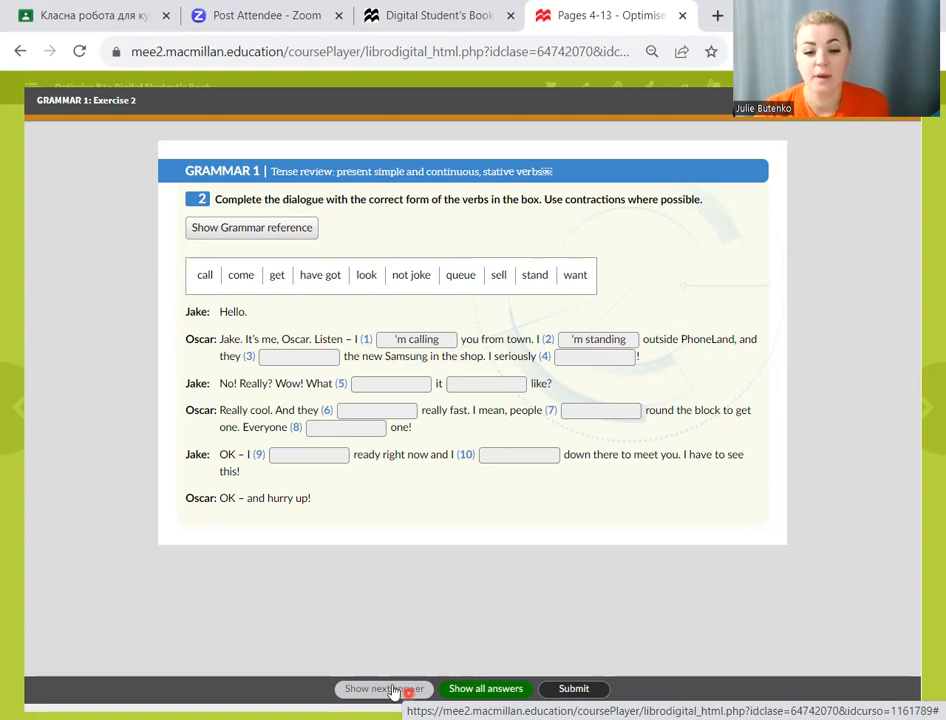
click(383, 688)
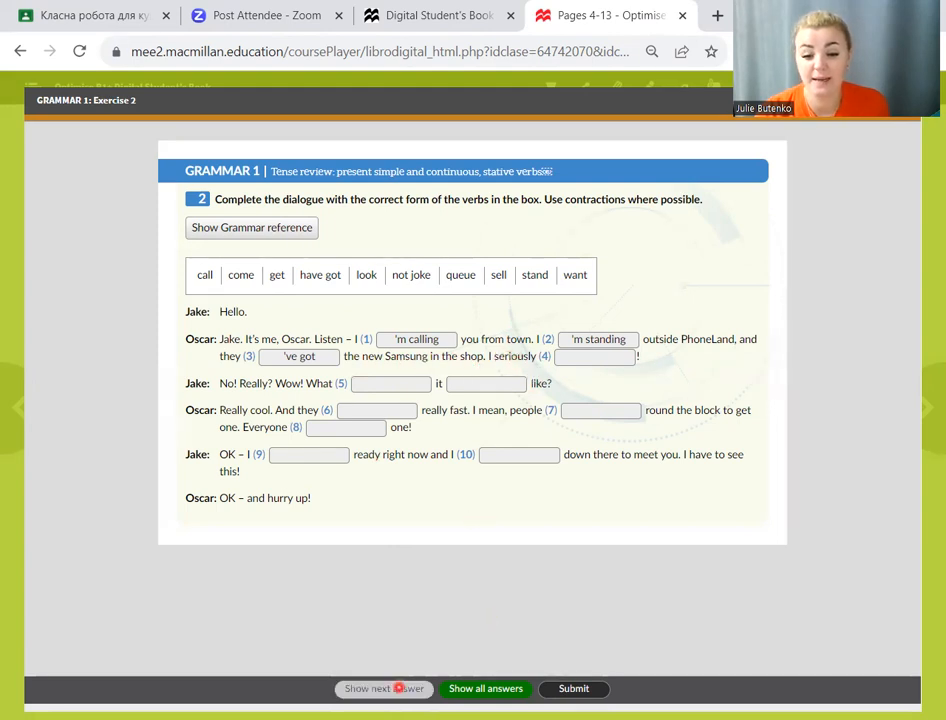
click(383, 688)
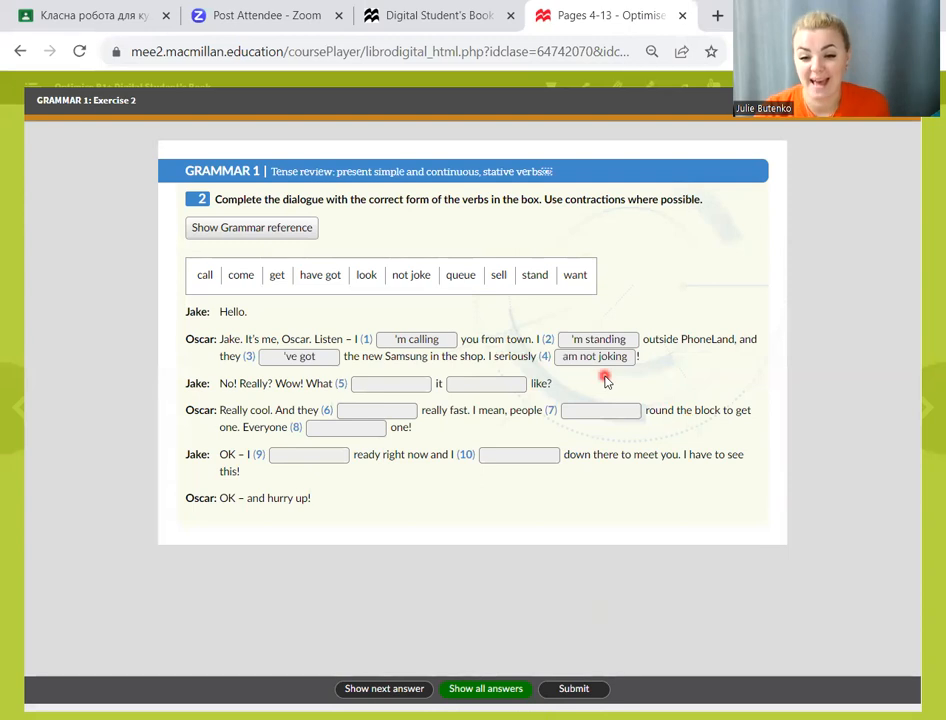
mouse_move(636, 372)
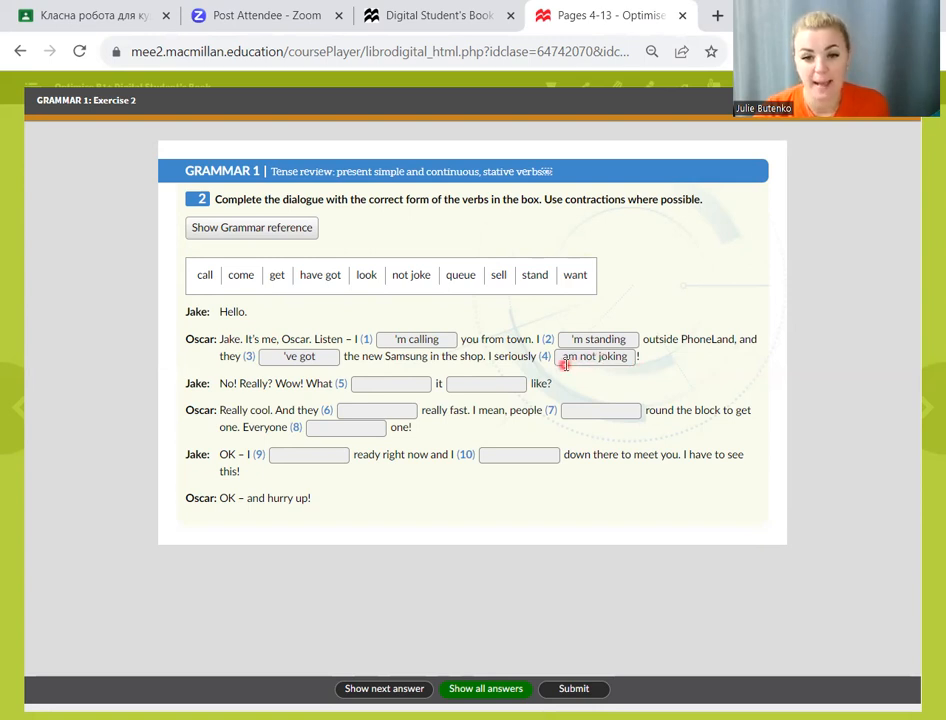
mouse_move(235, 398)
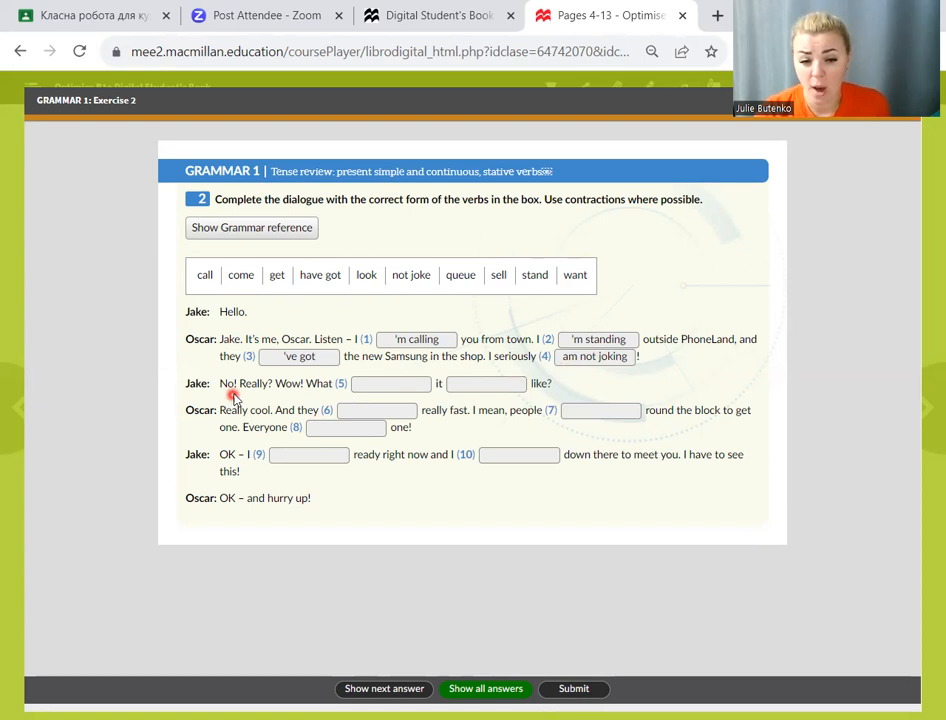
click(390, 383)
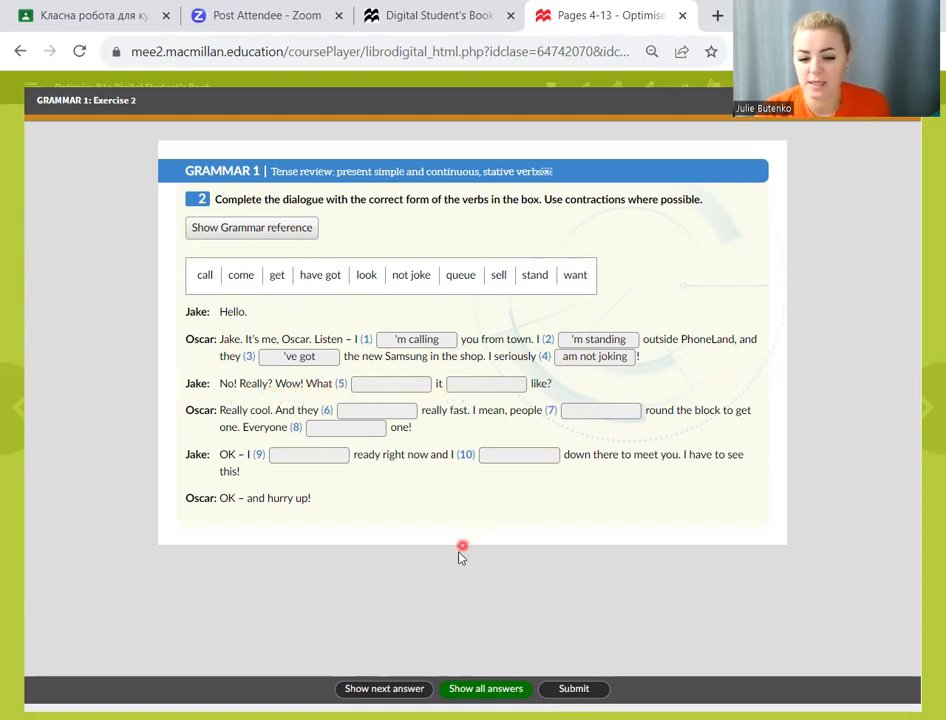
click(383, 688)
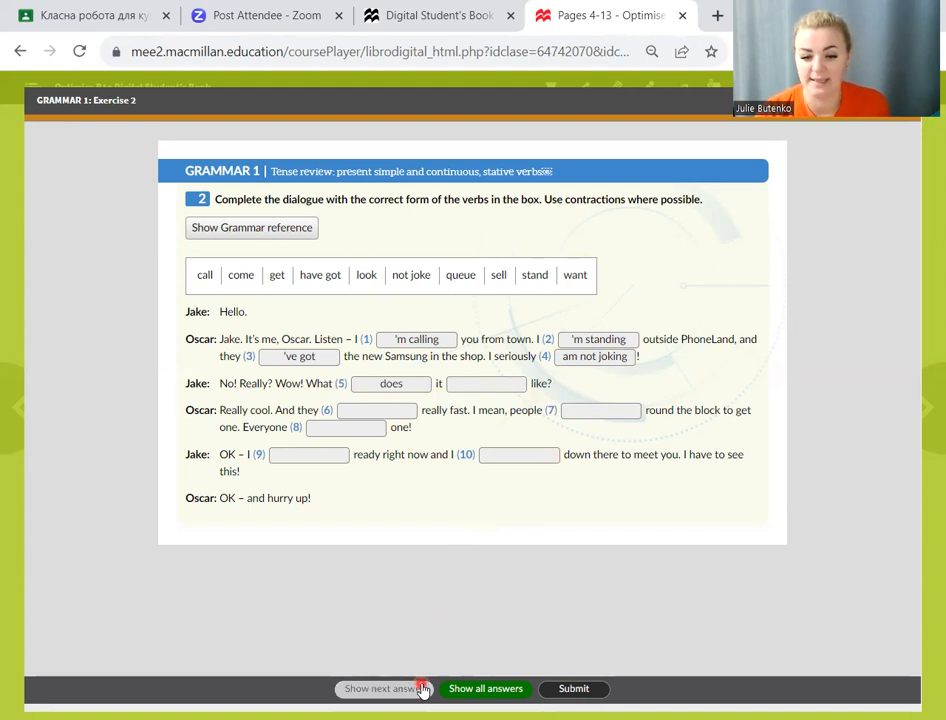
Step: Reveal the verb forms for gaps 6–10, ending with 'm getting and 'm coming
click(385, 688)
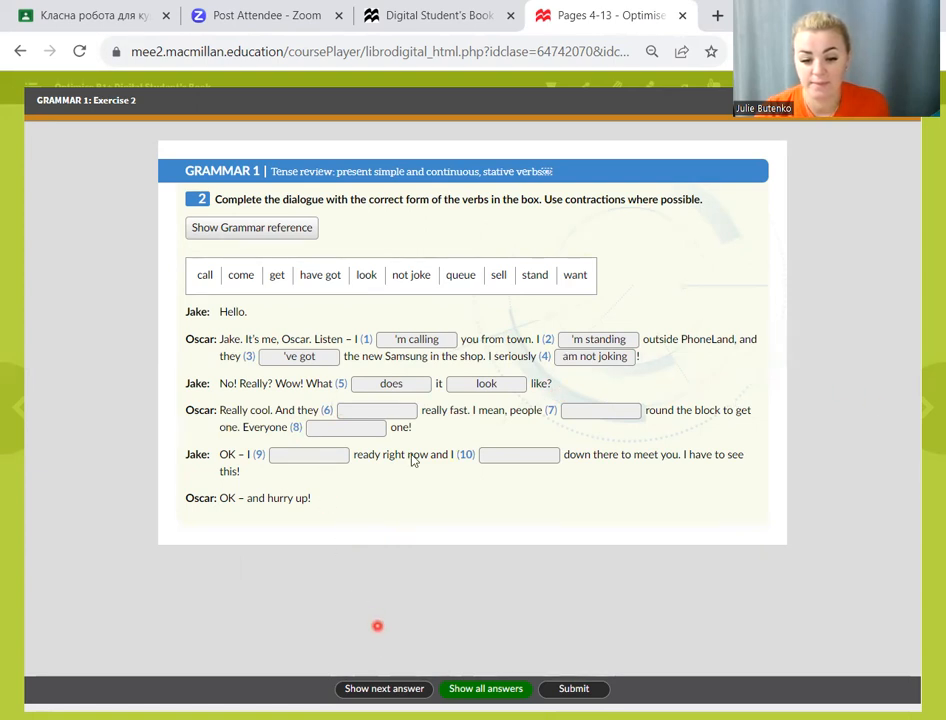
click(383, 688)
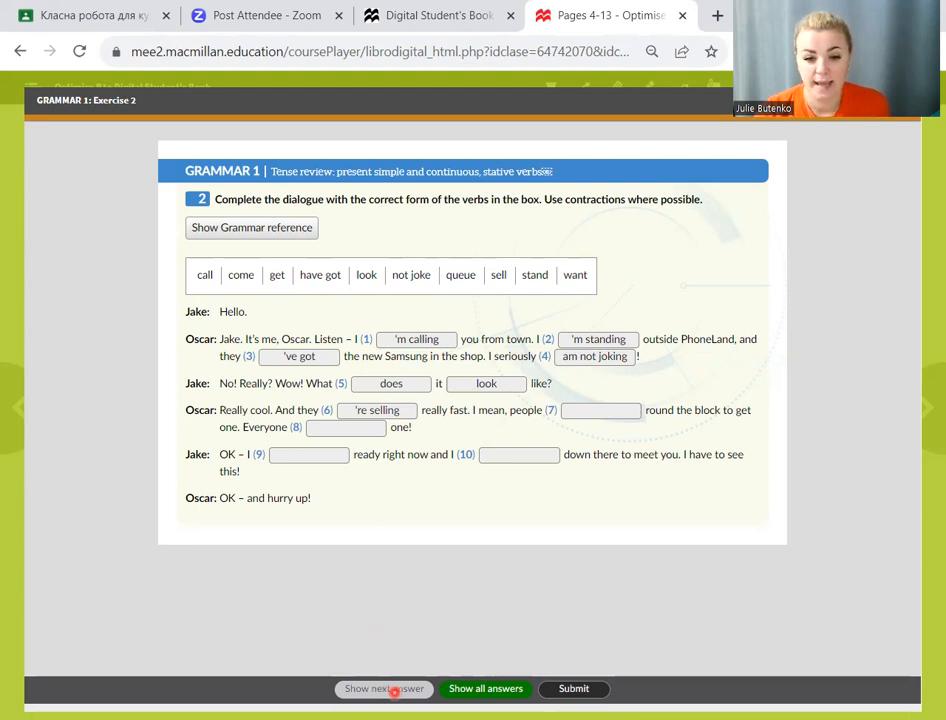
mouse_move(300, 648)
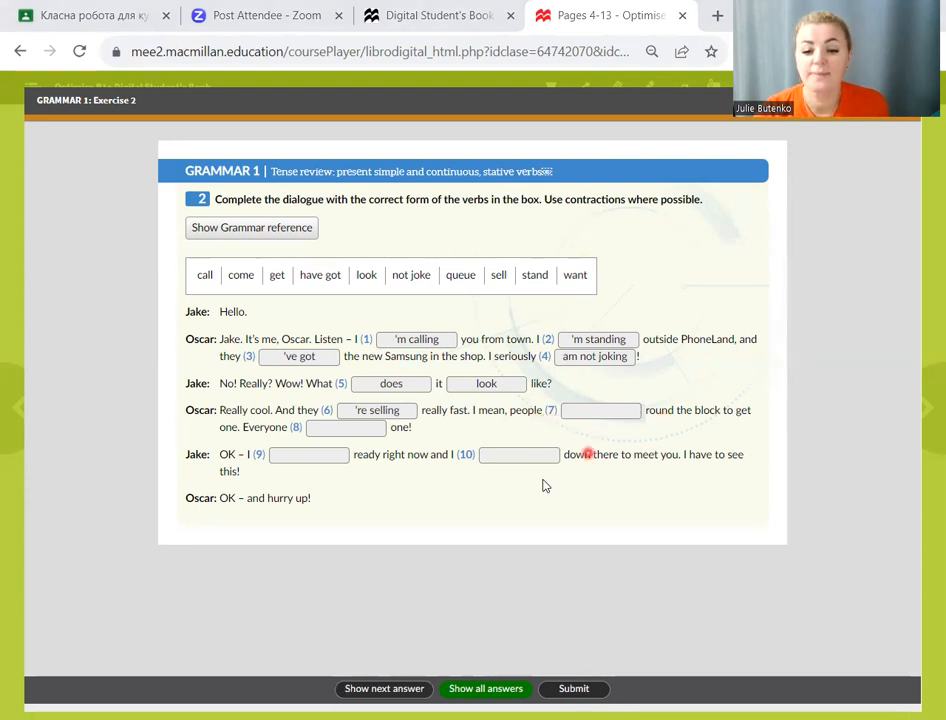
click(383, 688)
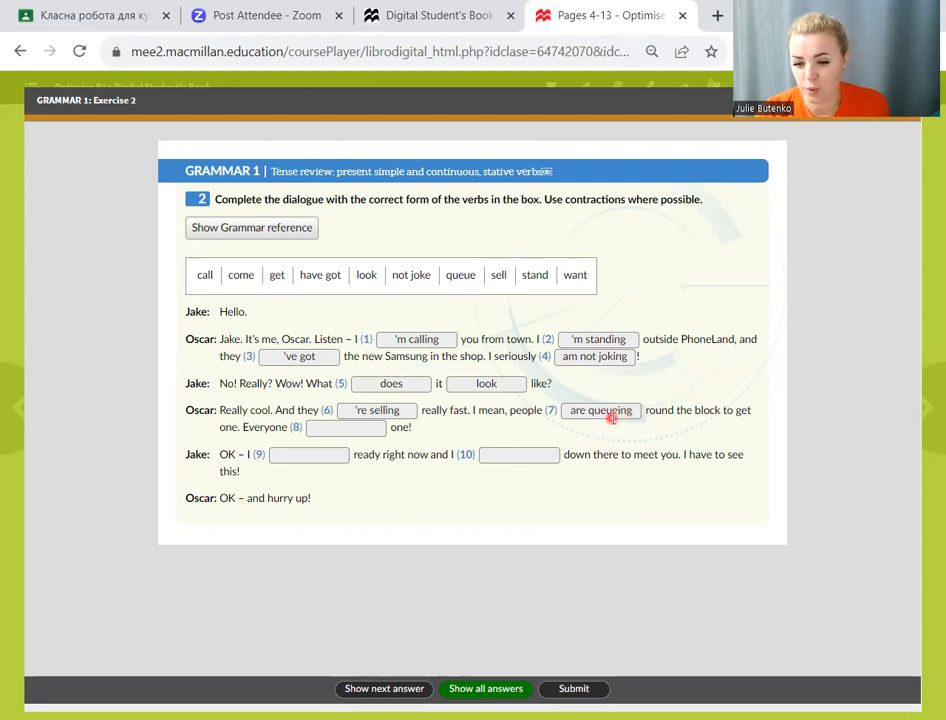
mouse_move(694, 417)
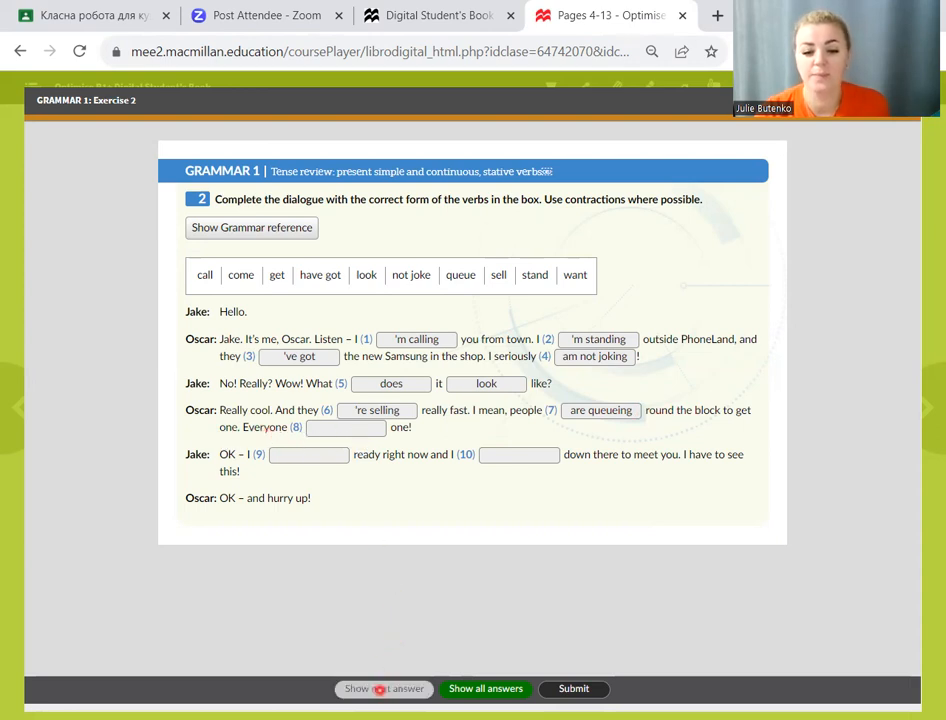
click(383, 688)
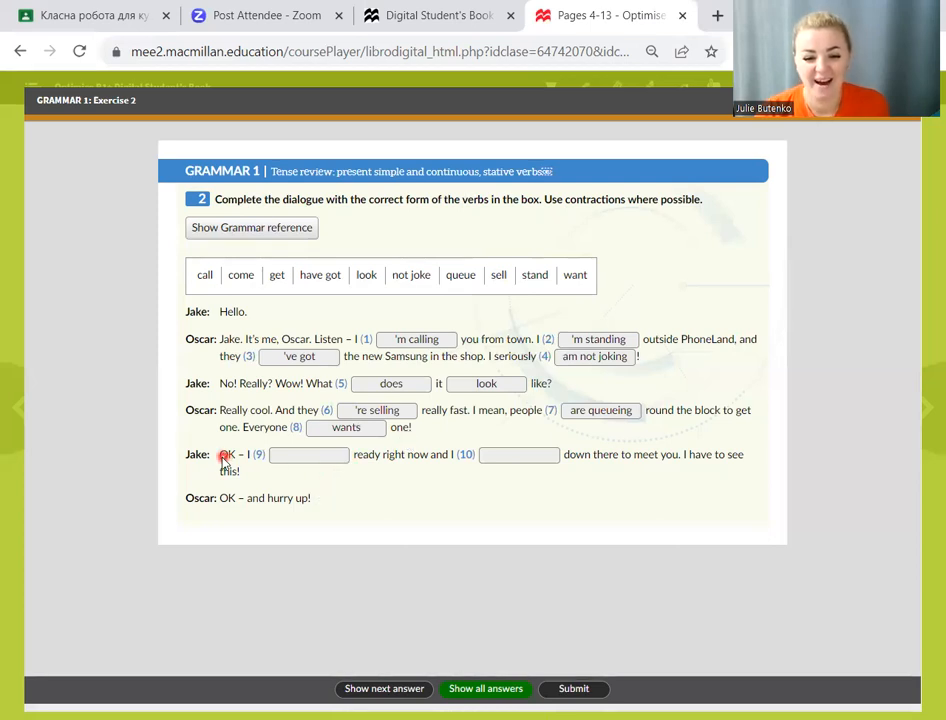
mouse_move(408, 477)
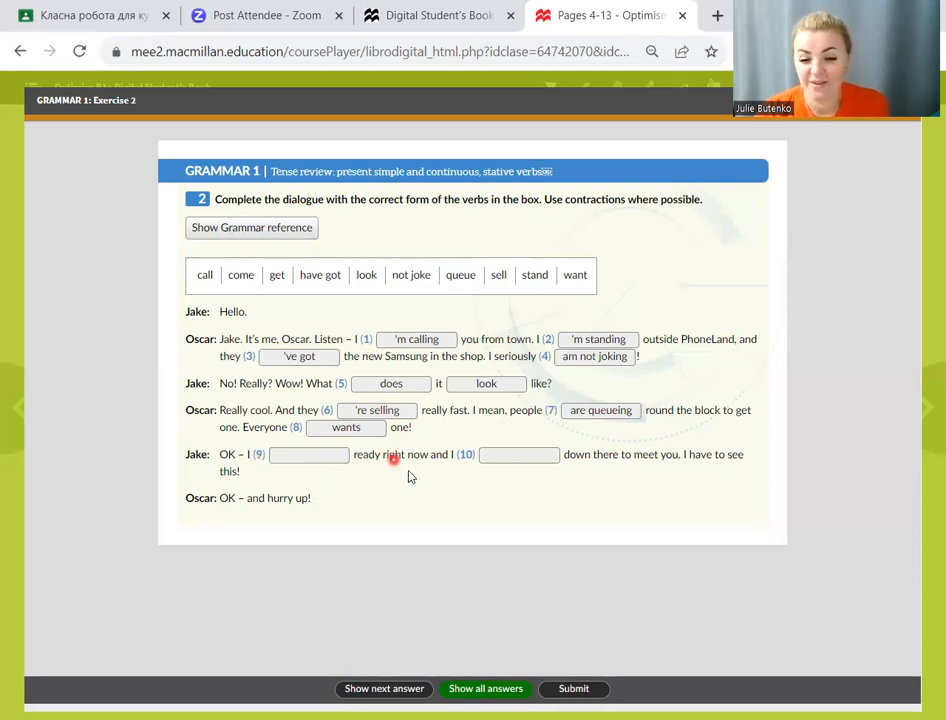
click(383, 688)
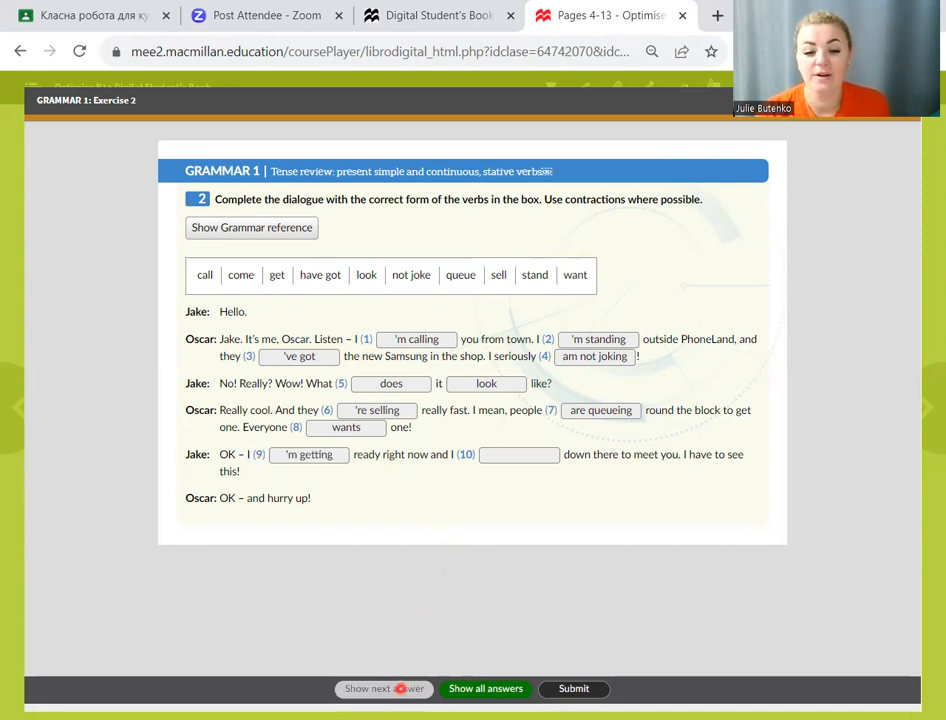
mouse_move(448, 503)
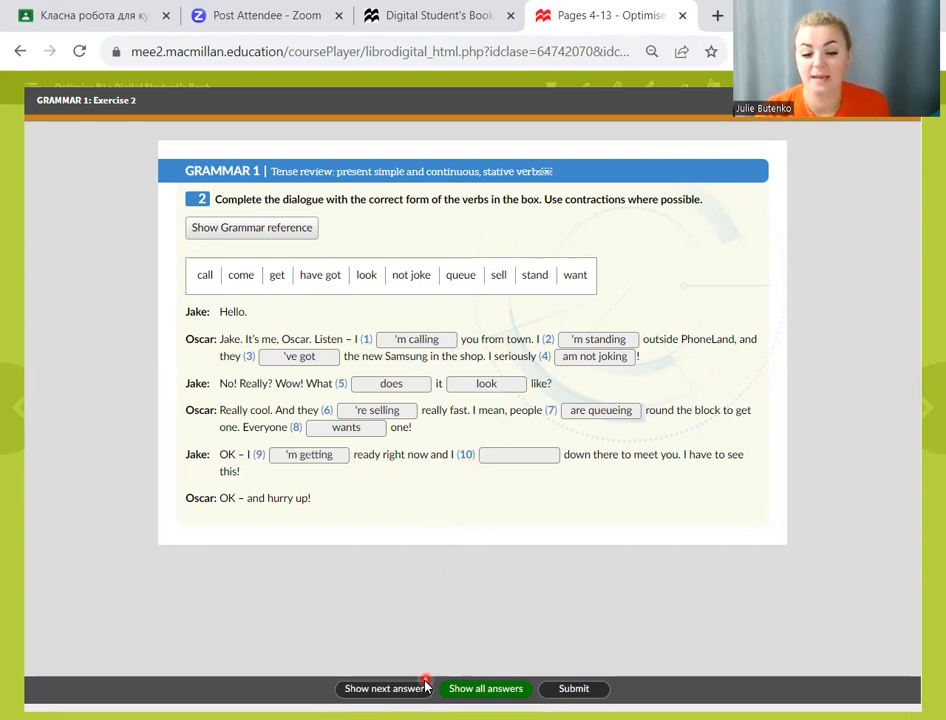
click(384, 688)
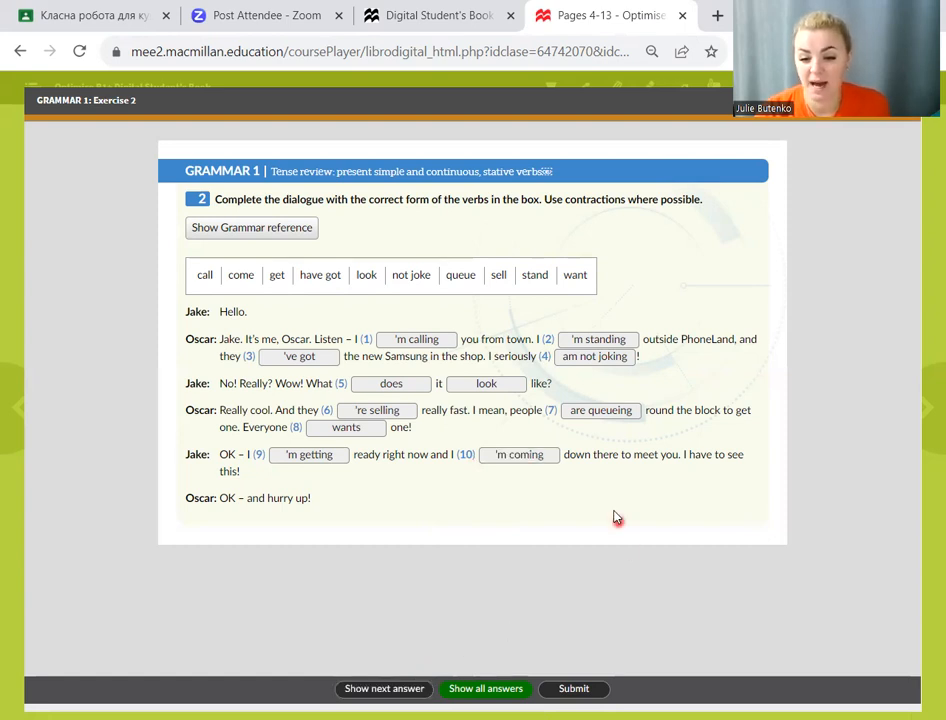
mouse_move(672, 472)
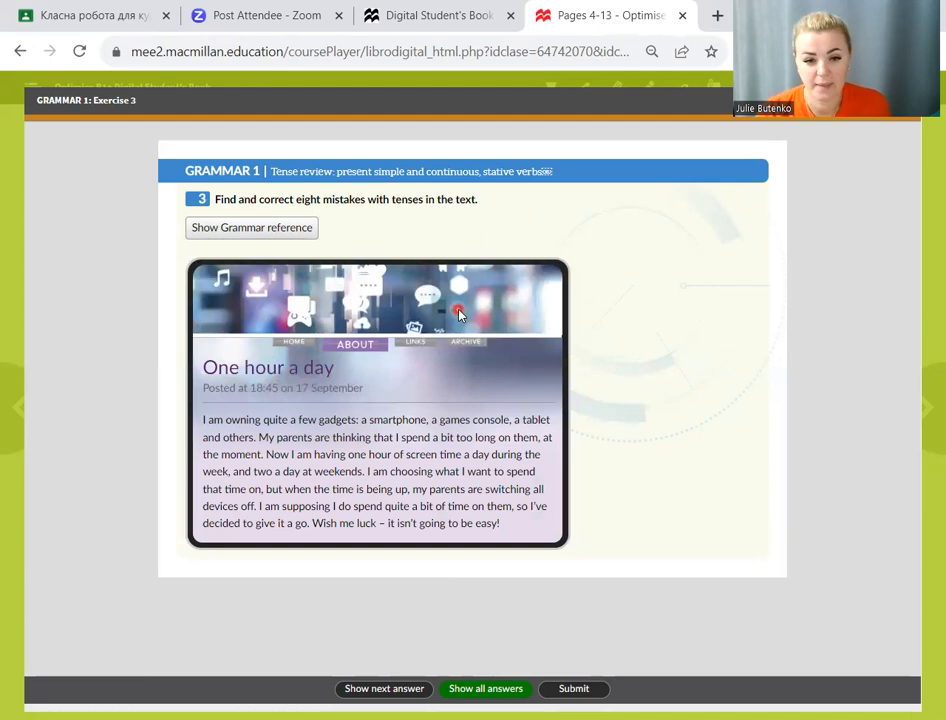
mouse_move(320, 207)
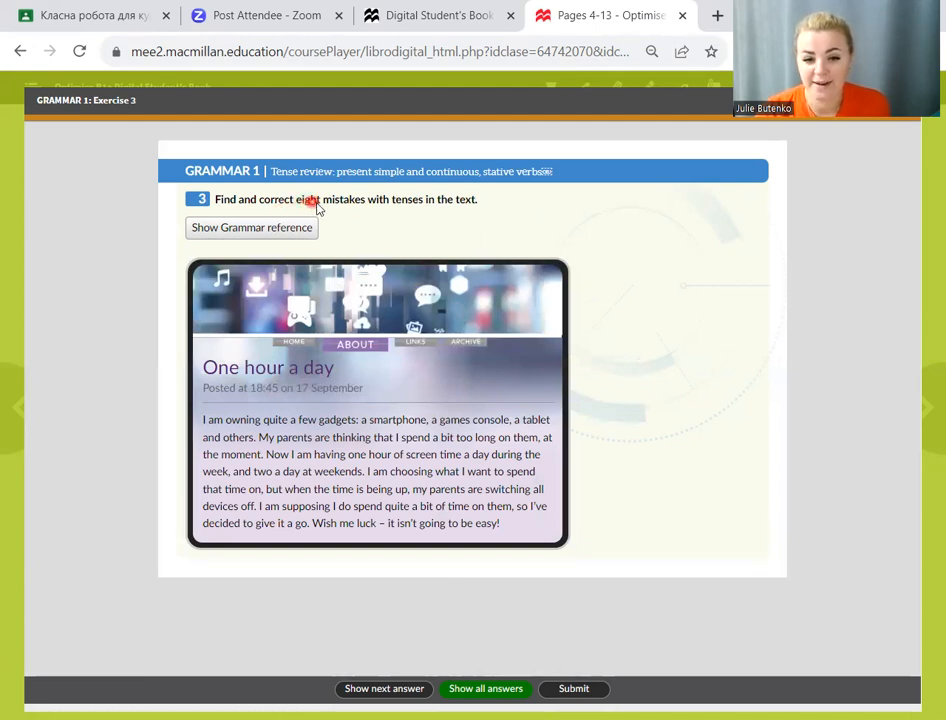
mouse_move(367, 221)
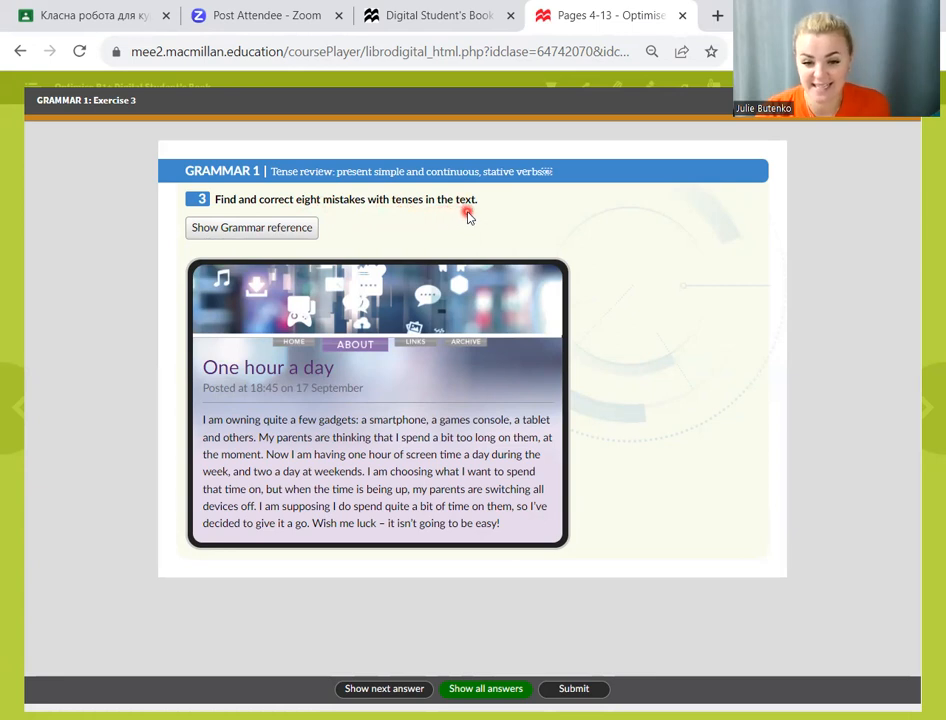
mouse_move(285, 358)
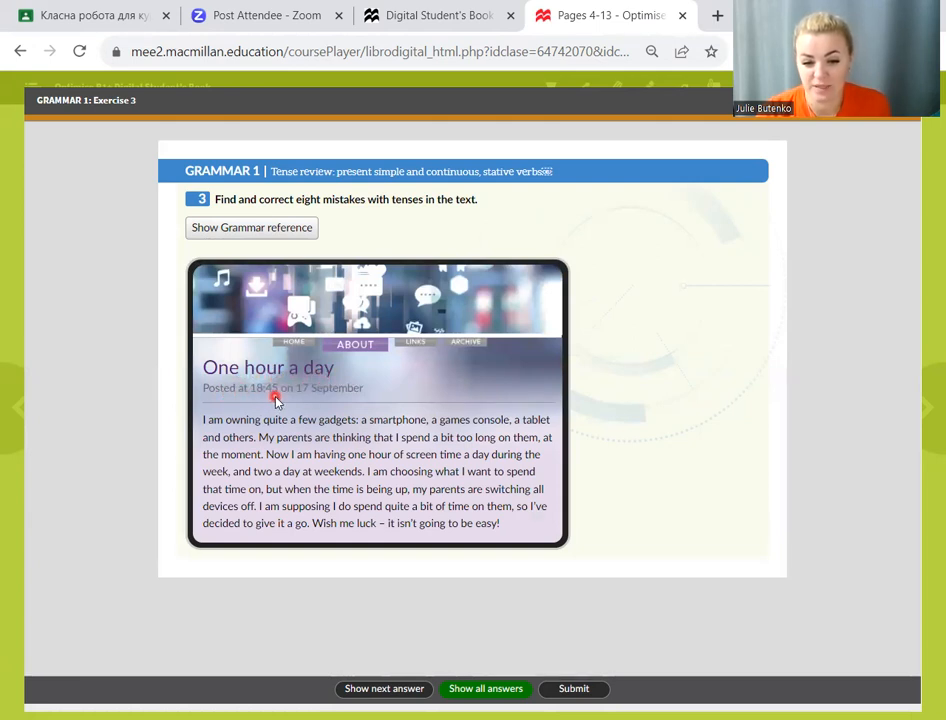
mouse_move(318, 402)
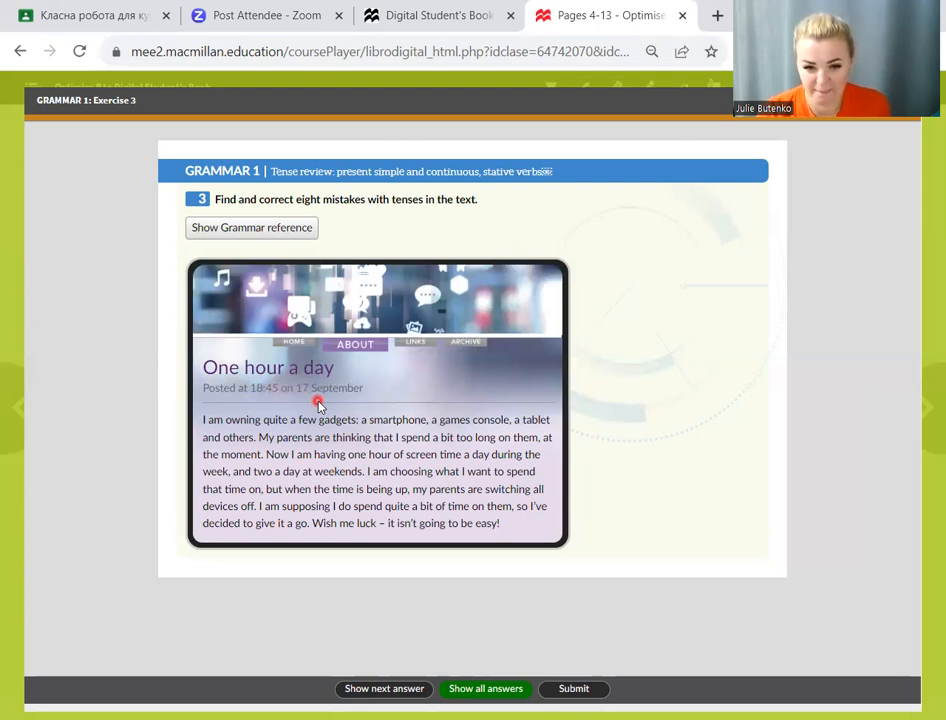
mouse_move(232, 425)
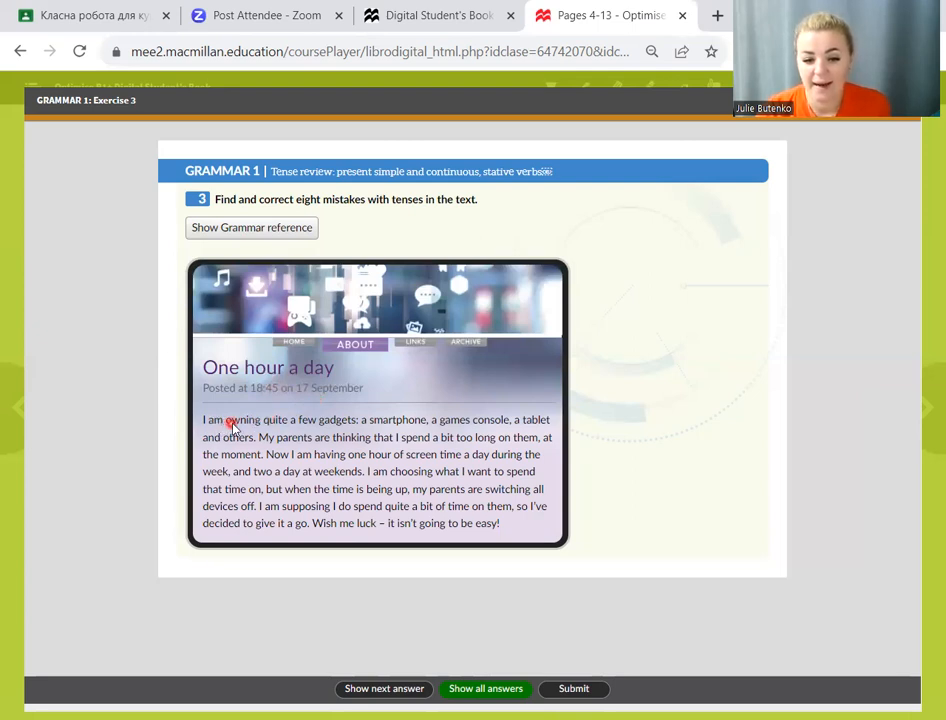
mouse_move(300, 426)
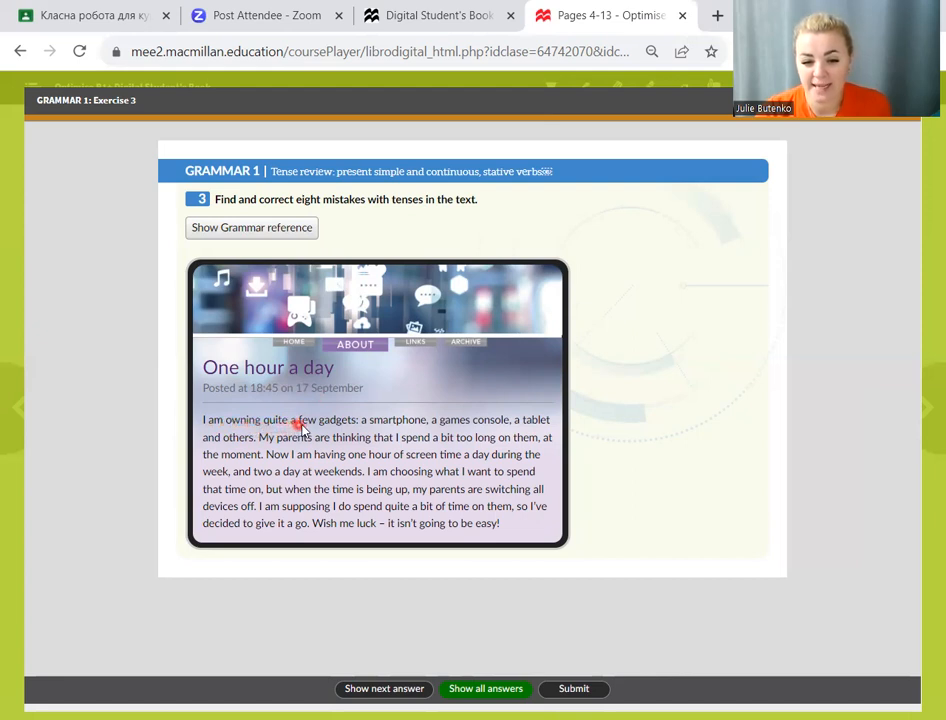
mouse_move(380, 430)
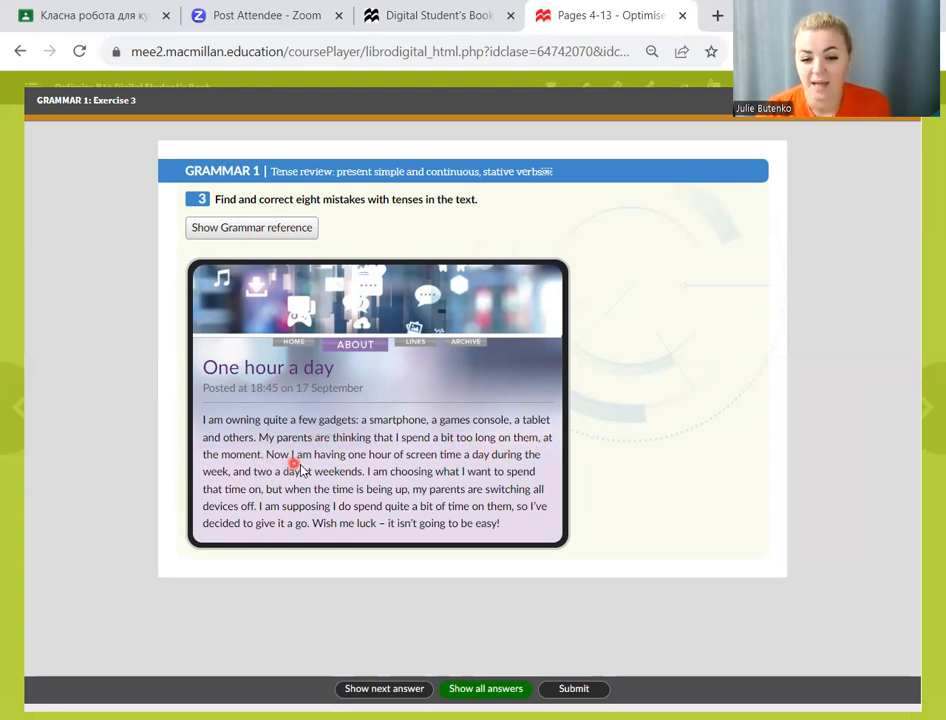
mouse_move(410, 463)
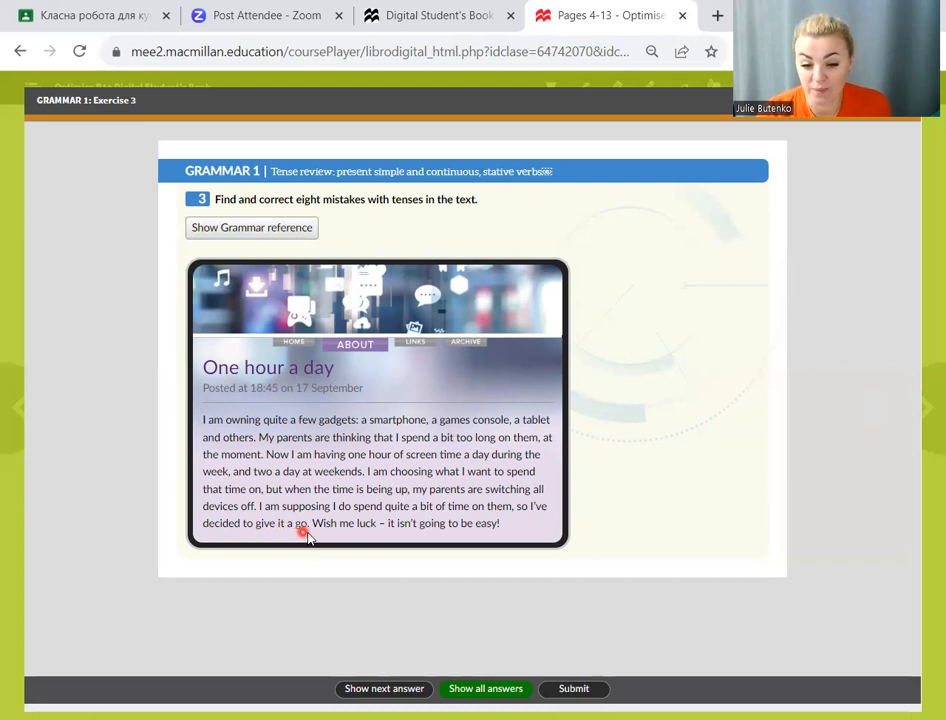
mouse_move(424, 524)
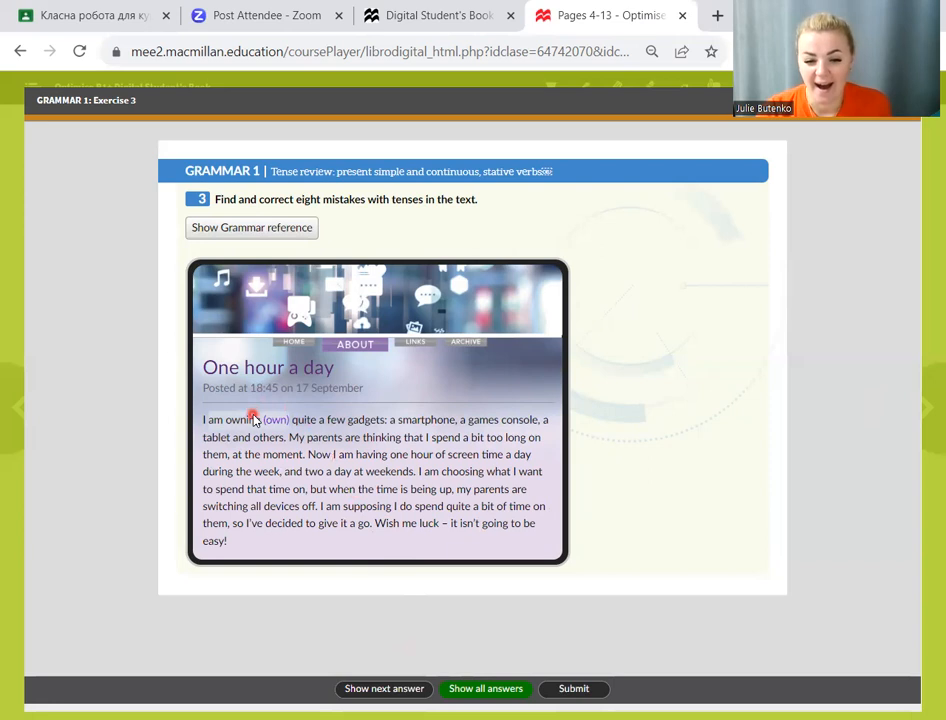
mouse_move(285, 437)
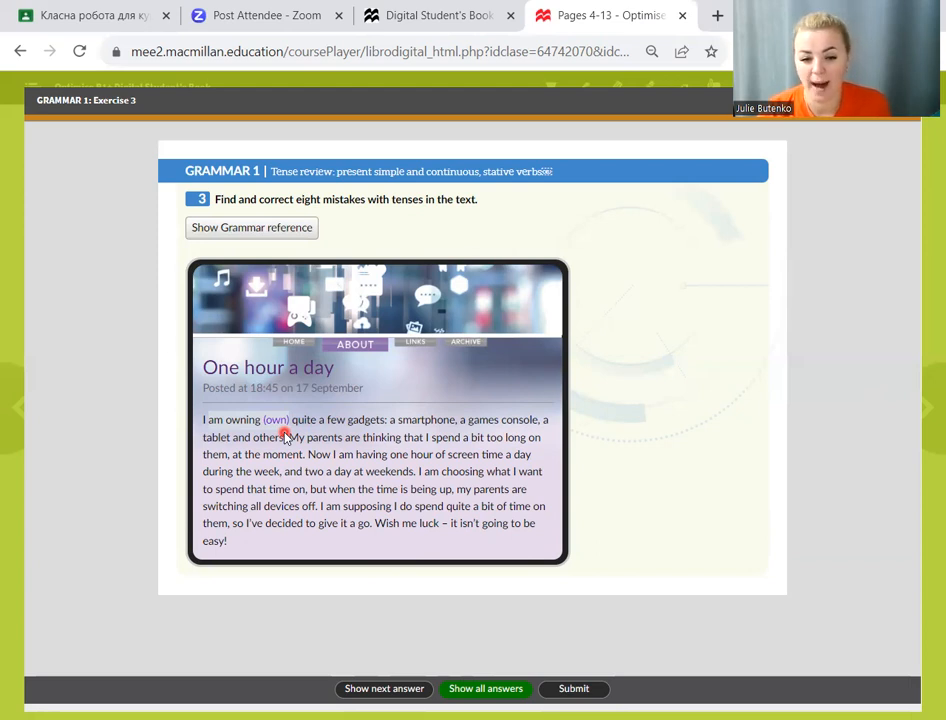
Step: Reveal all eight Exercise 3 tense corrections, then hide them and return to the spread
click(383, 688)
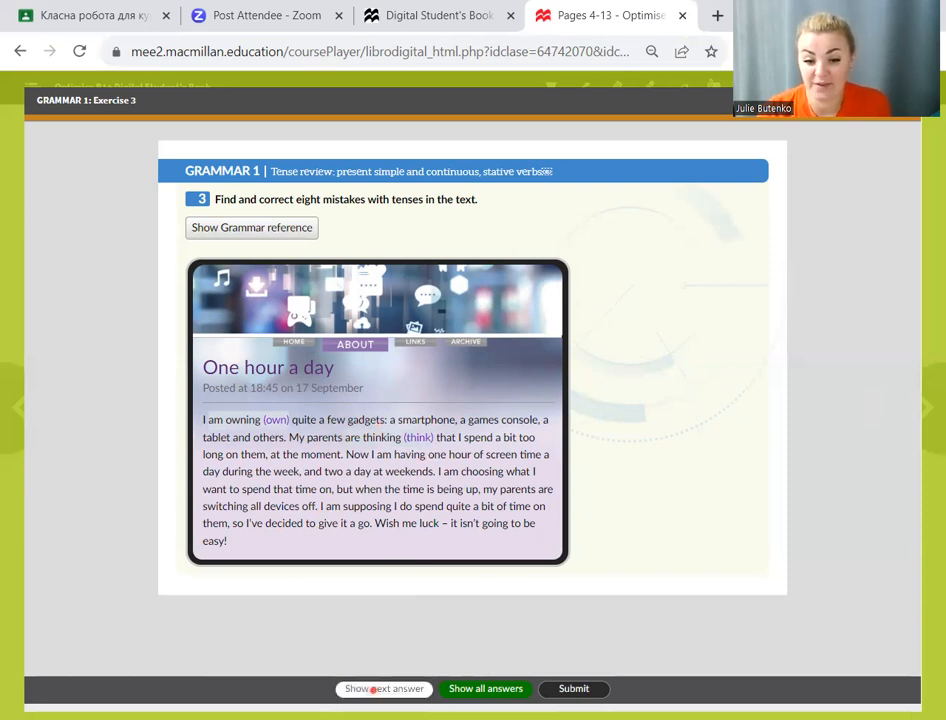
click(383, 688)
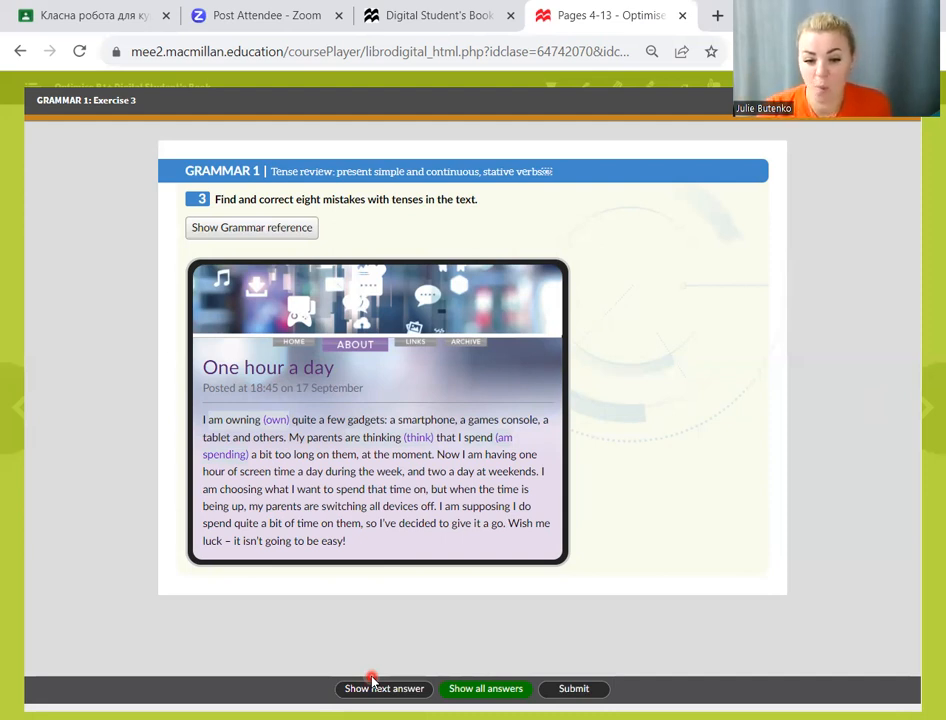
click(383, 688)
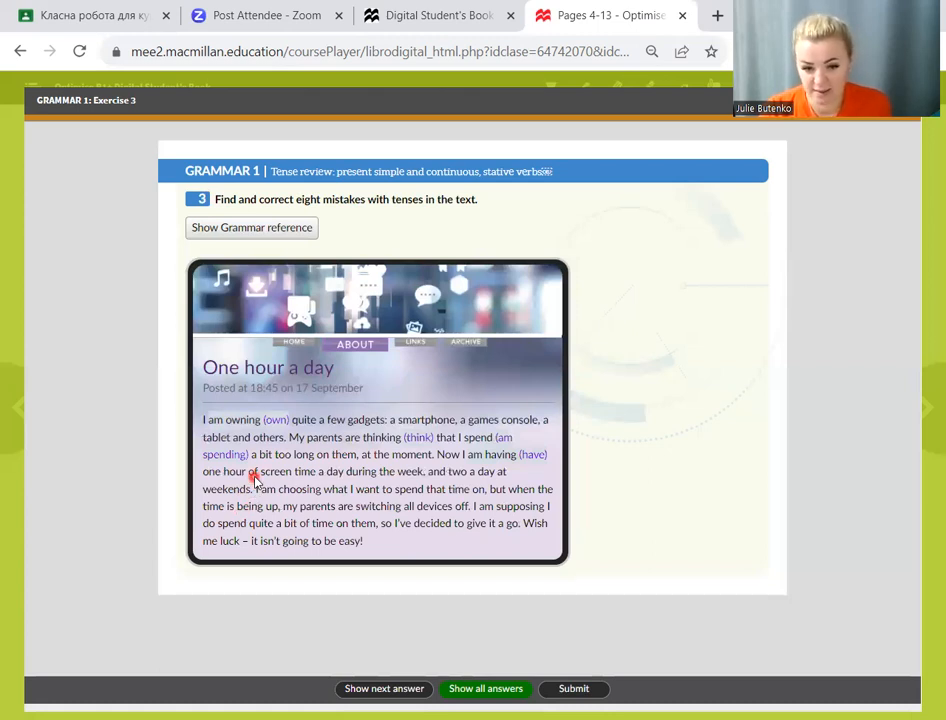
mouse_move(383, 477)
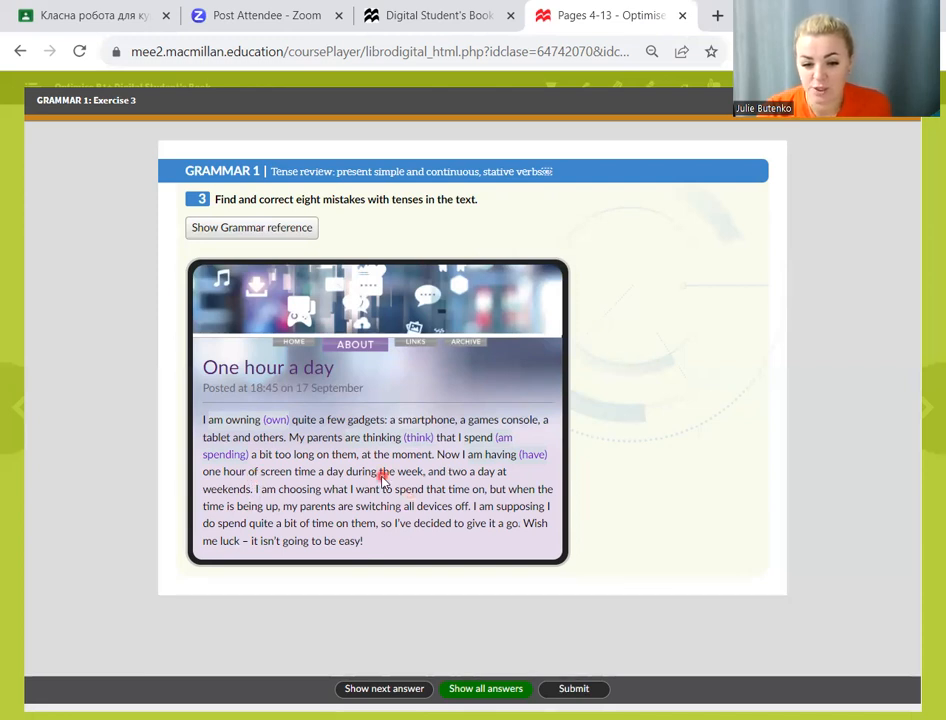
click(383, 688)
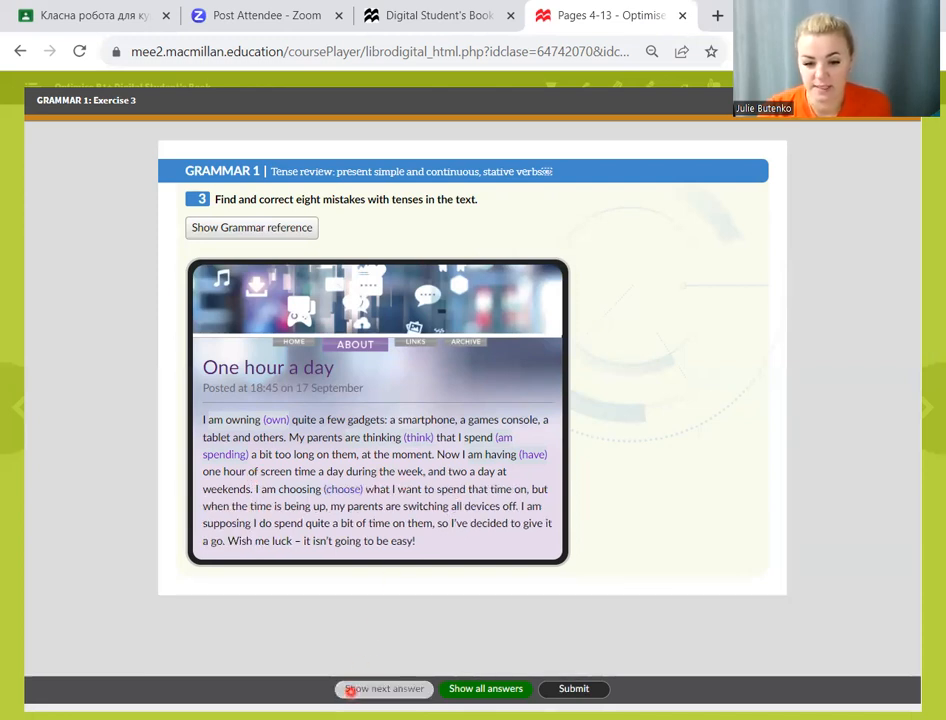
mouse_move(360, 494)
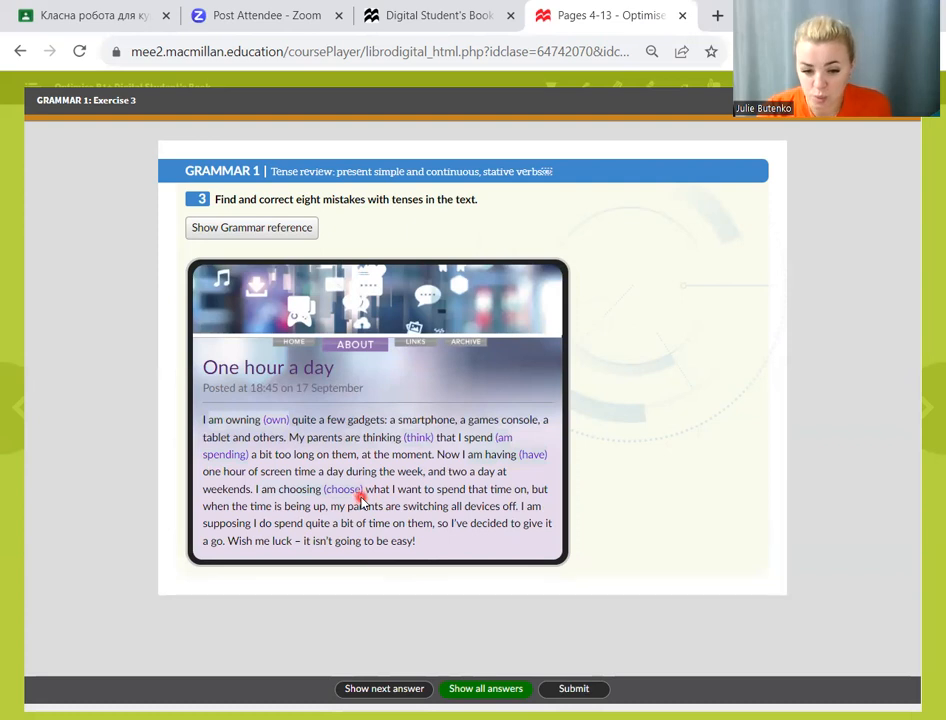
mouse_move(463, 491)
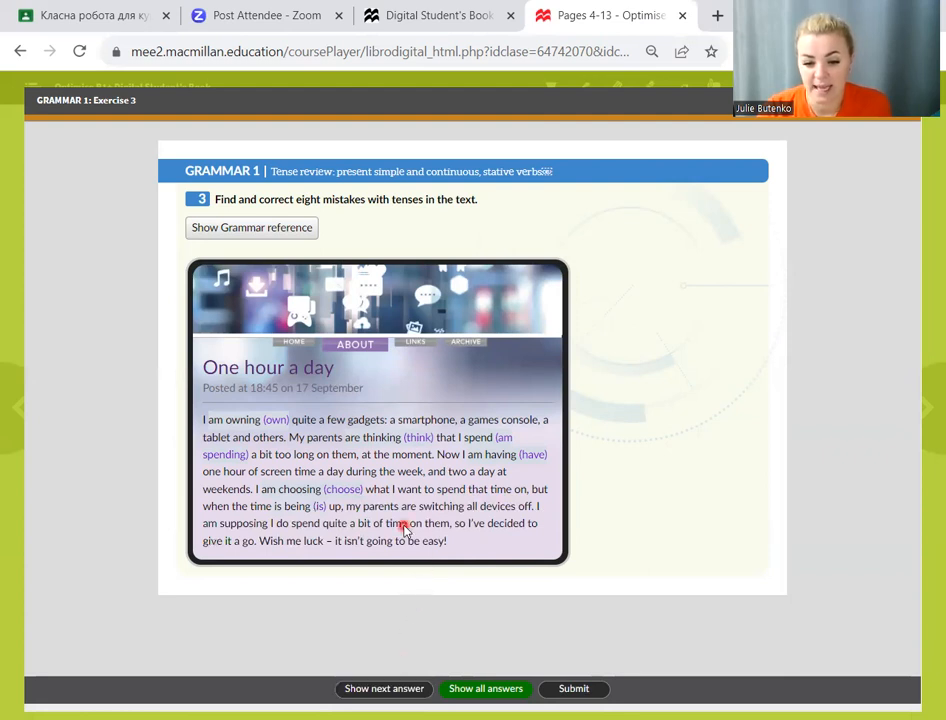
mouse_move(263, 518)
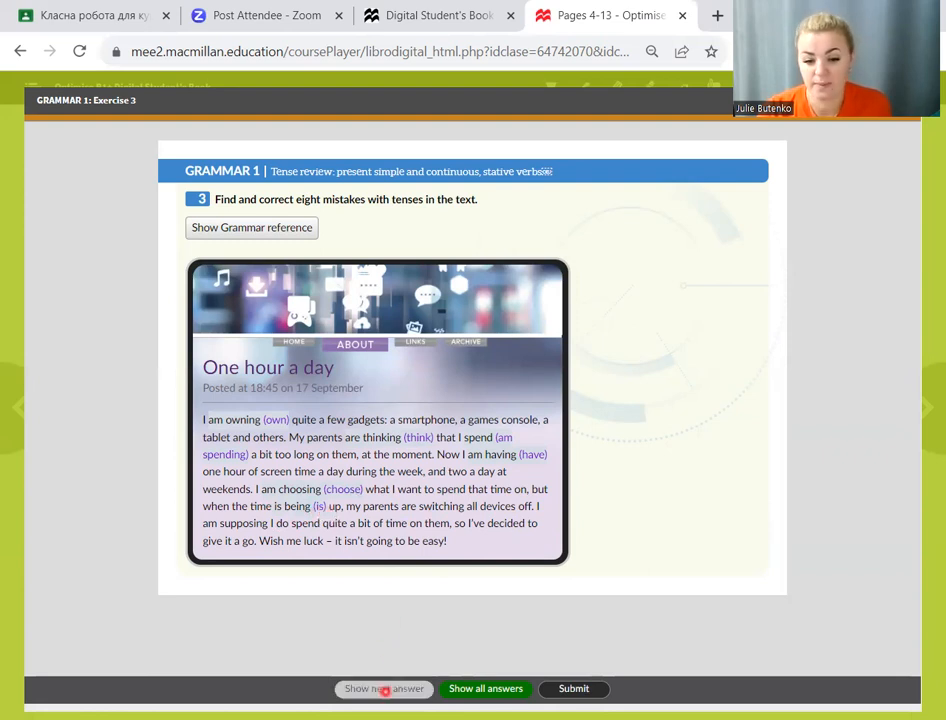
click(383, 688)
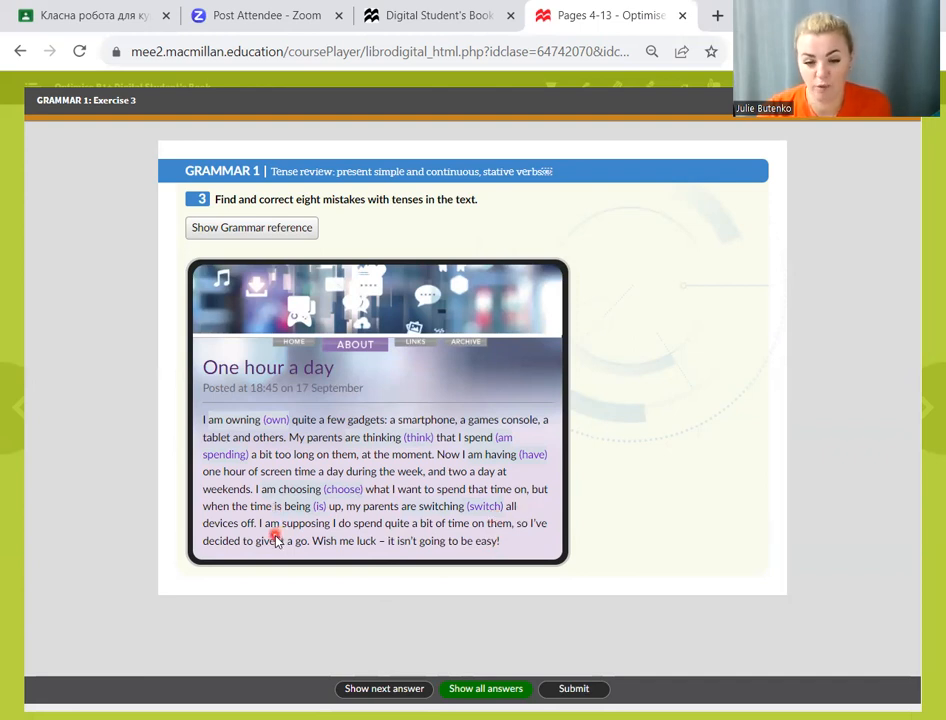
click(383, 688)
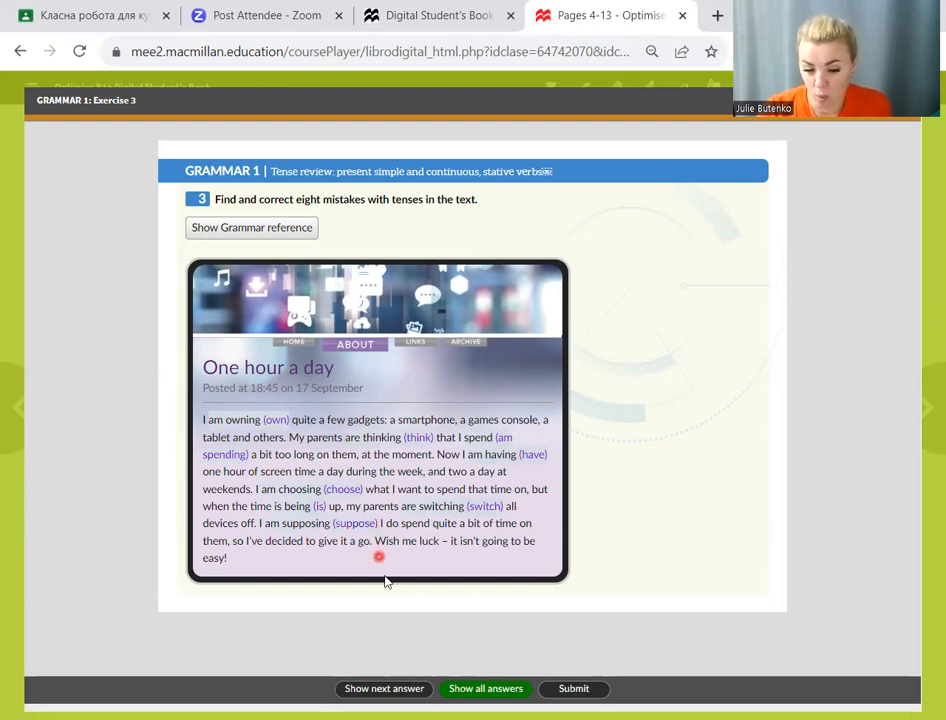
click(383, 688)
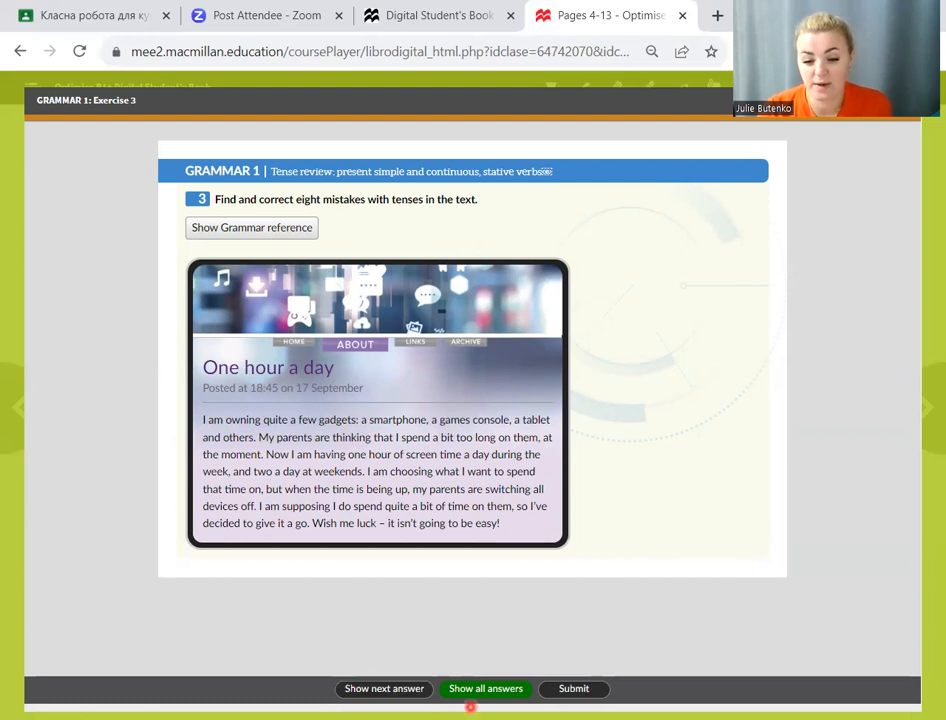
click(485, 688)
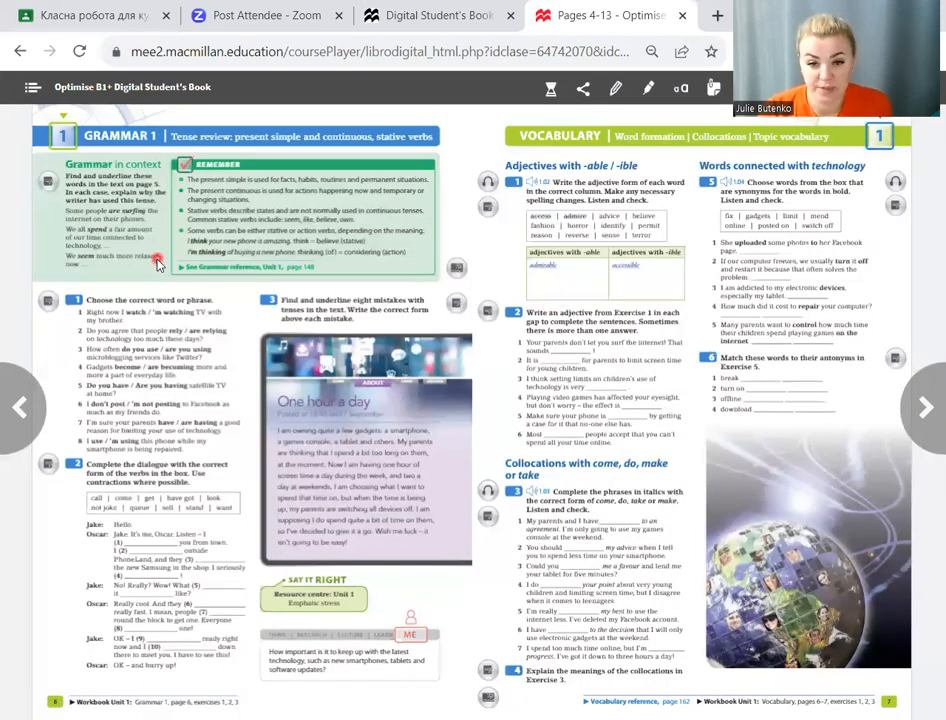
mouse_move(310, 280)
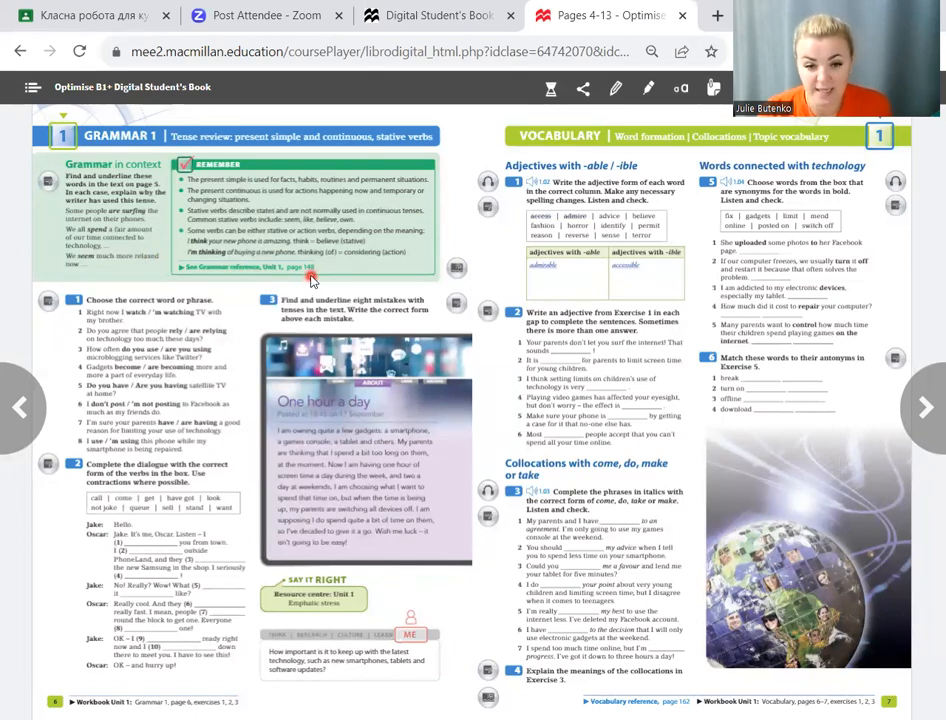
mouse_move(338, 289)
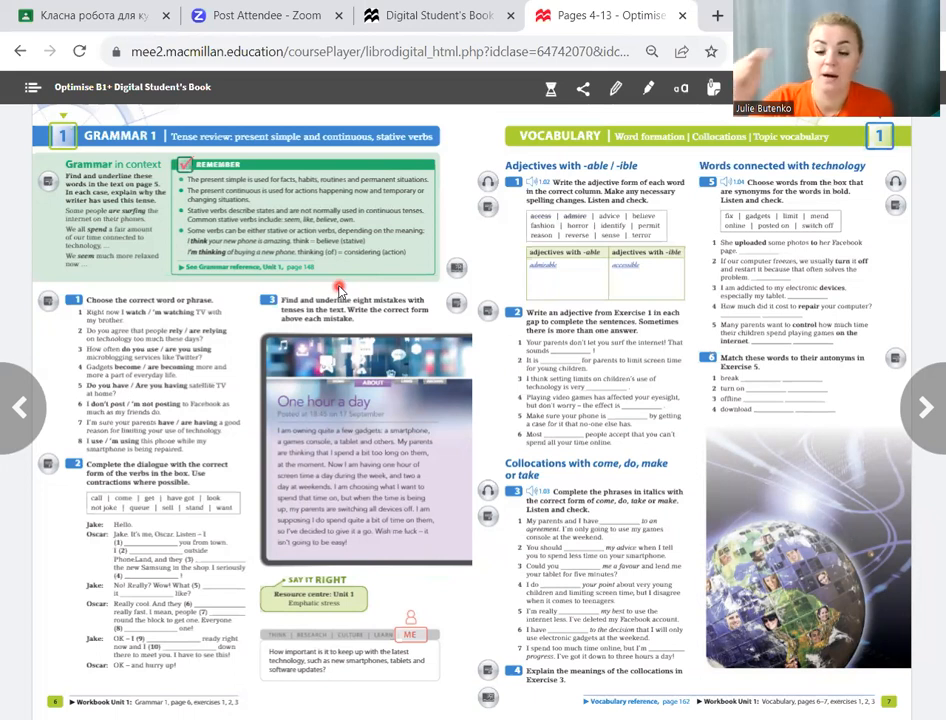